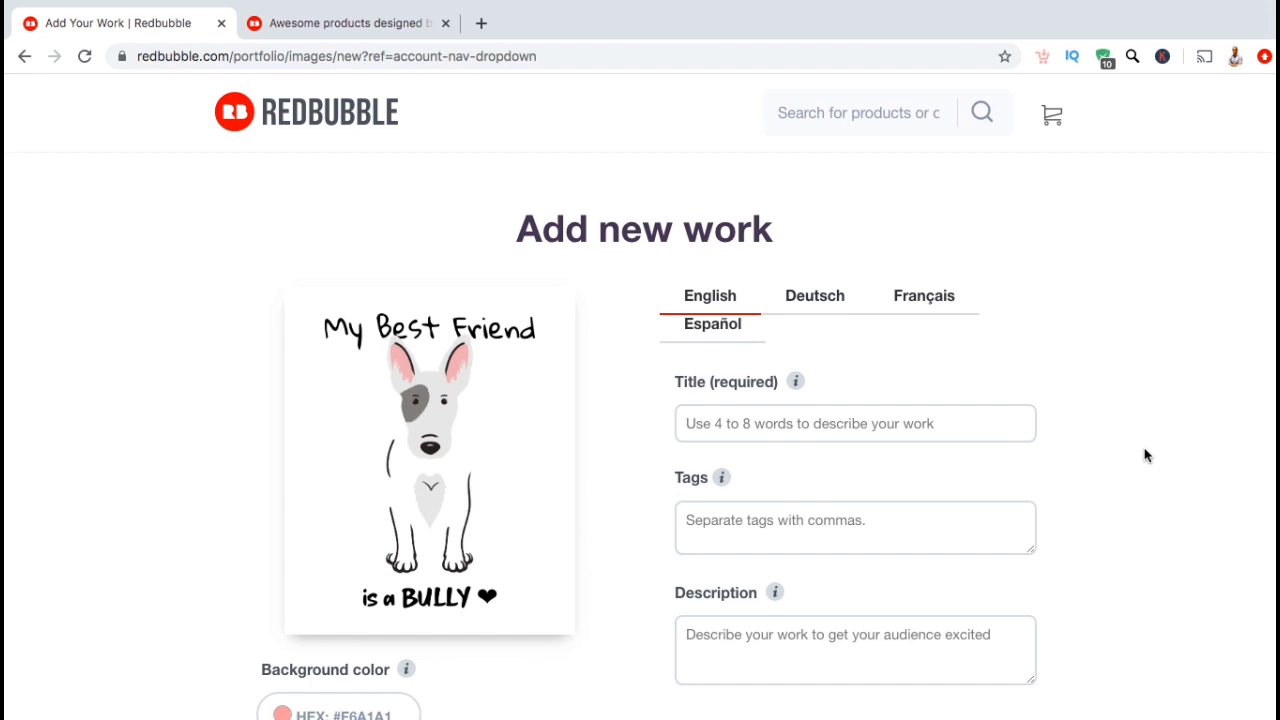
# Search 'taekwondo lifestyle' in the second tab and scroll through the 84 competing results.
pyautogui.scroll(-3)
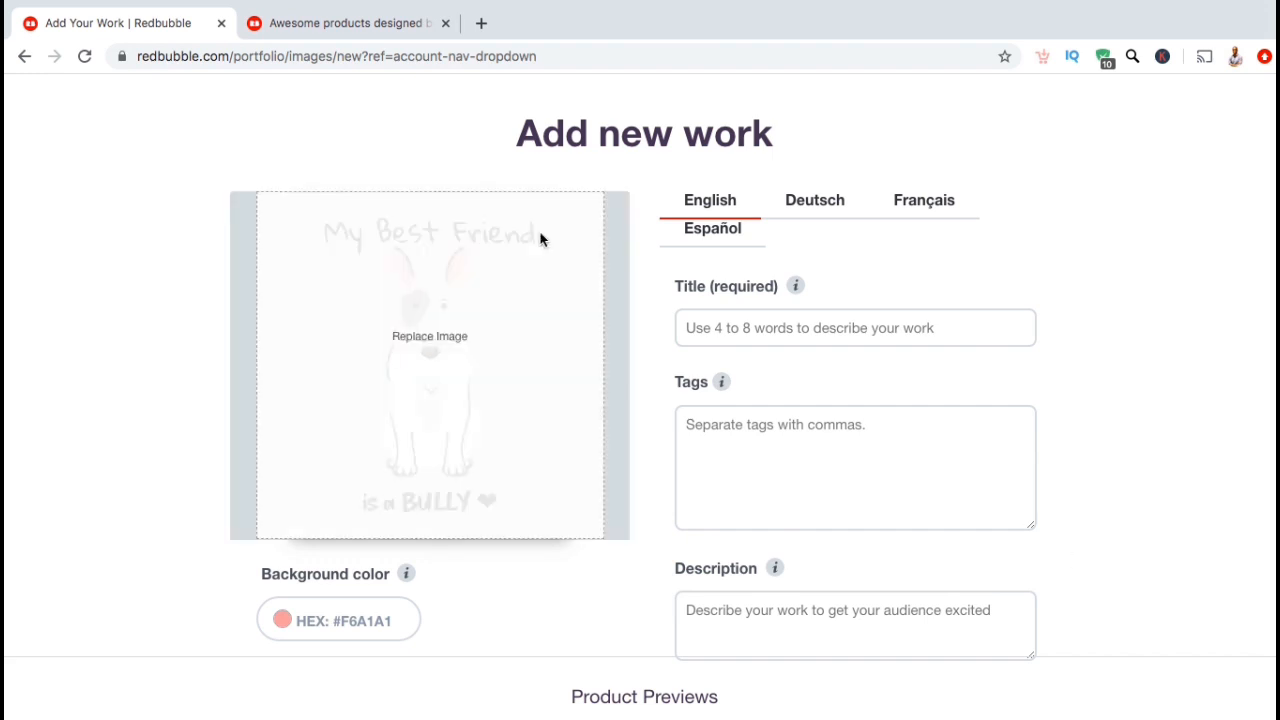
pyautogui.click(344, 24)
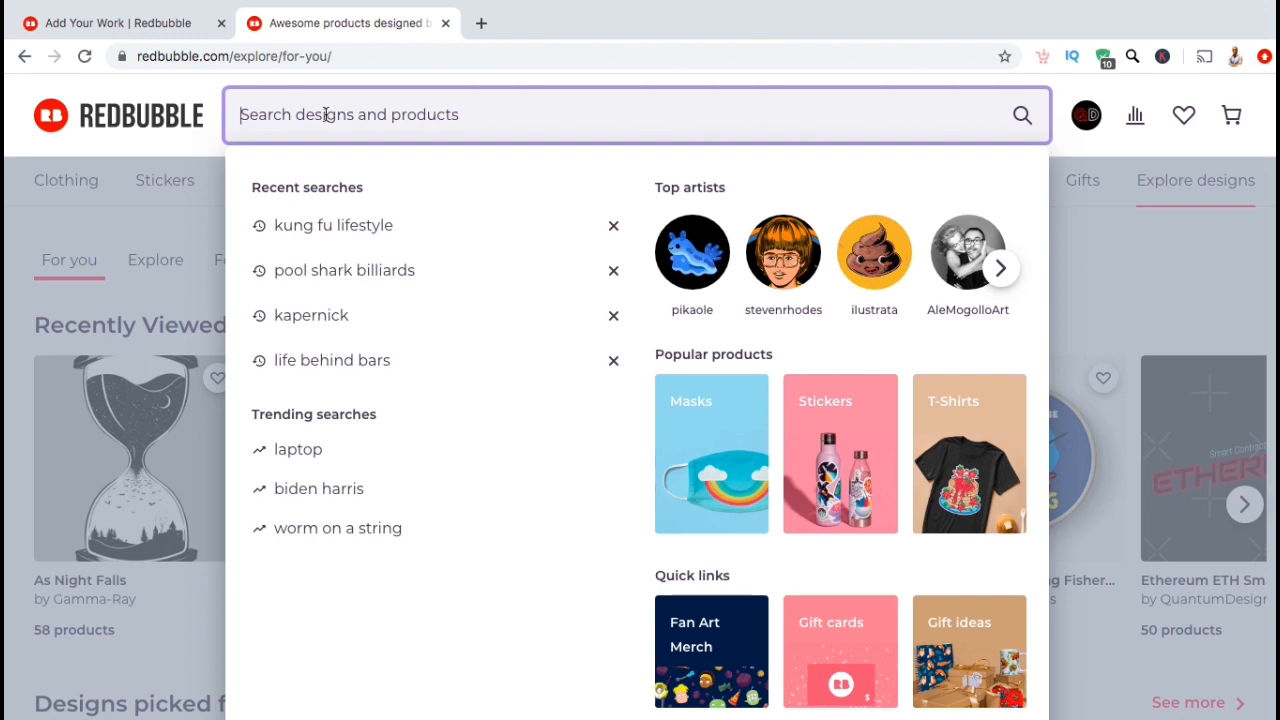
pyautogui.write('taekwondo lifestyle')
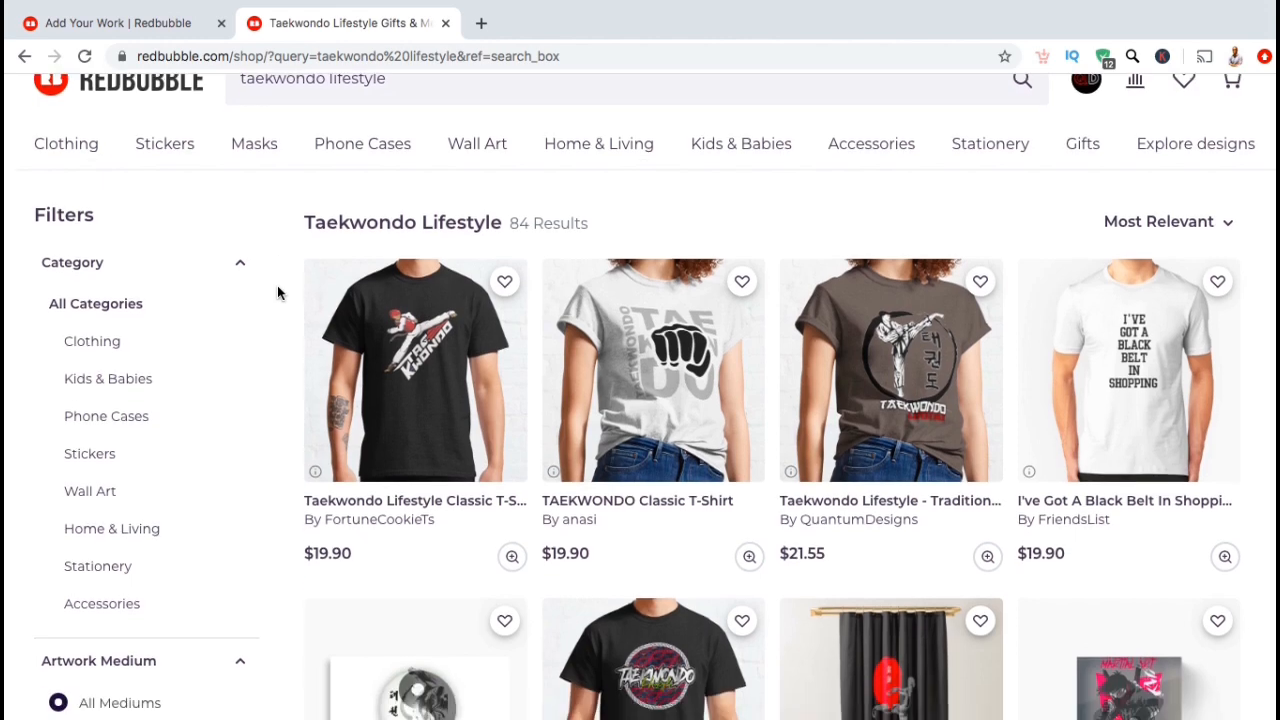
pyautogui.scroll(-3)
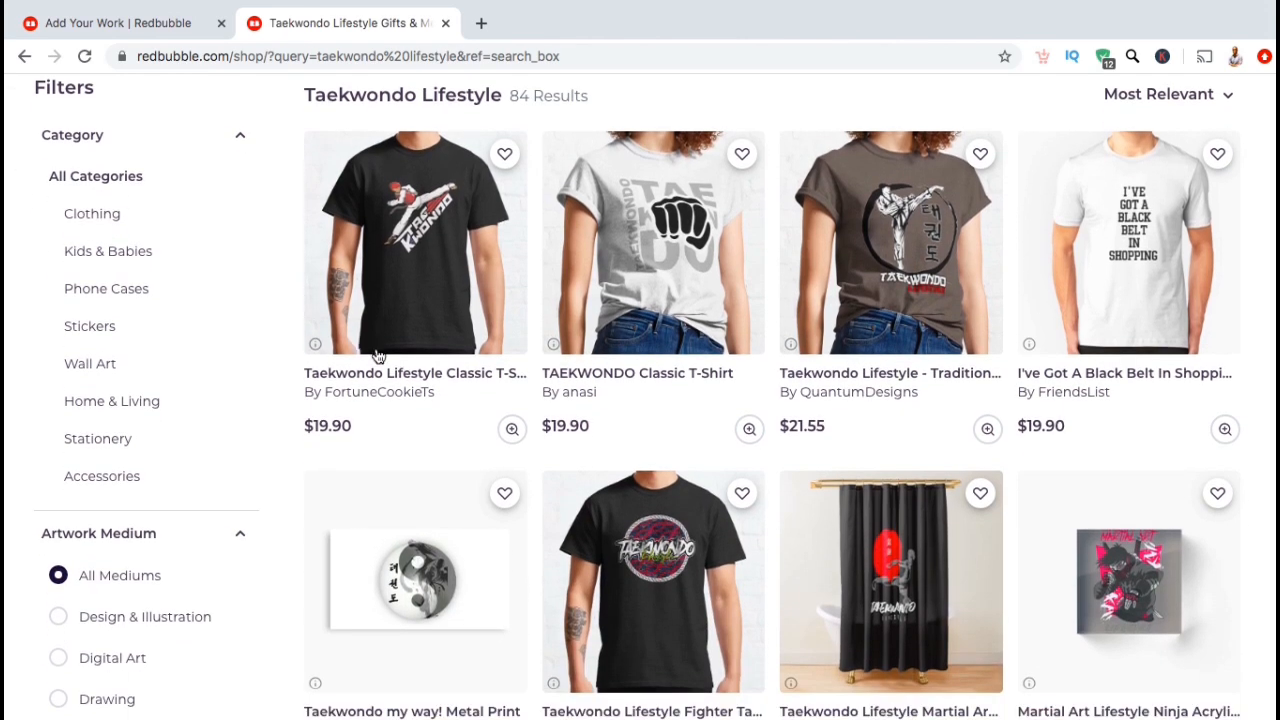
pyautogui.moveTo(596, 330)
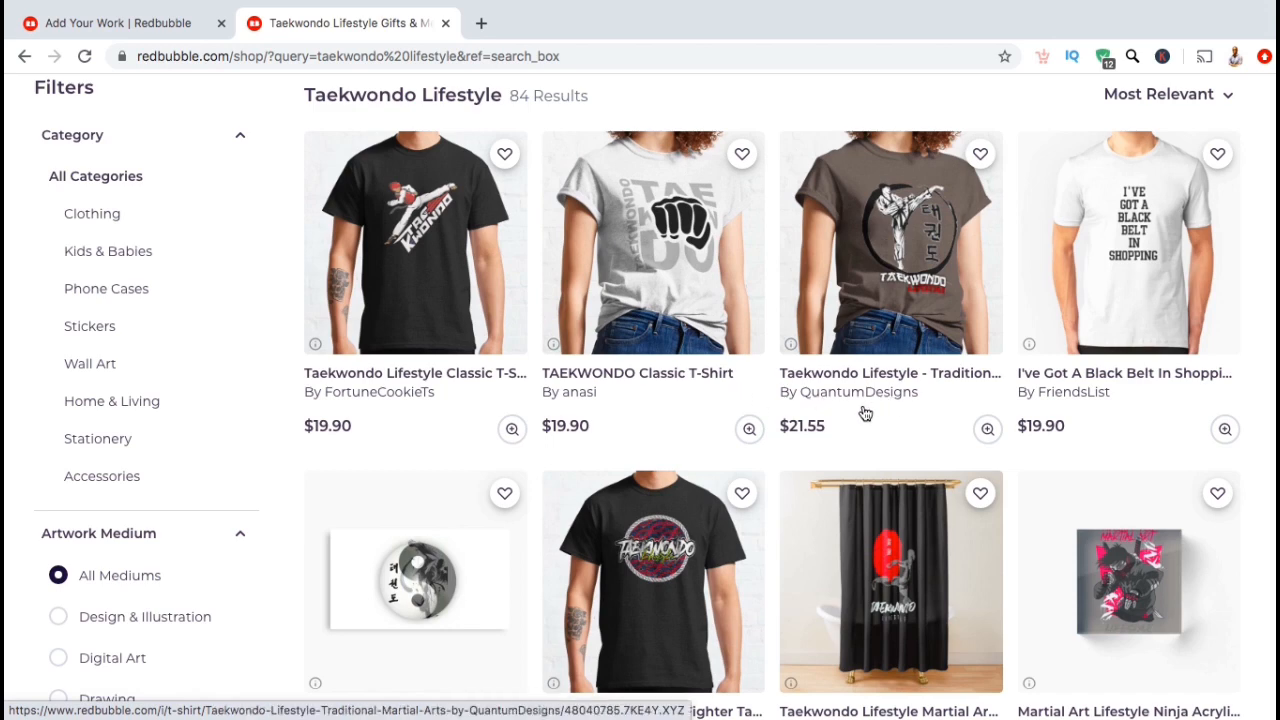
pyautogui.scroll(-3)
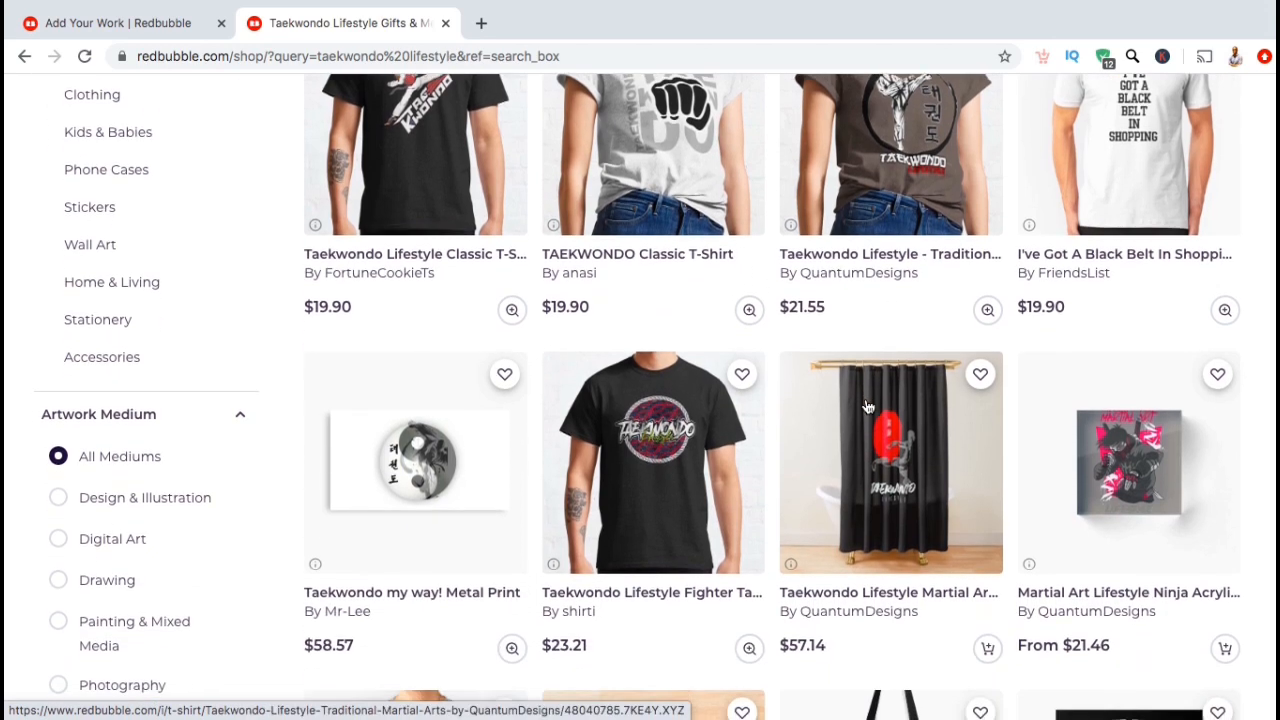
pyautogui.scroll(-3)
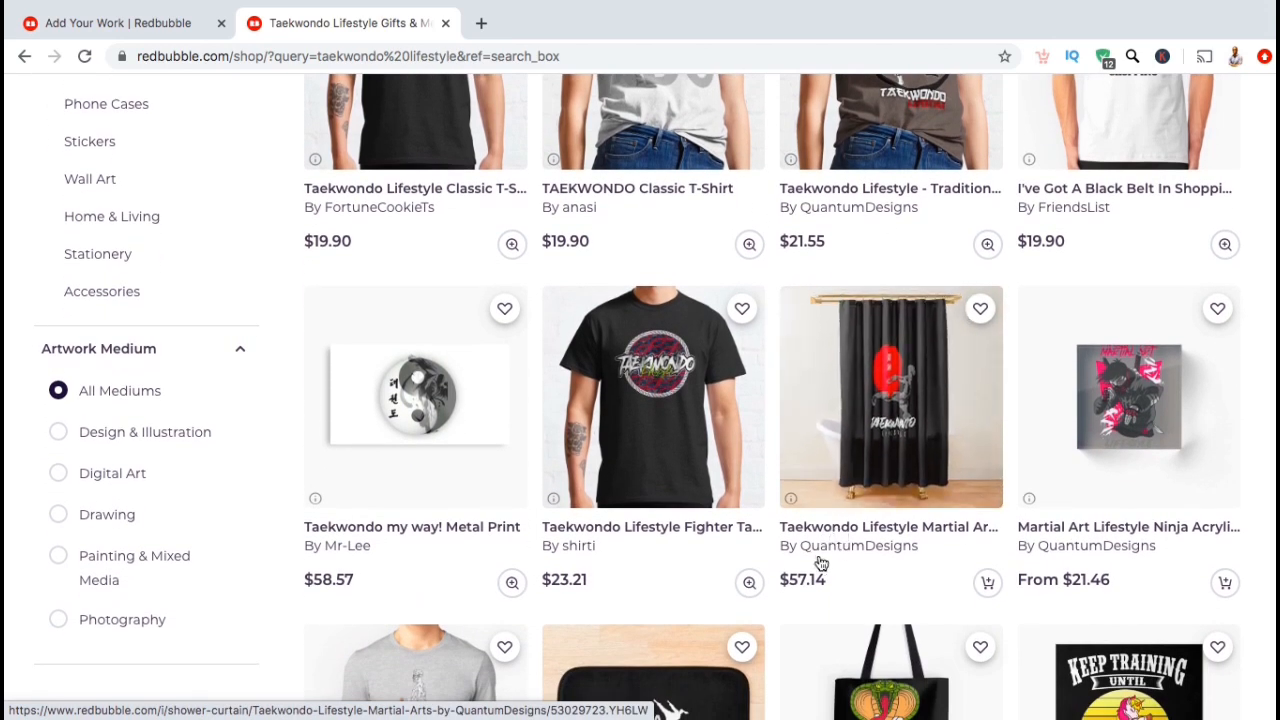
pyautogui.moveTo(1036, 560)
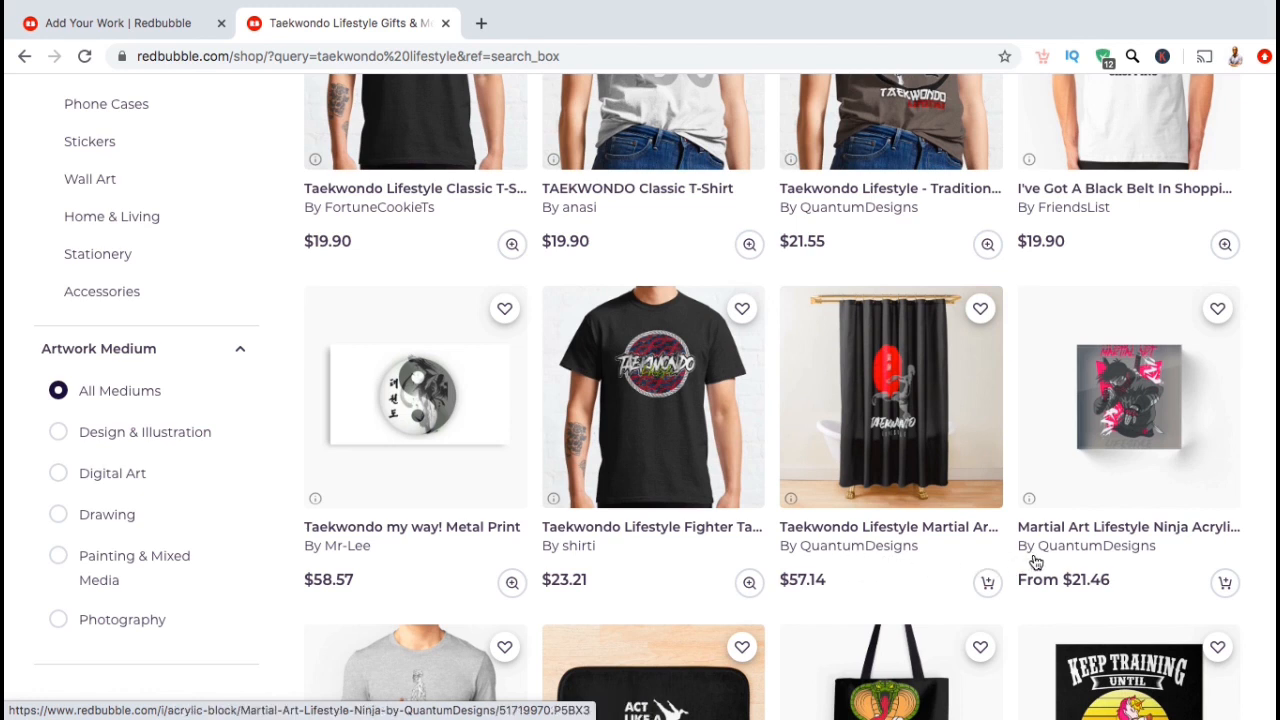
pyautogui.moveTo(1104, 564)
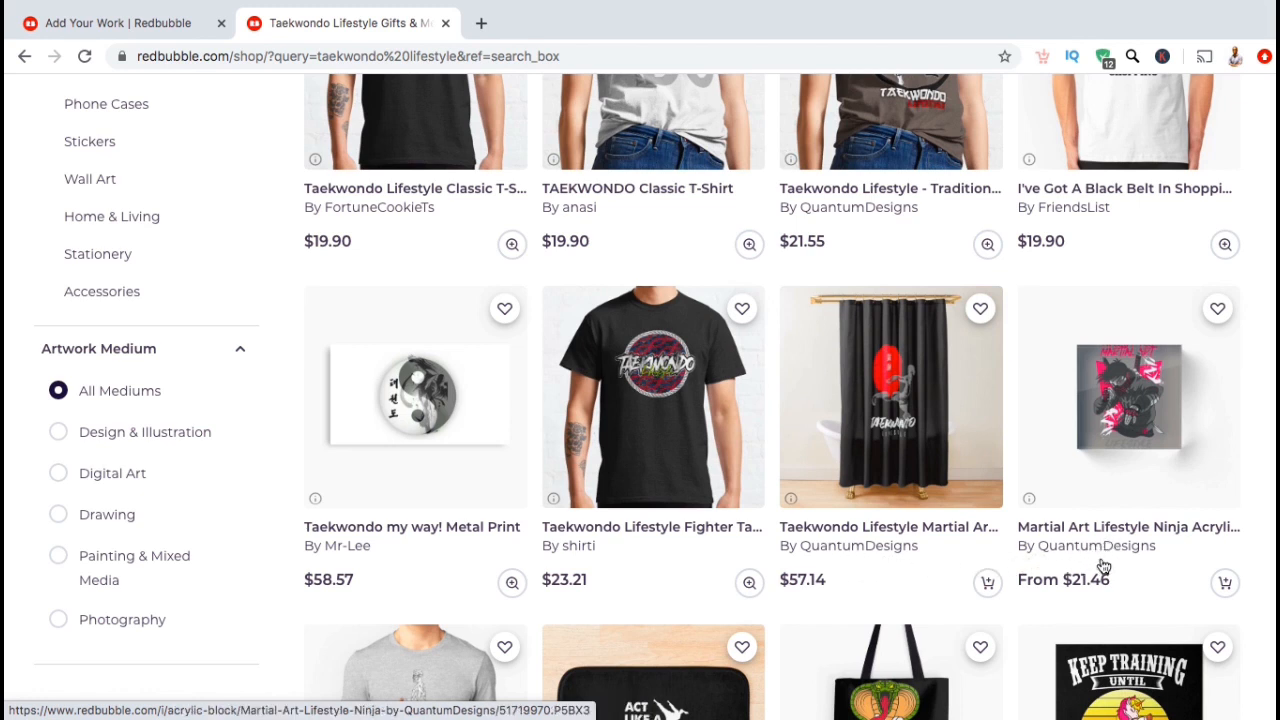
pyautogui.moveTo(1104, 558)
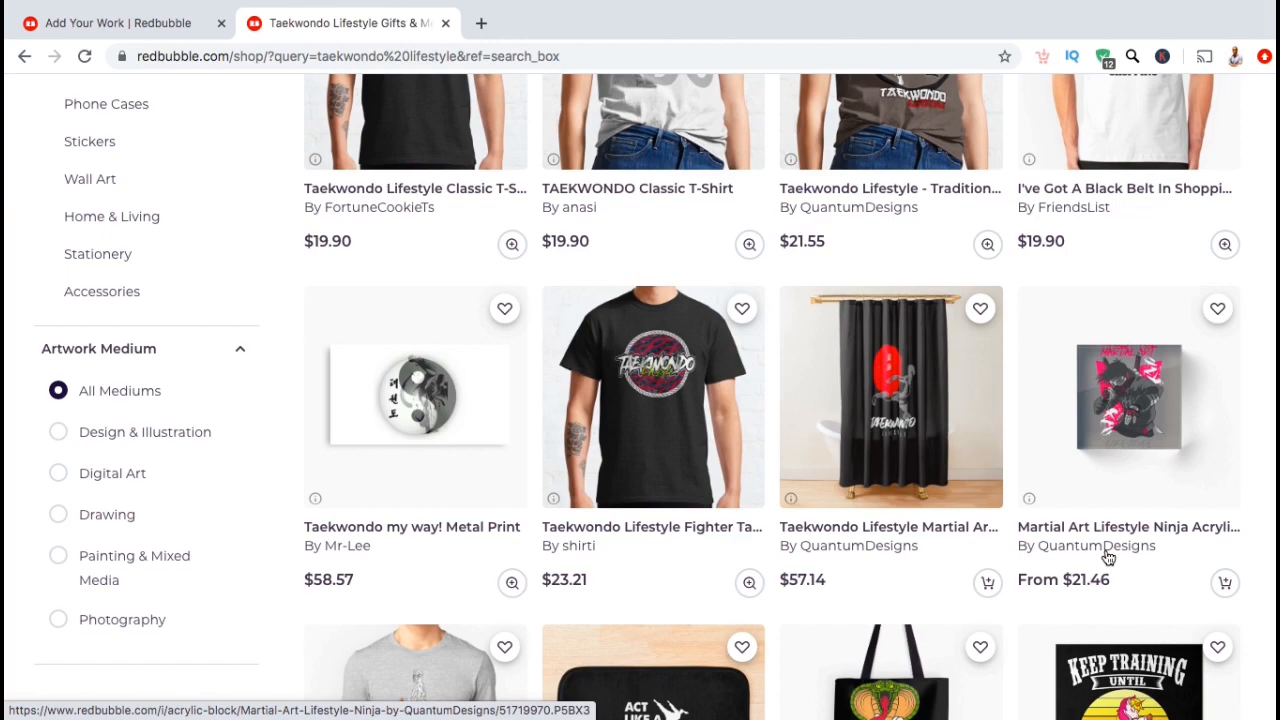
pyautogui.scroll(-3)
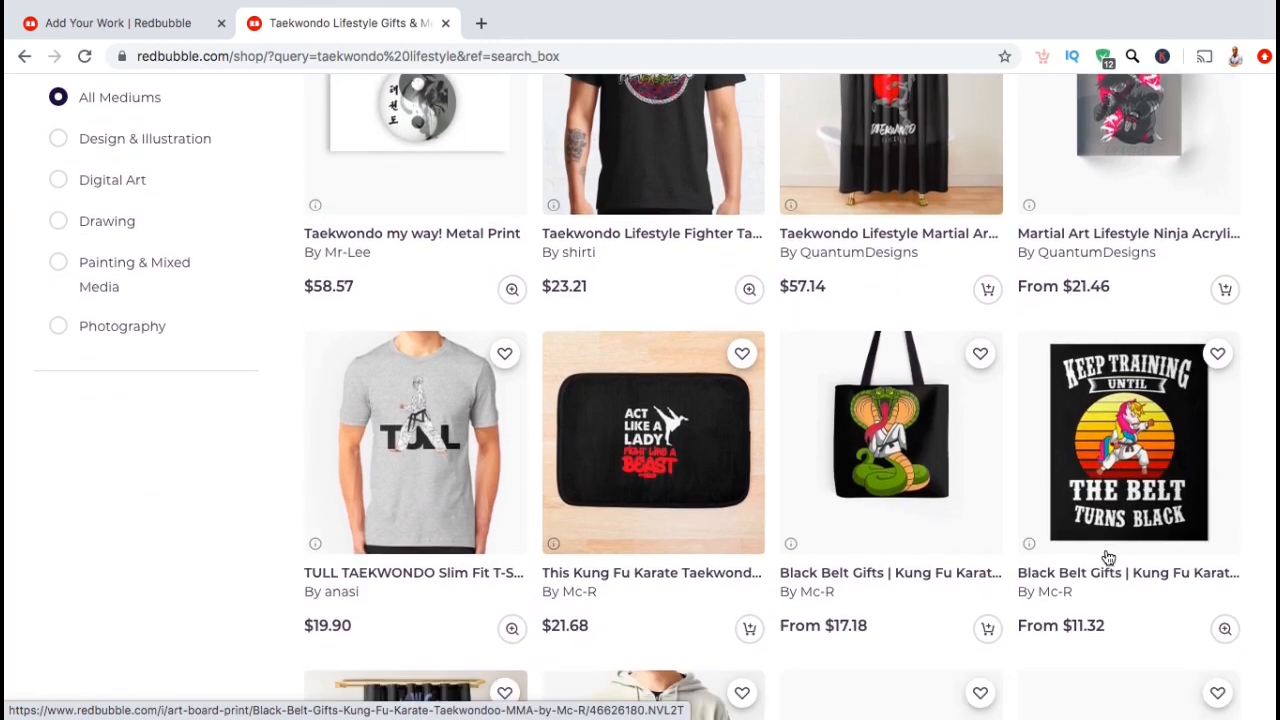
pyautogui.scroll(-3)
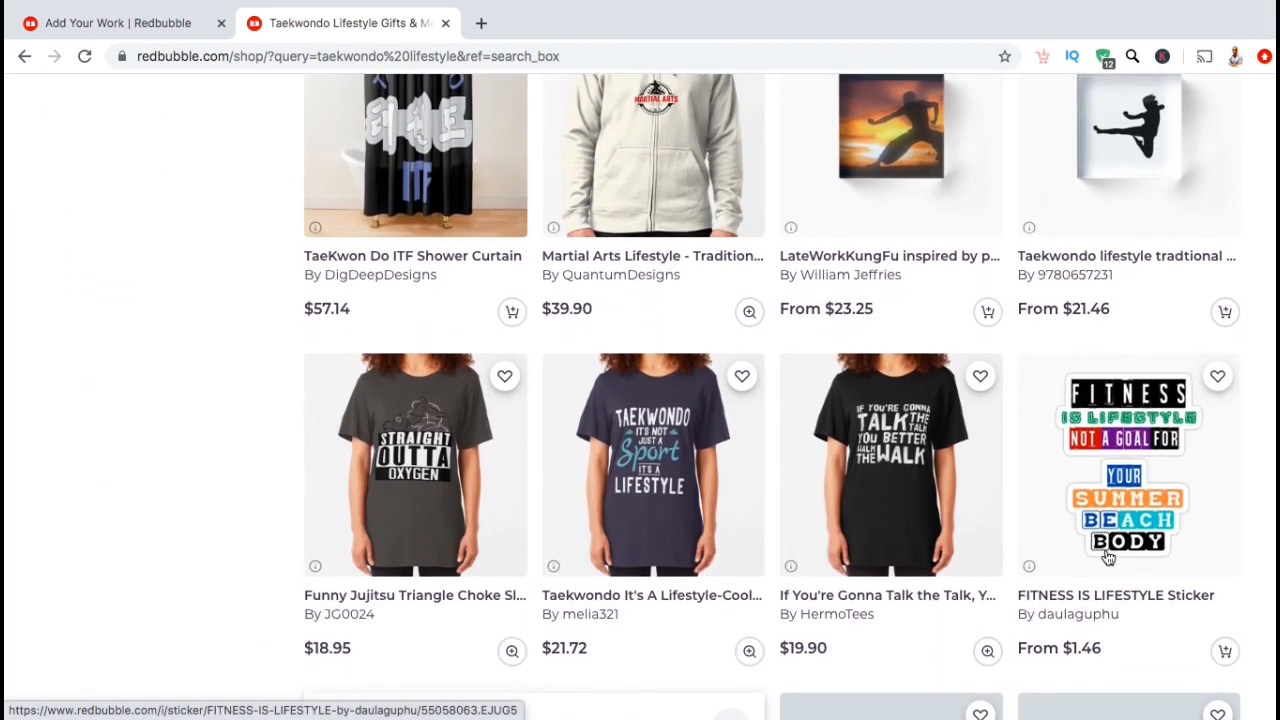
pyautogui.scroll(3)
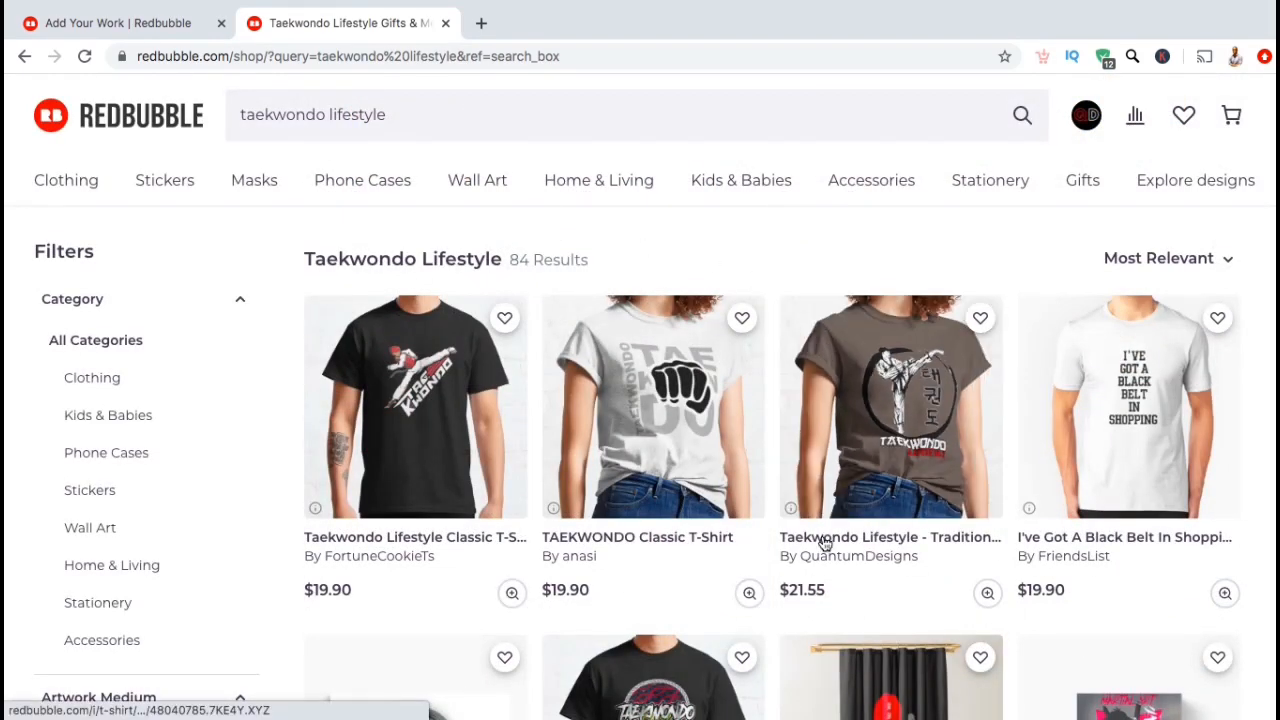
# Open the brown Taekwondo Lifestyle - Traditional Martial Arts t-shirt and scroll to its tag list.
pyautogui.click(888, 406)
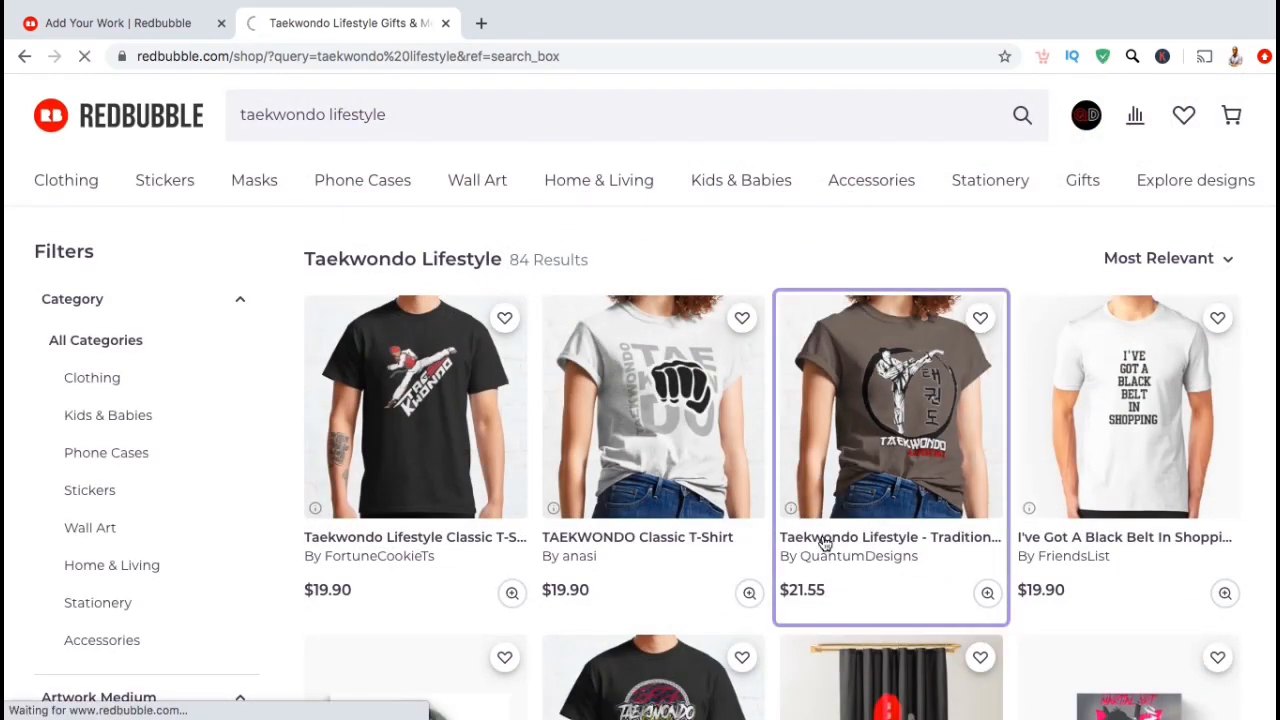
pyautogui.click(888, 404)
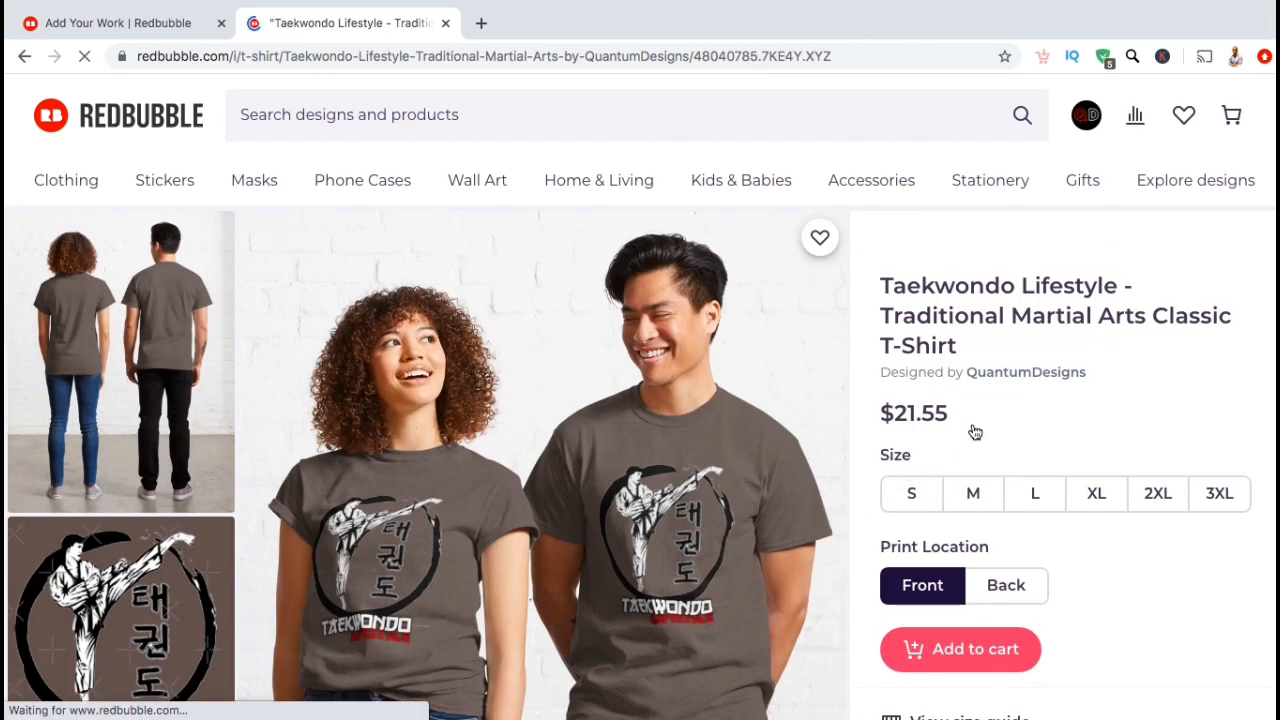
pyautogui.scroll(-3)
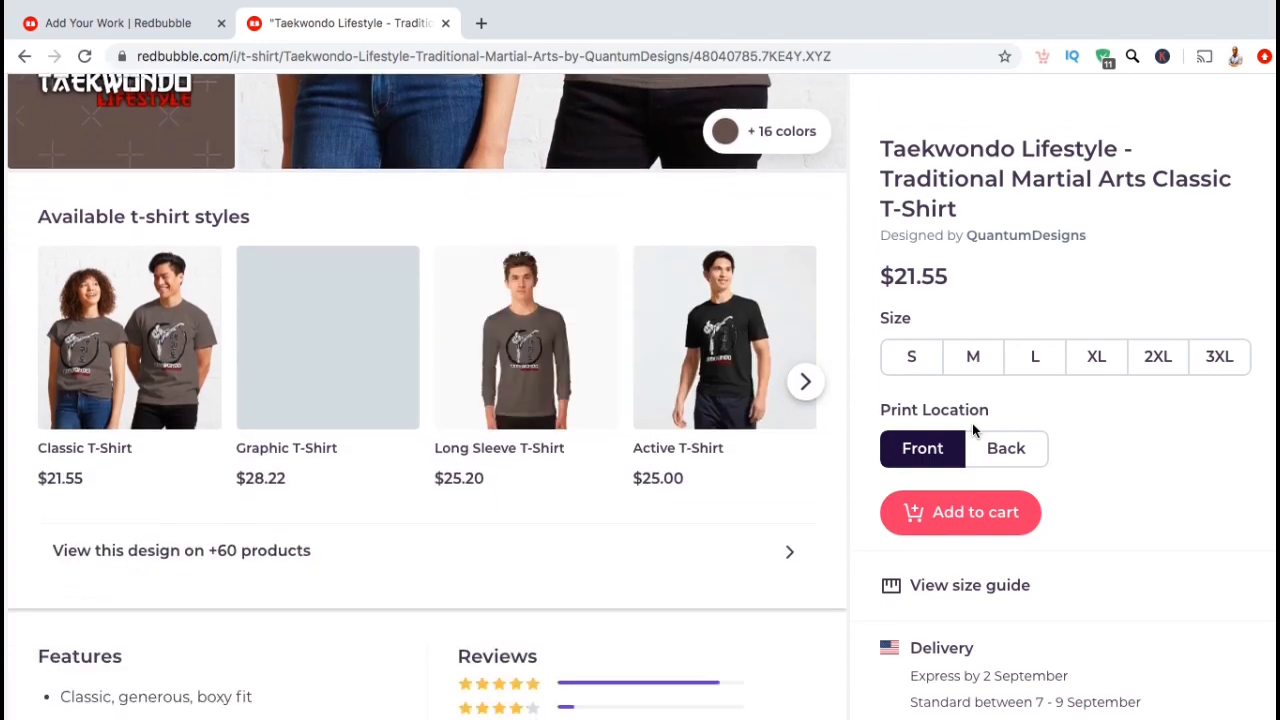
pyautogui.scroll(-3)
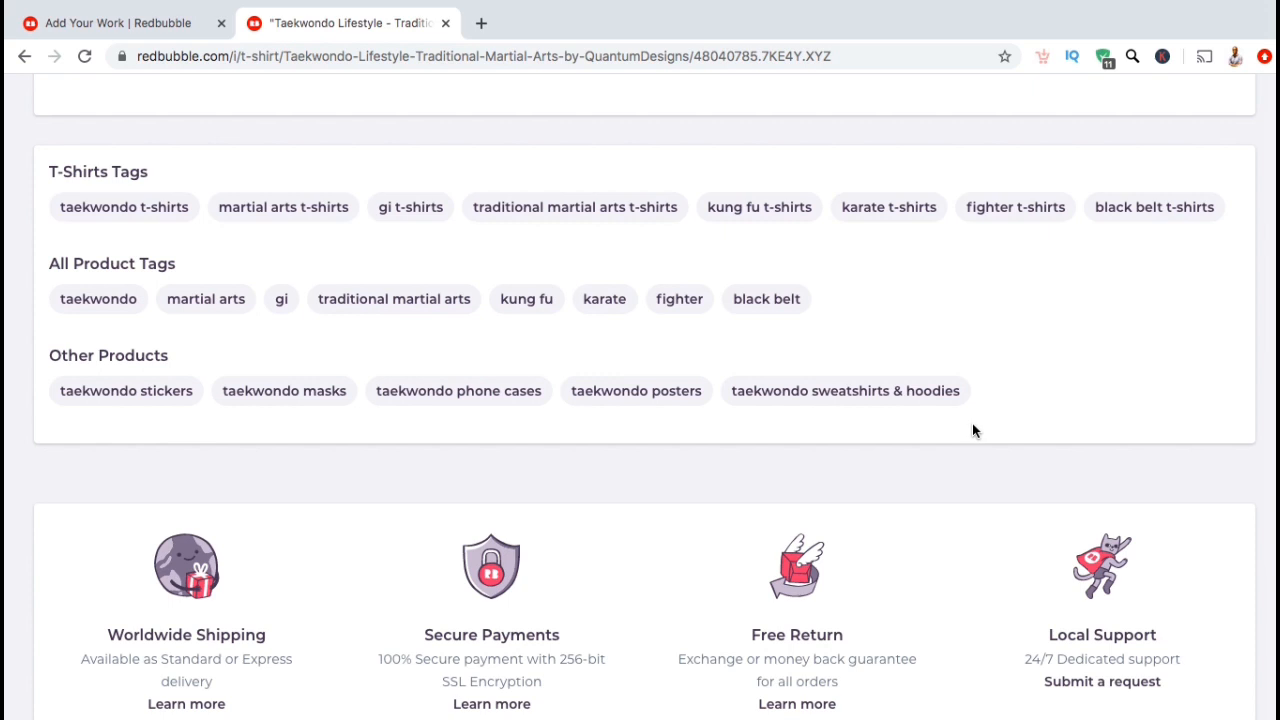
pyautogui.moveTo(918, 432)
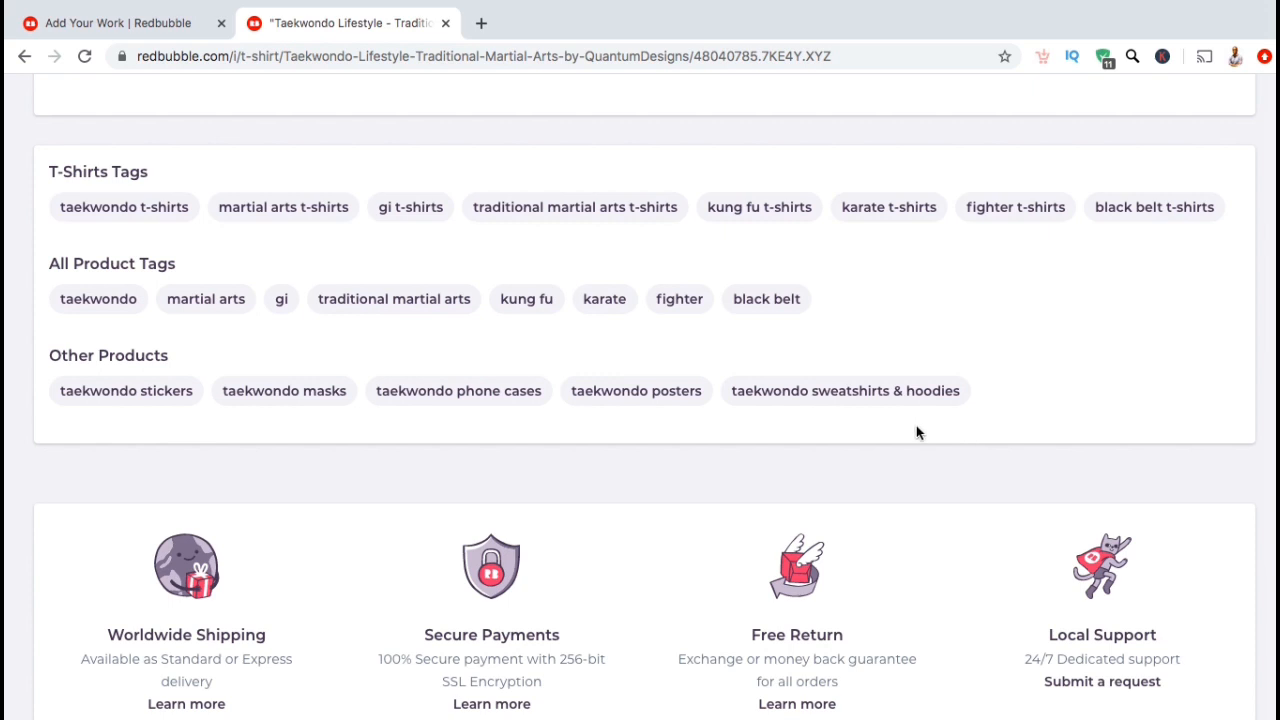
pyautogui.moveTo(42, 262)
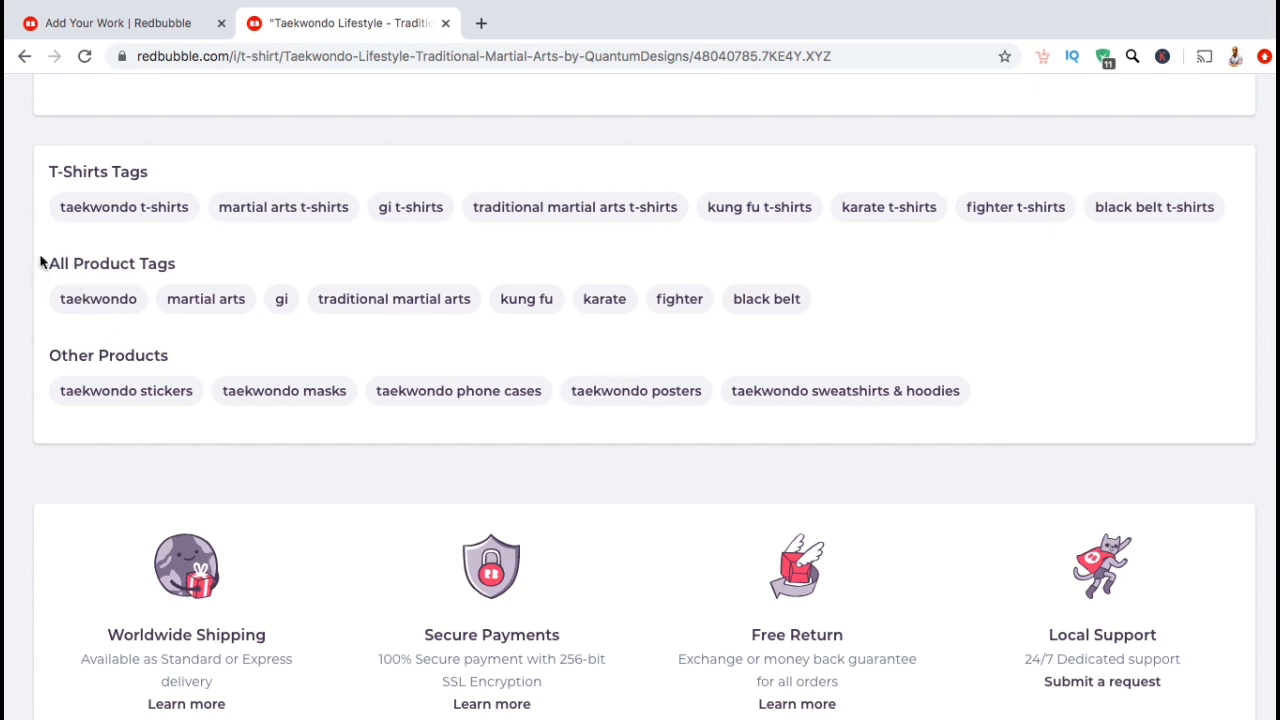
pyautogui.moveTo(116, 268)
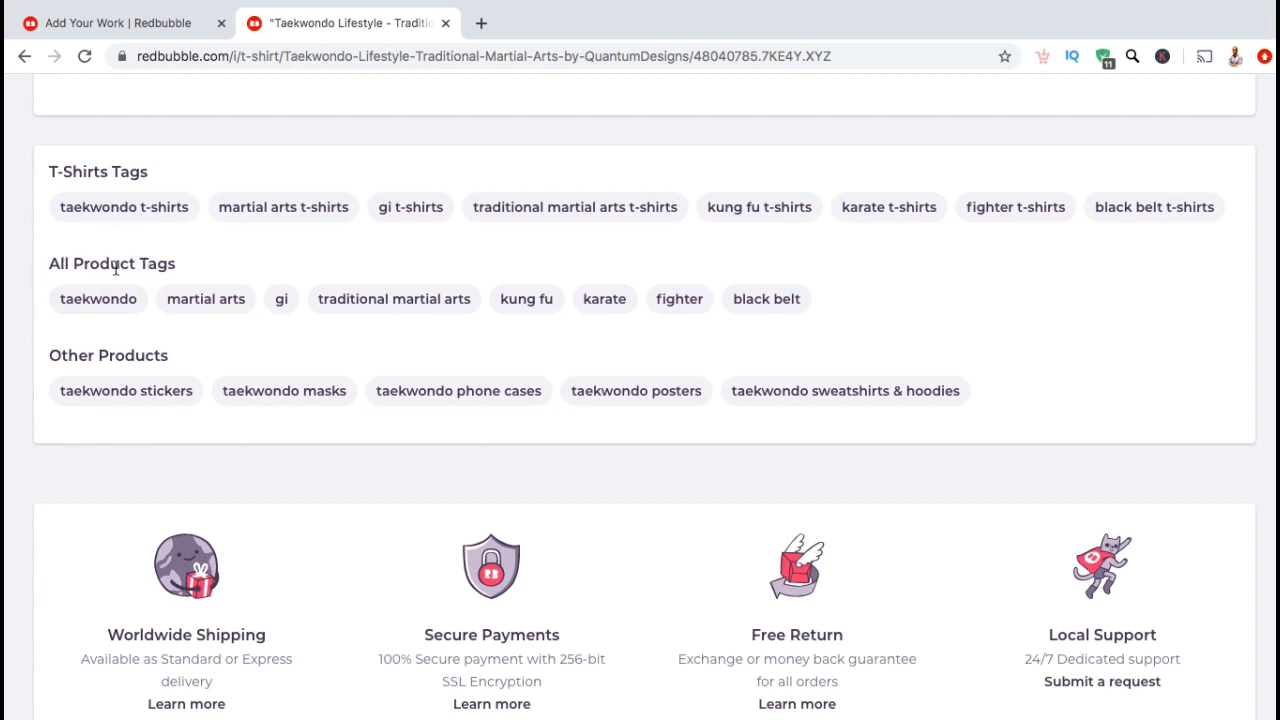
pyautogui.moveTo(52, 316)
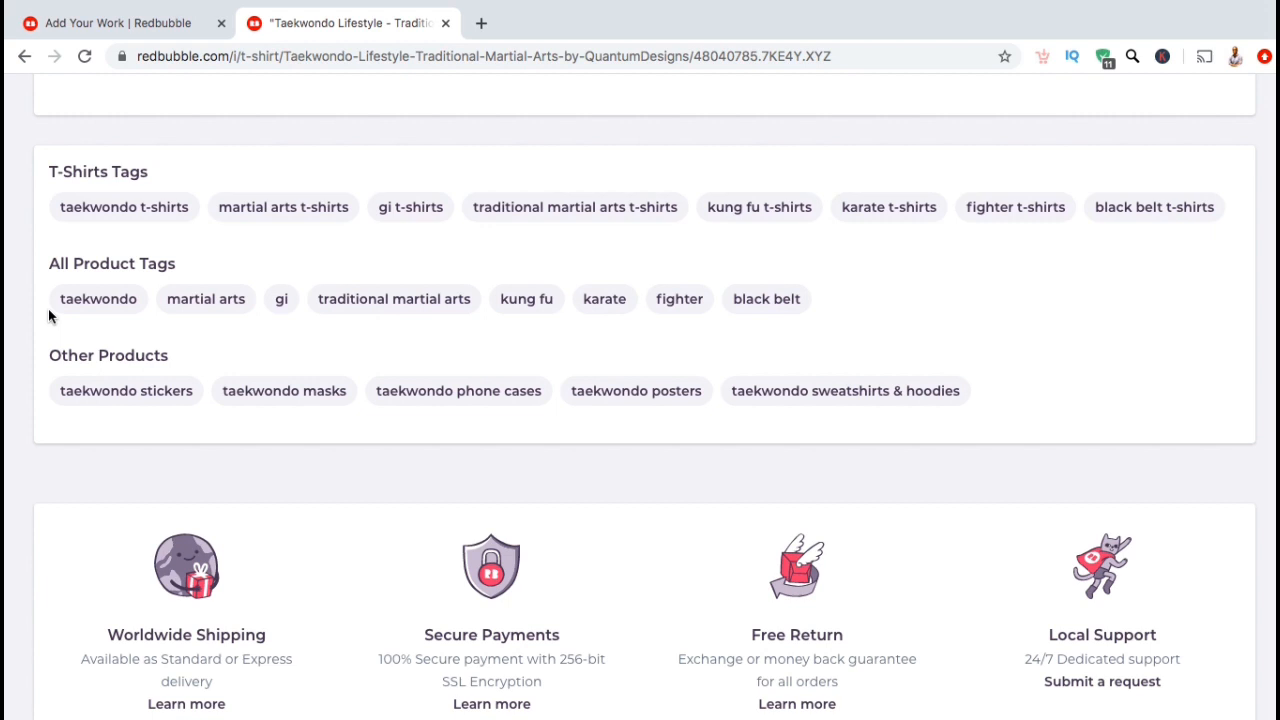
pyautogui.moveTo(40, 196)
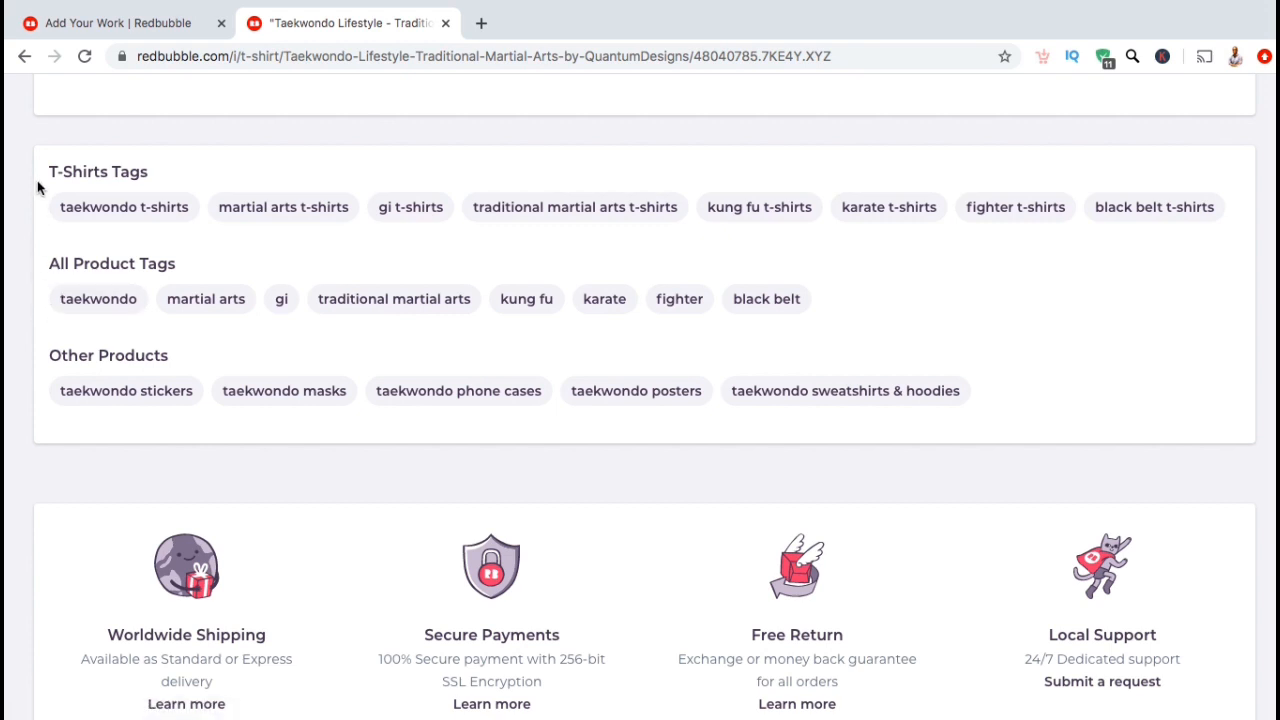
pyautogui.moveTo(110, 206)
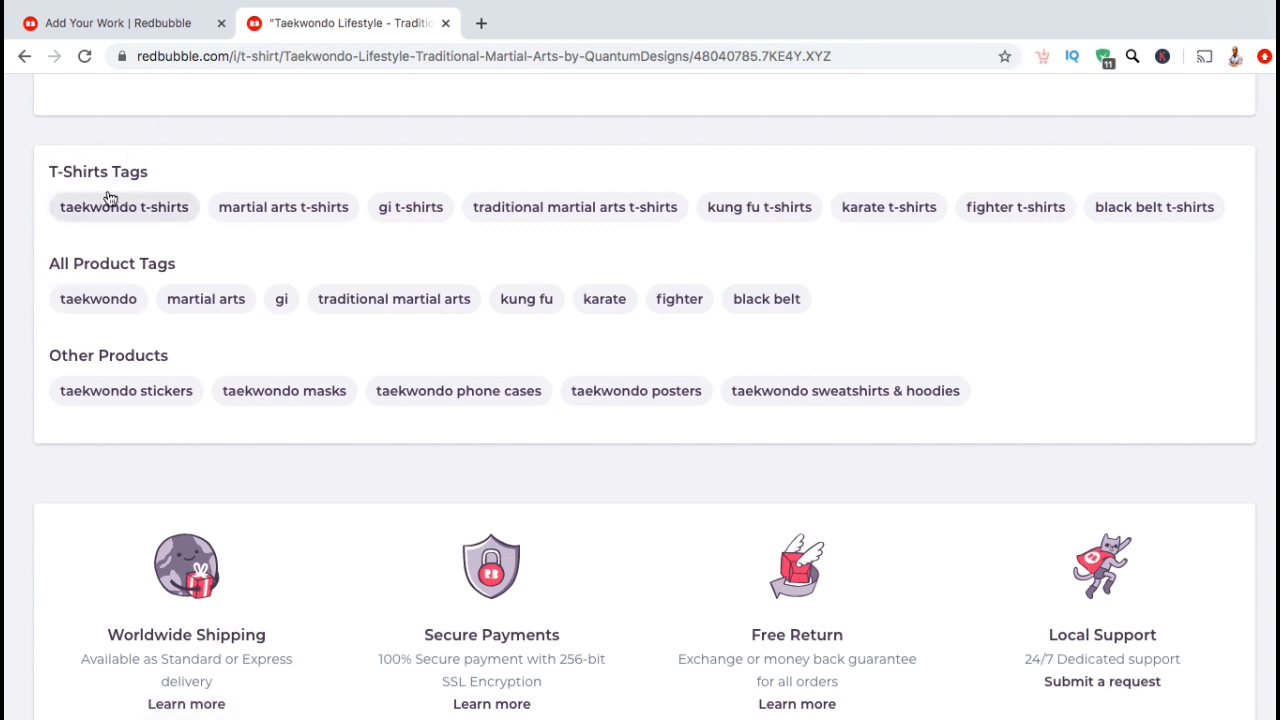
pyautogui.moveTo(30, 218)
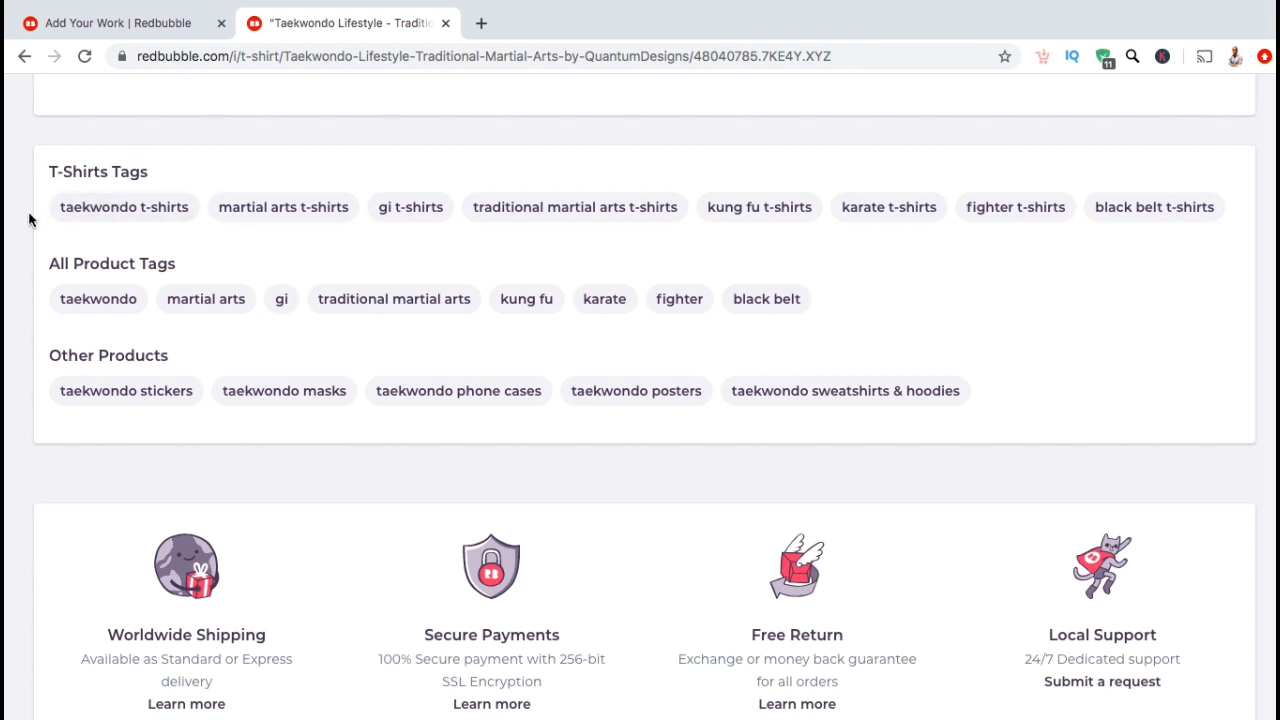
pyautogui.moveTo(124, 206)
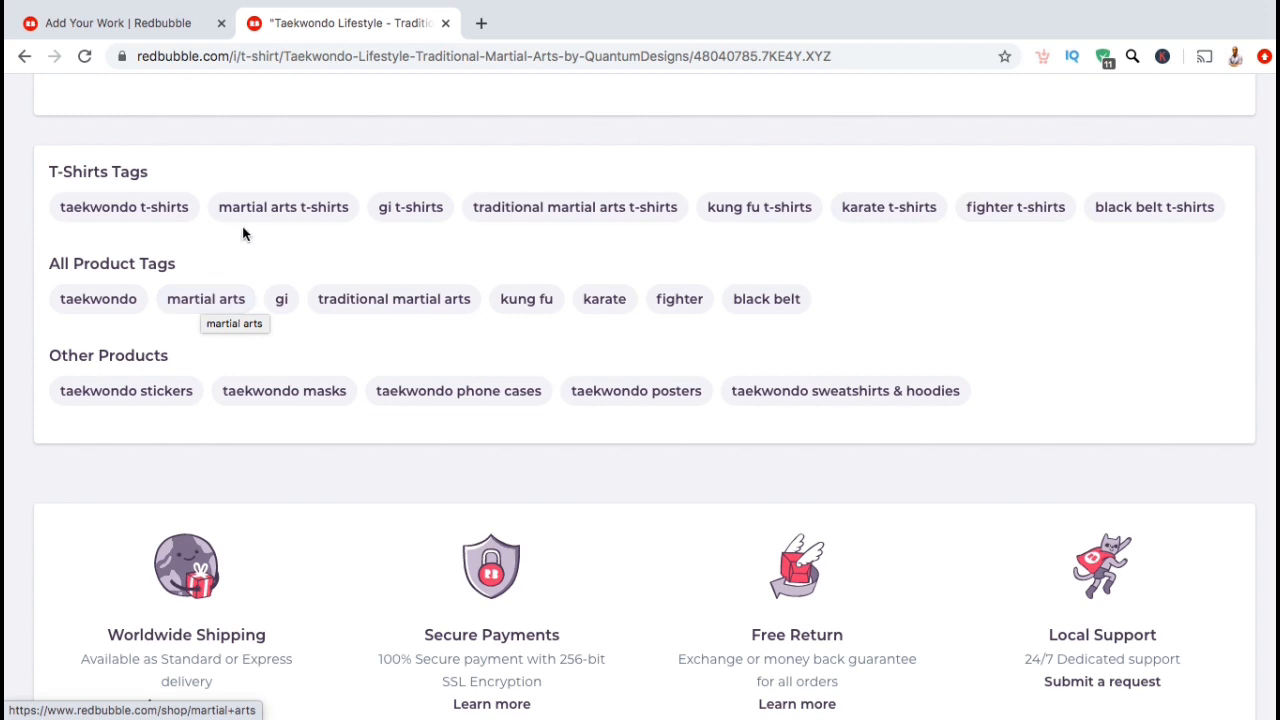
pyautogui.moveTo(282, 300)
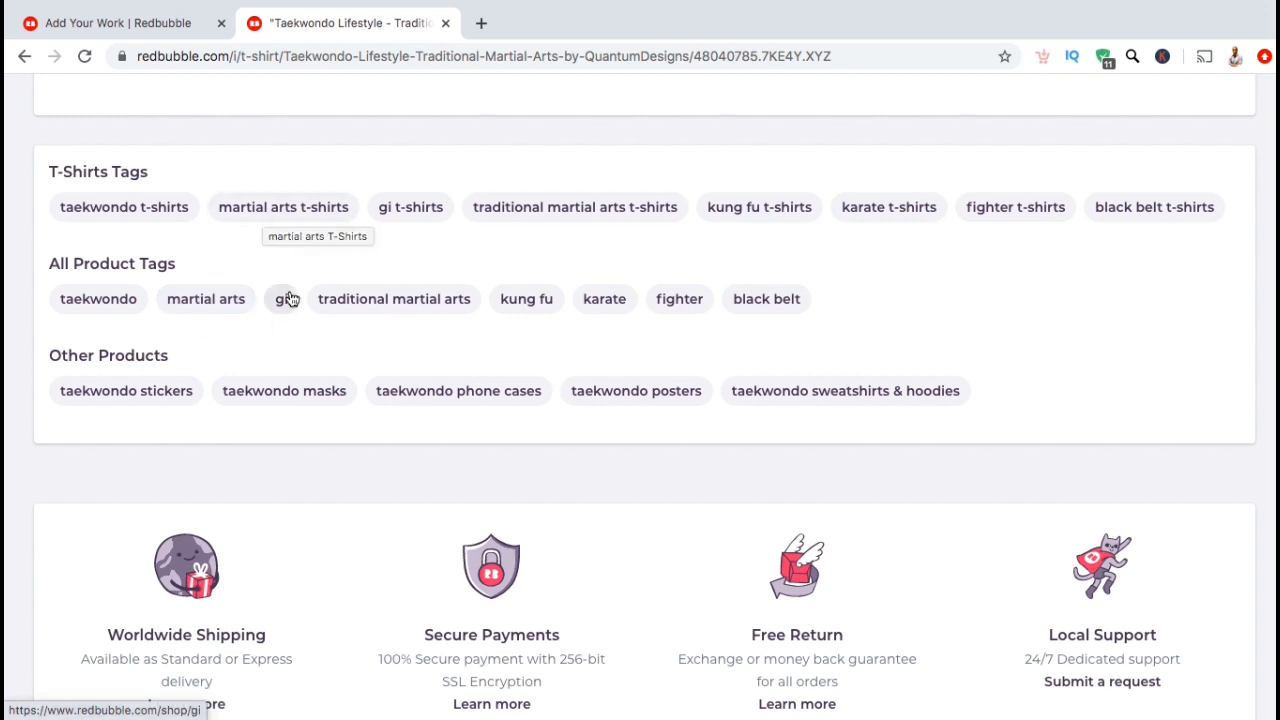
pyautogui.moveTo(410, 206)
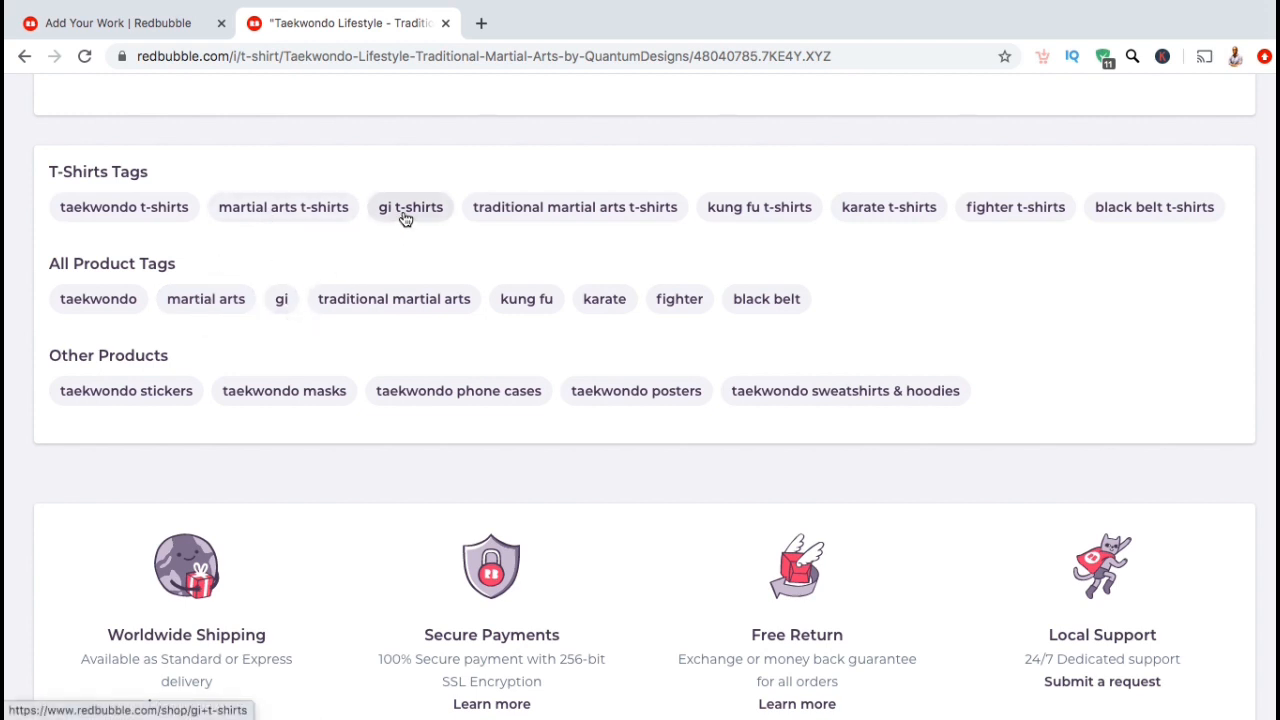
pyautogui.moveTo(404, 252)
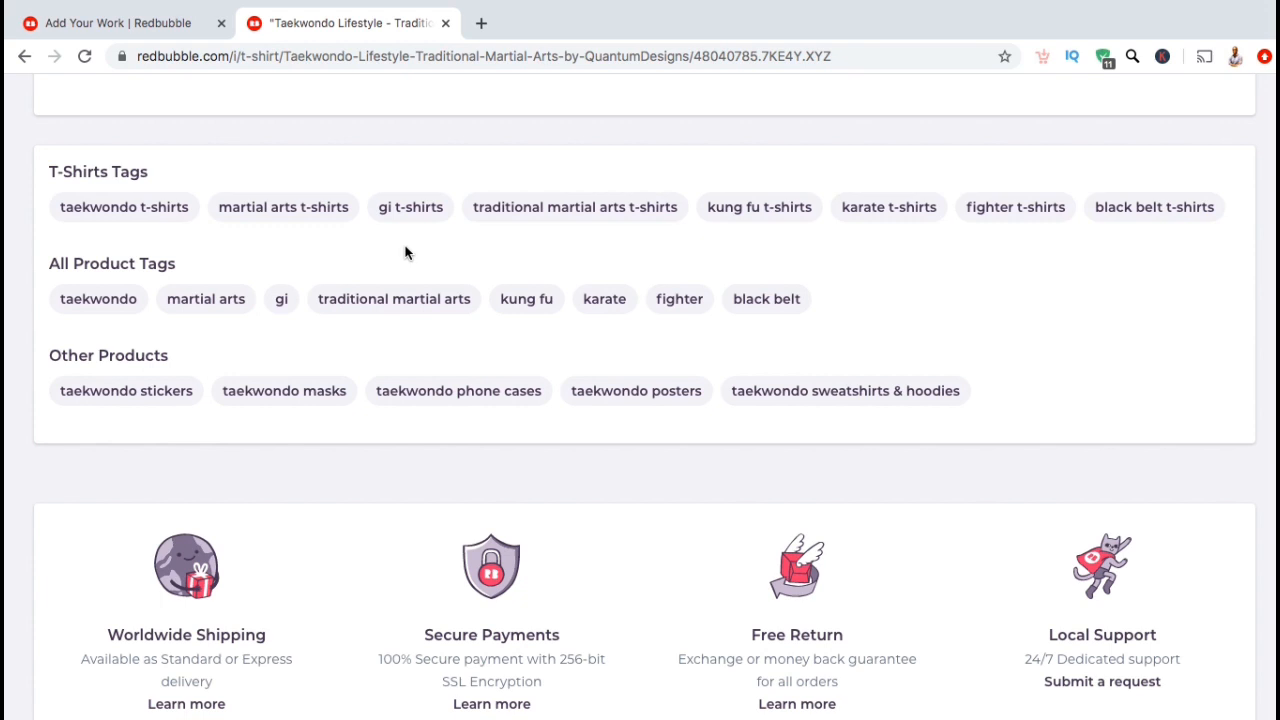
pyautogui.moveTo(140, 364)
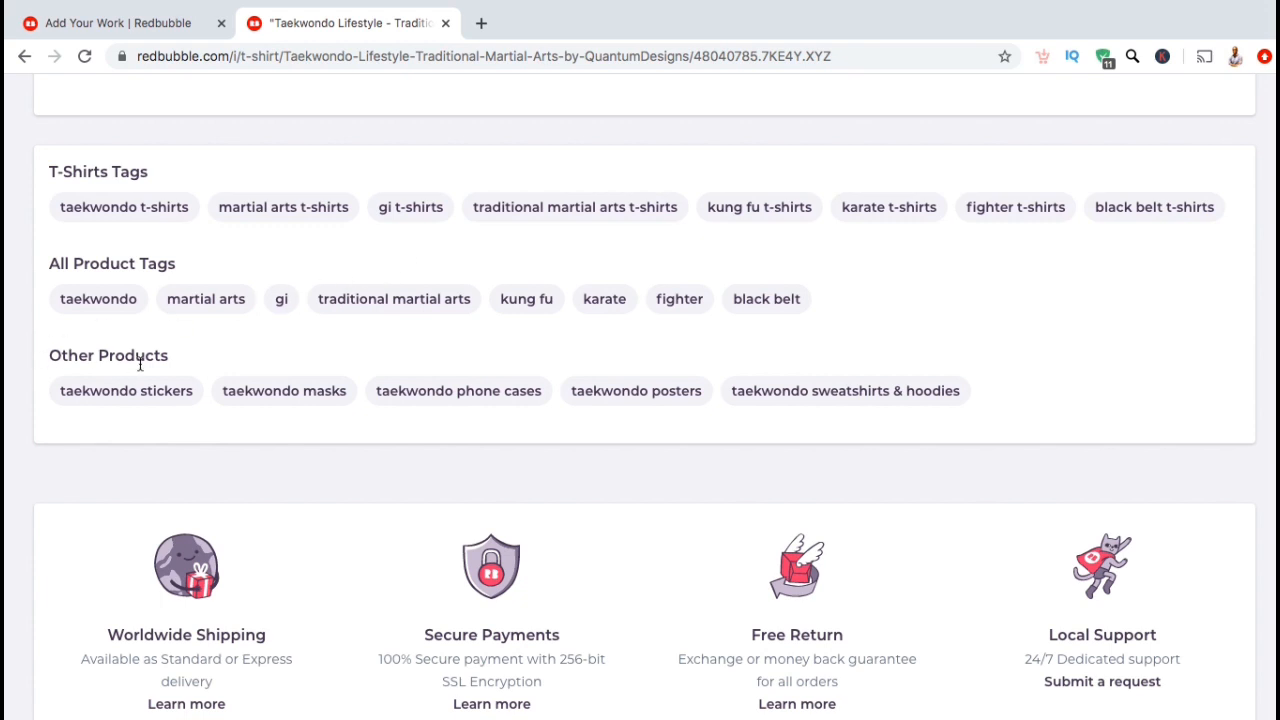
pyautogui.moveTo(32, 390)
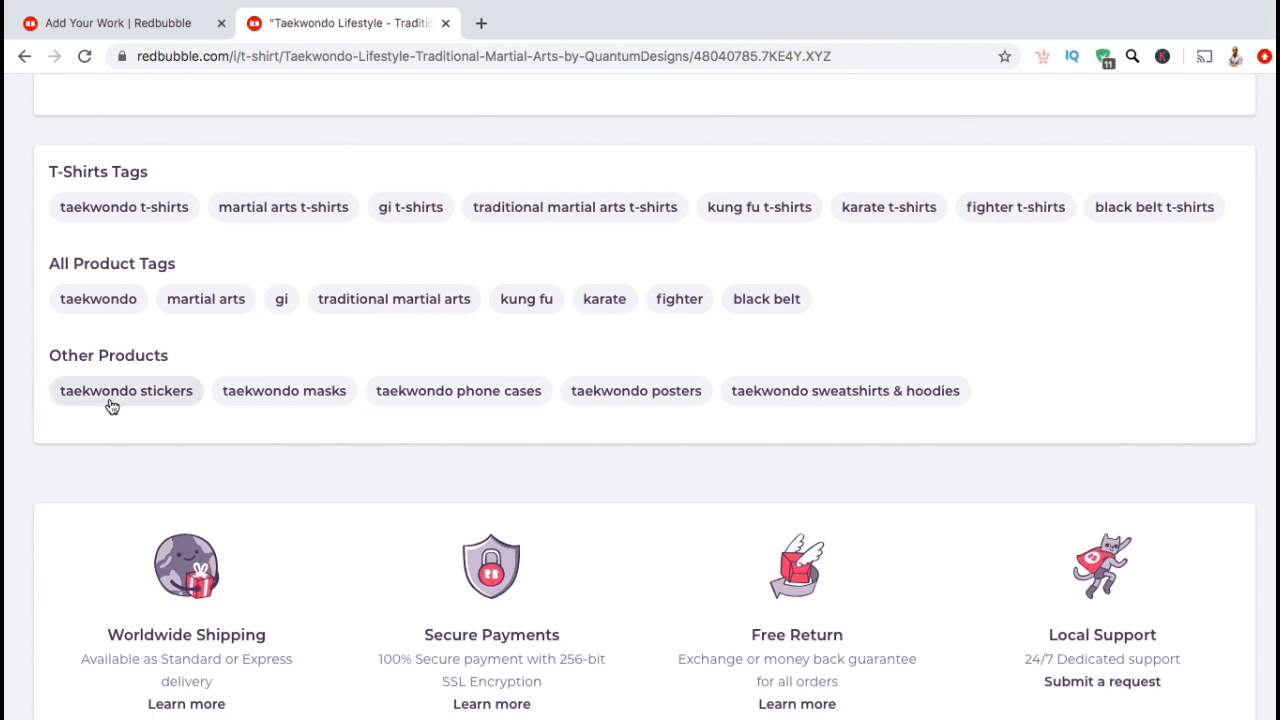
pyautogui.moveTo(126, 390)
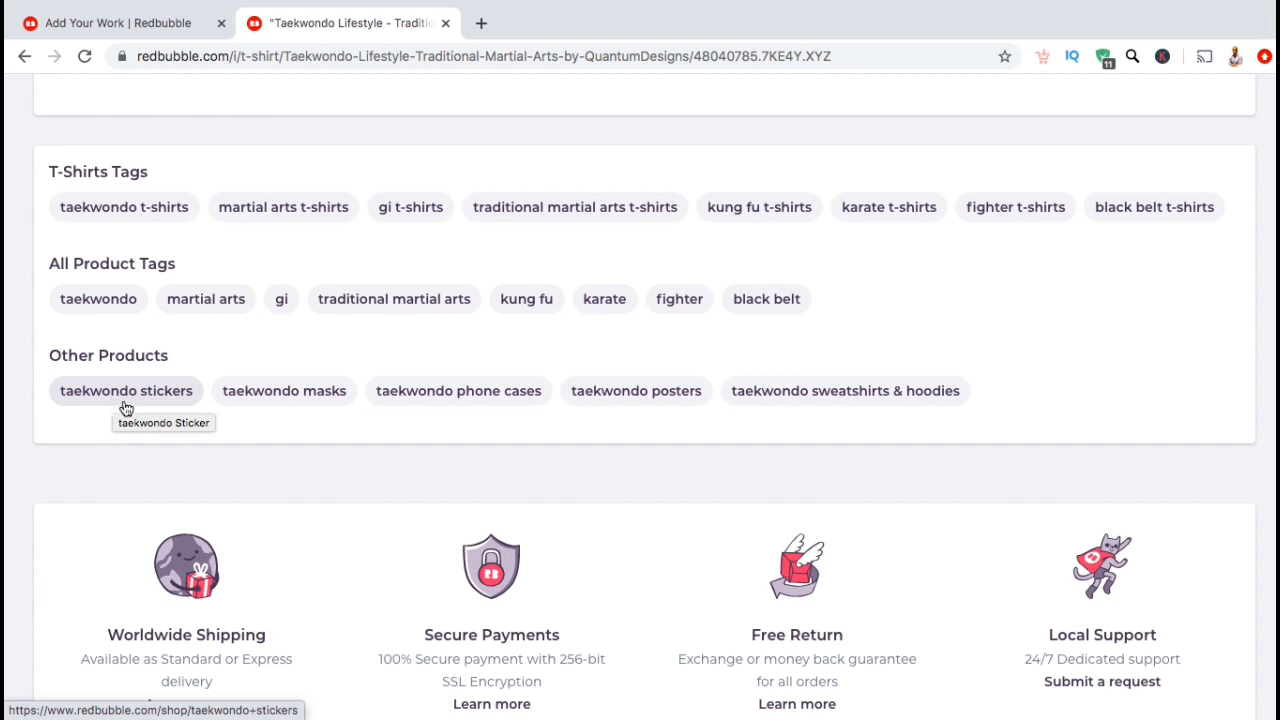
pyautogui.moveTo(256, 436)
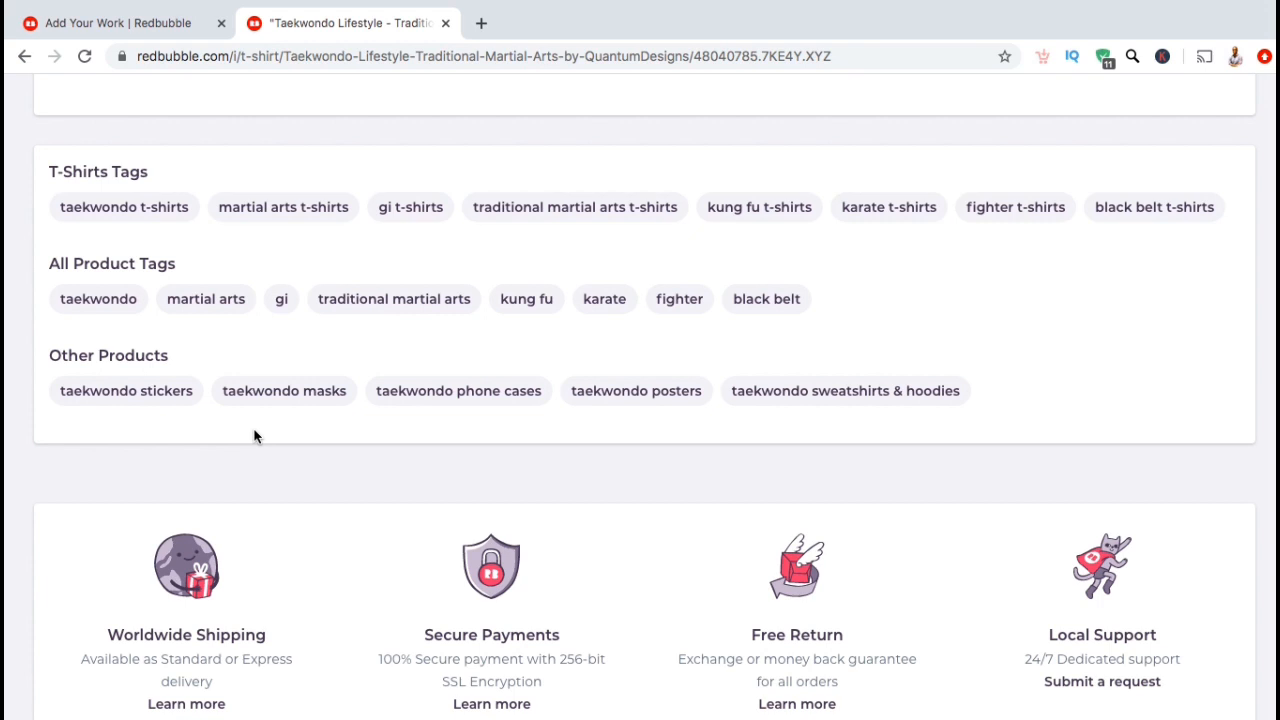
pyautogui.moveTo(254, 398)
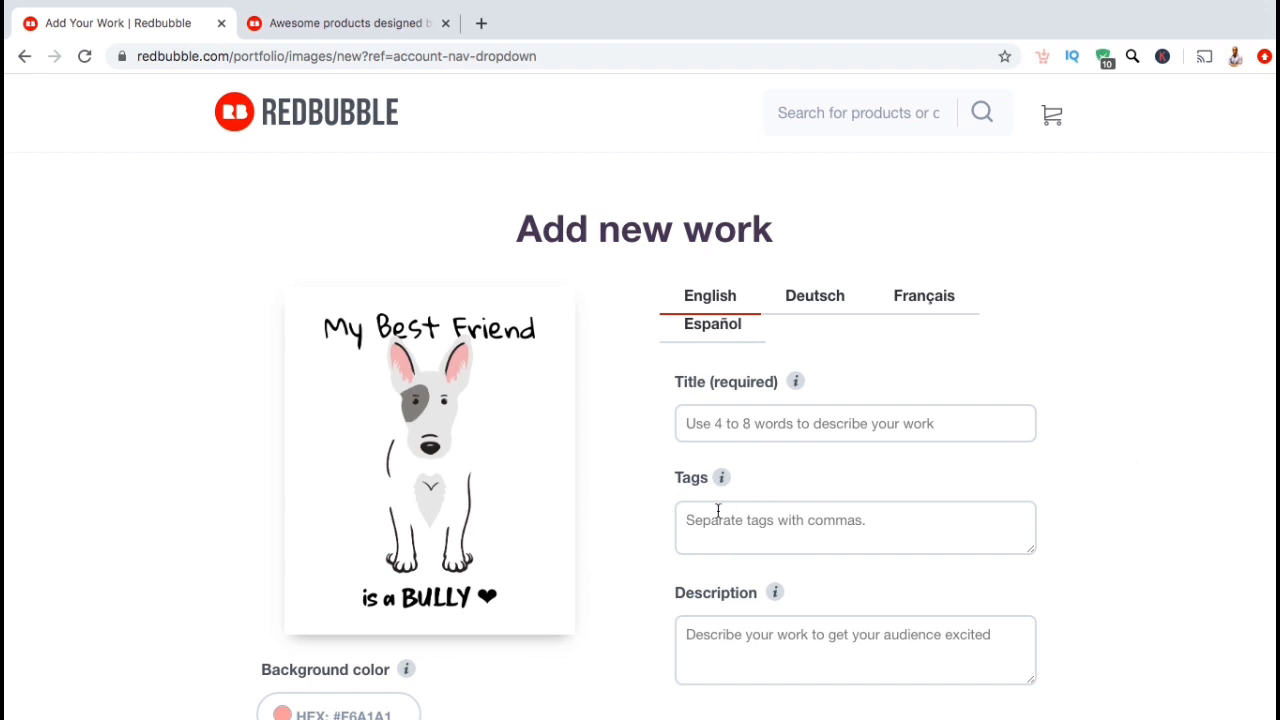
pyautogui.moveTo(740, 482)
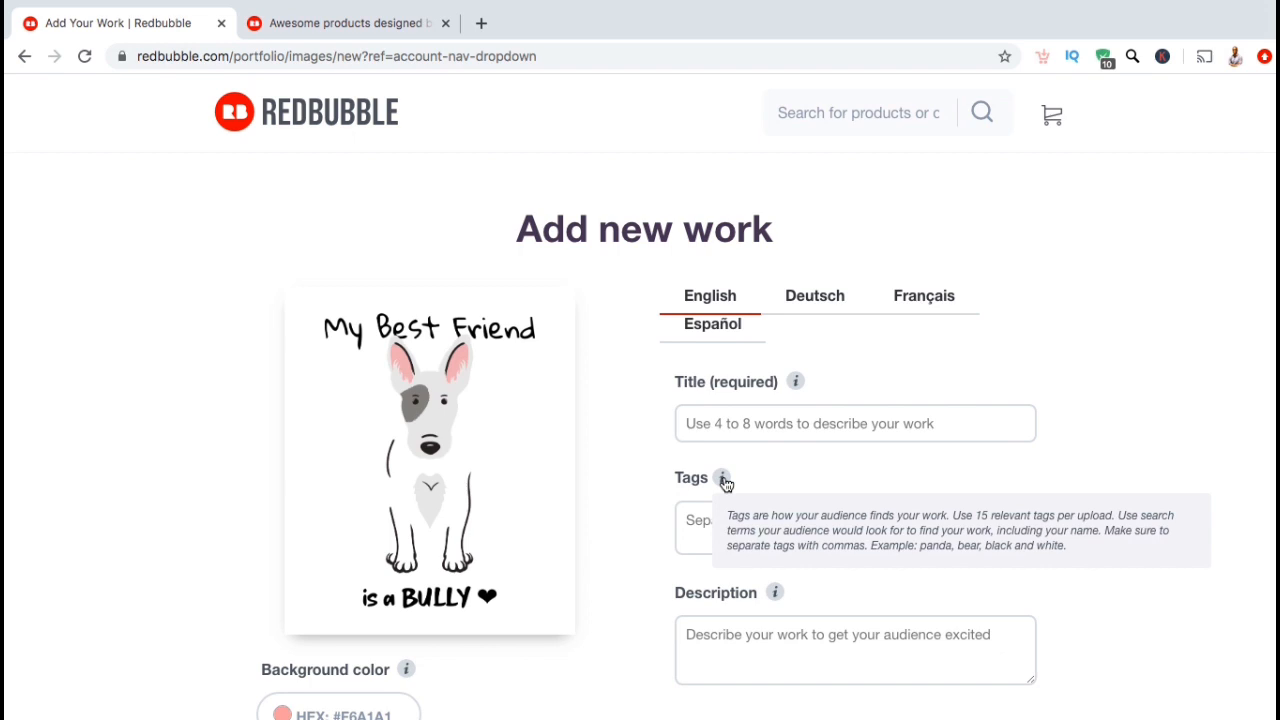
pyautogui.moveTo(1100, 512)
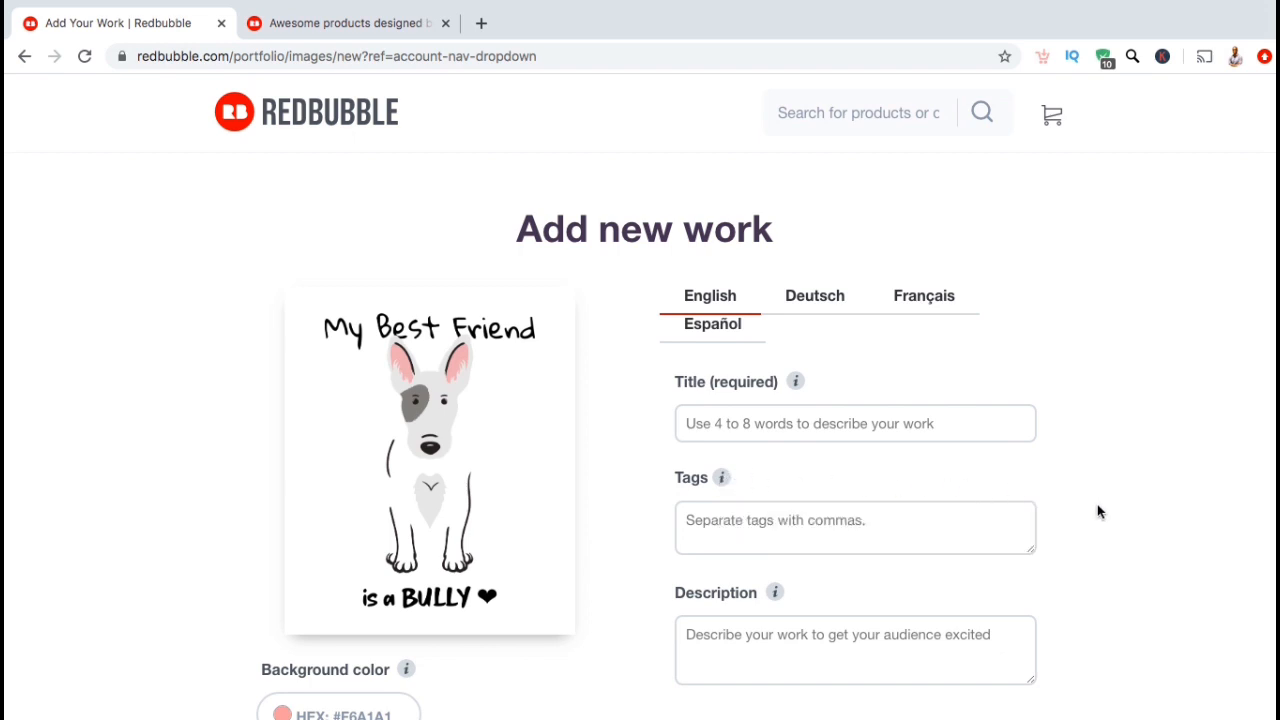
# Enter 'Bull Terrier Best Friend Is A Bully' as the title on the Add Your Work form.
pyautogui.scroll(-3)
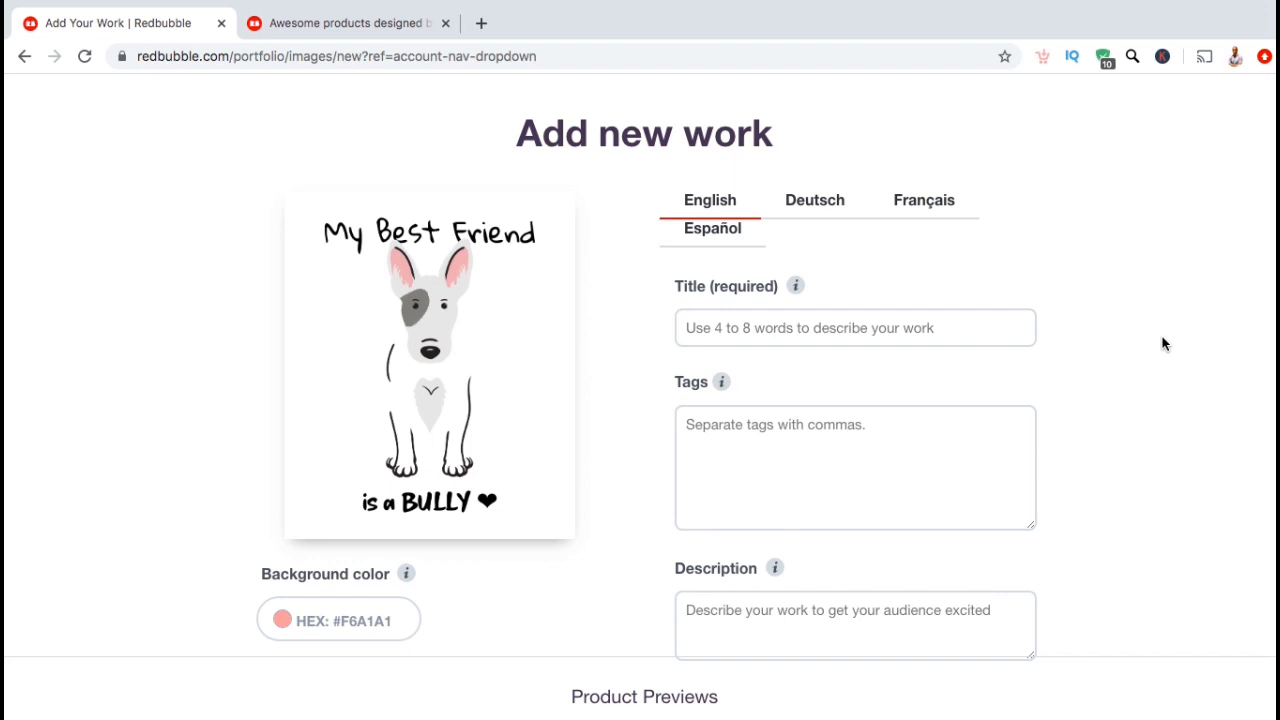
pyautogui.moveTo(1080, 352)
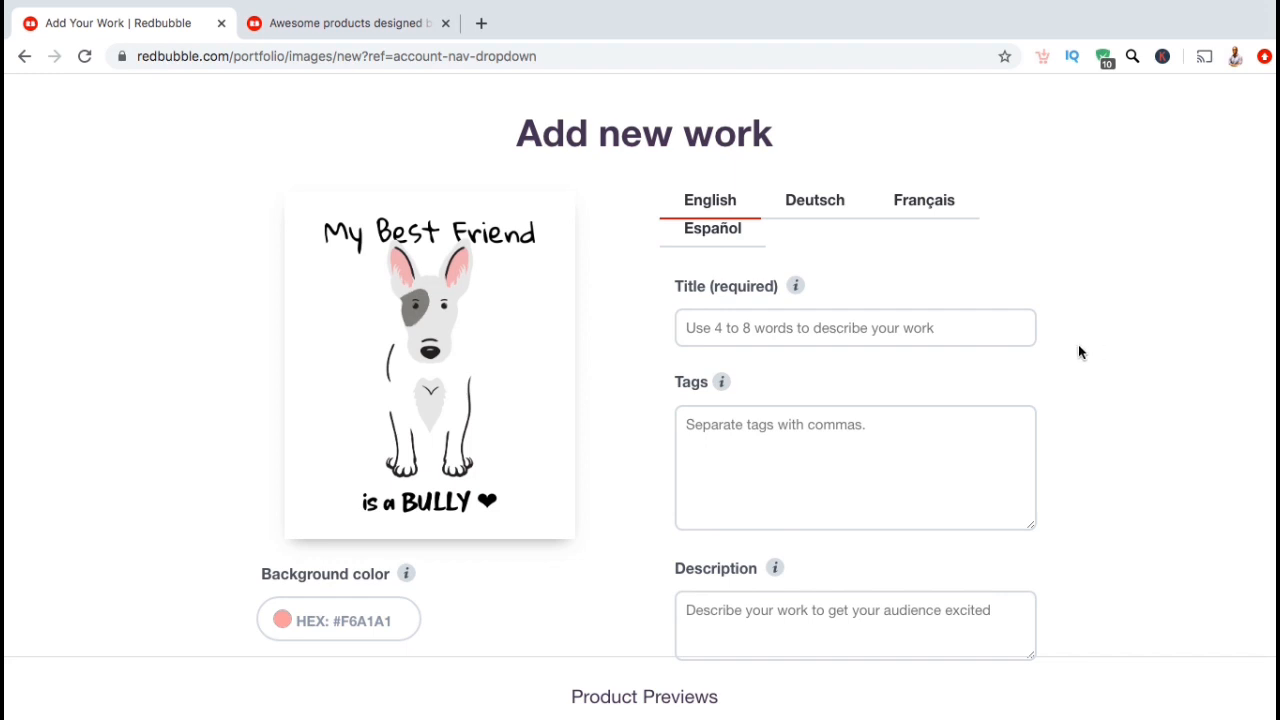
pyautogui.click(856, 328)
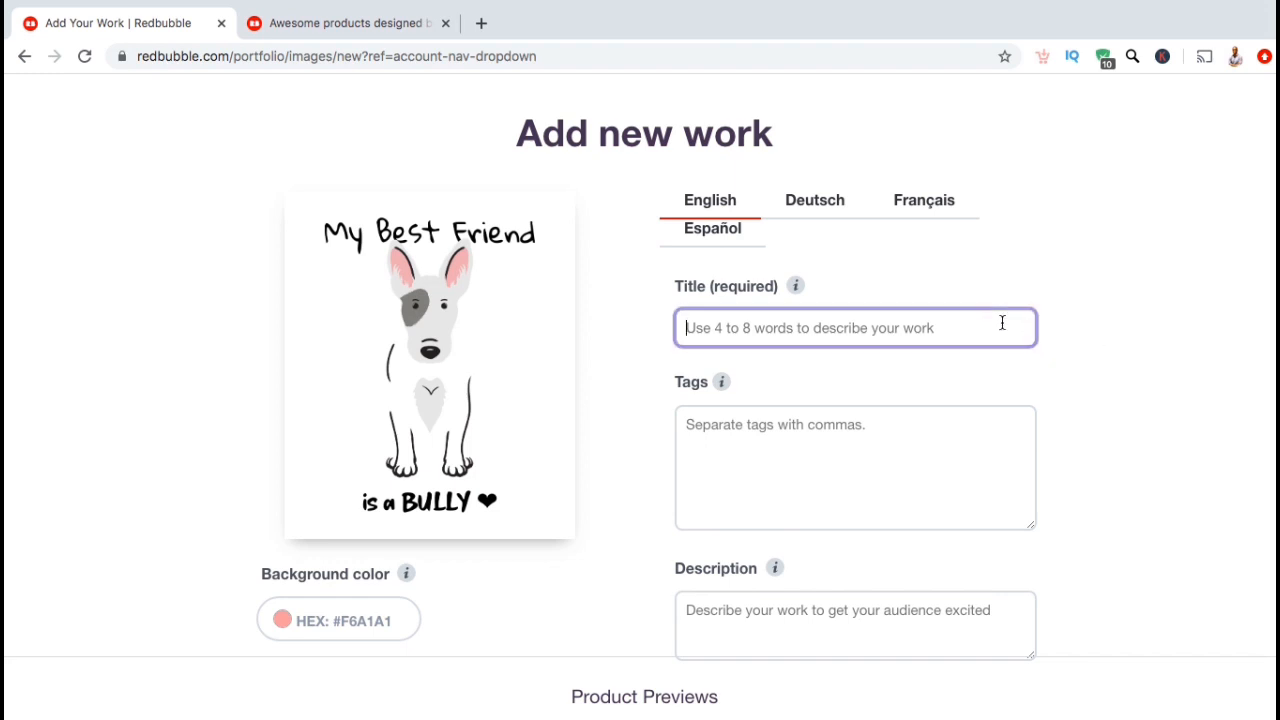
pyautogui.write('Bull Terrier Best Friend Is A Bull')
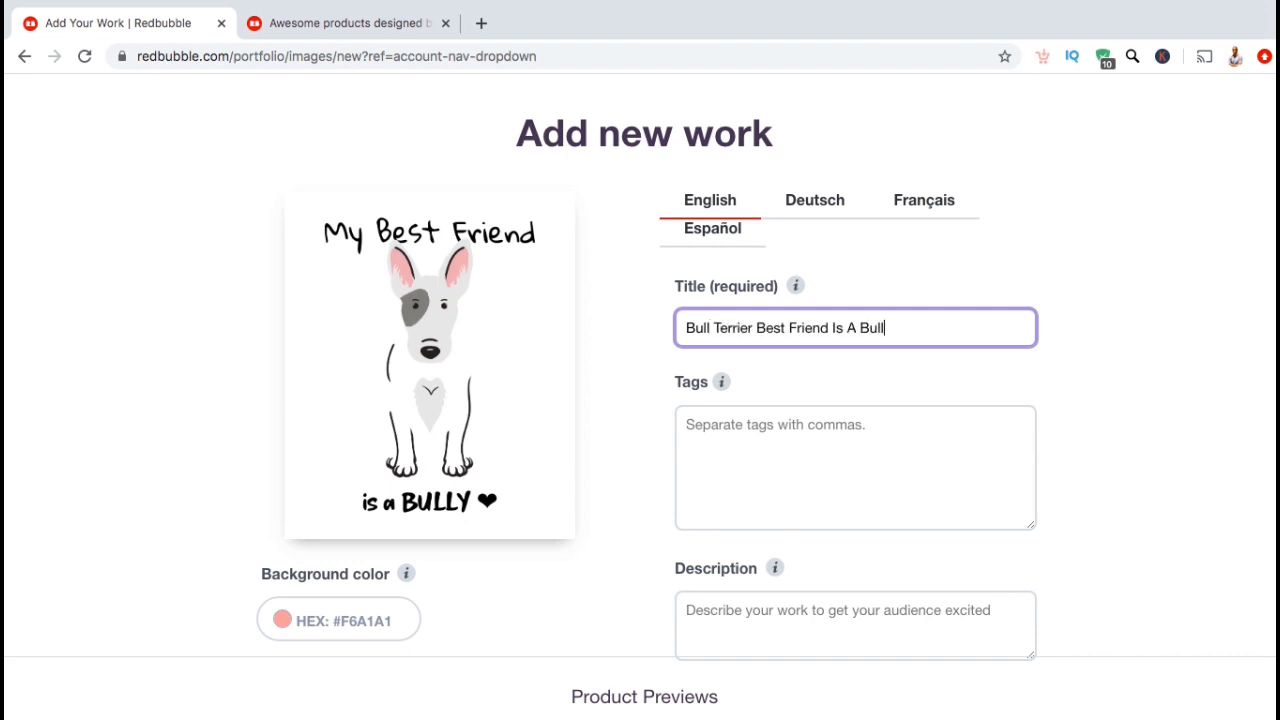
pyautogui.write('y')
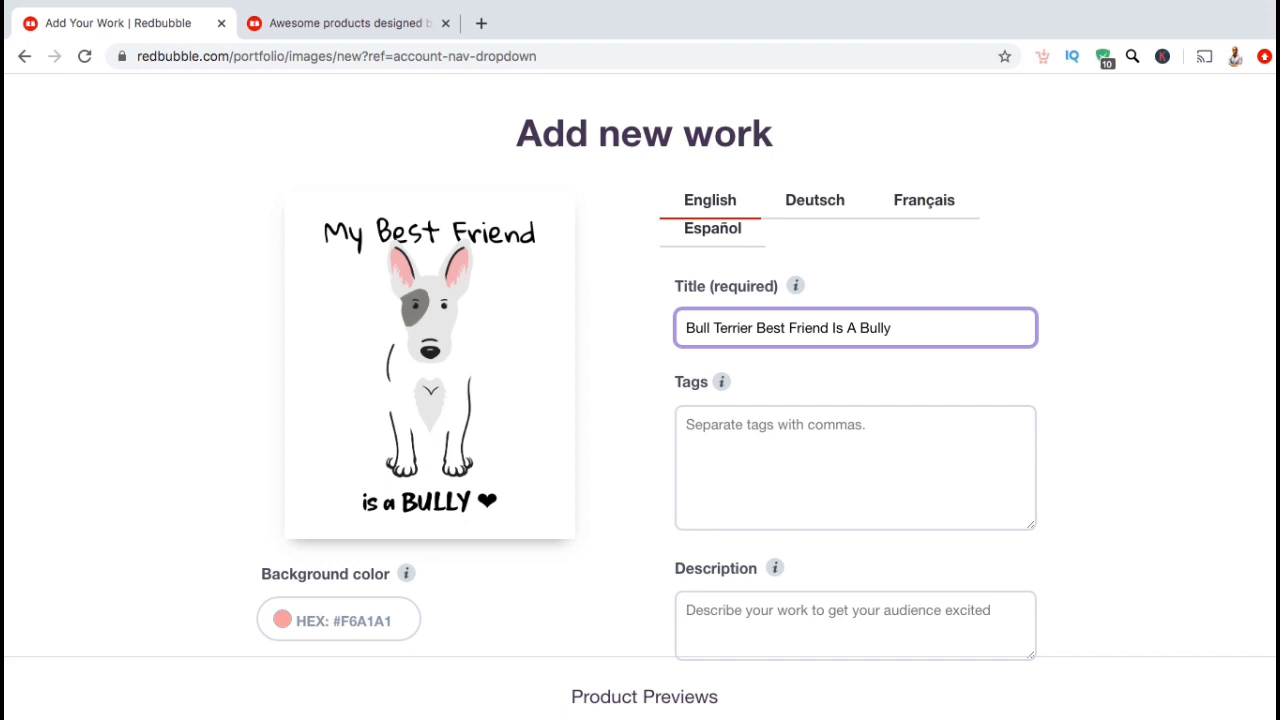
pyautogui.moveTo(1136, 358)
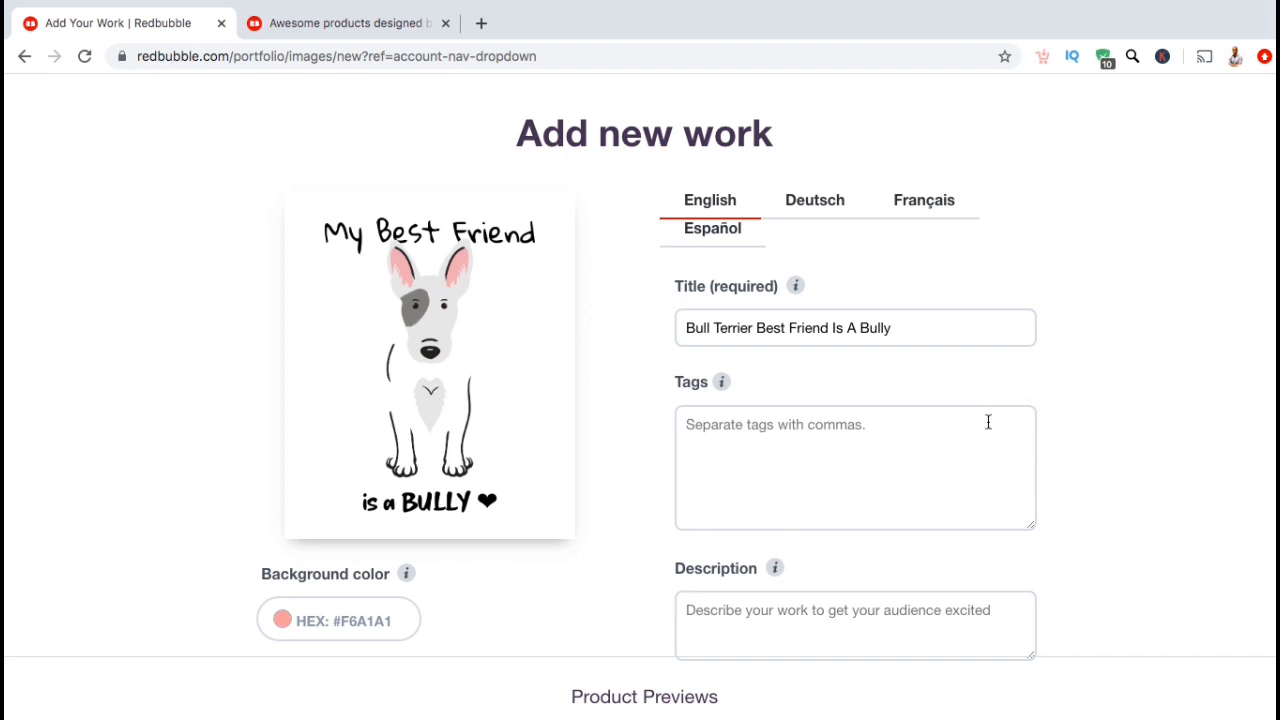
# Enter tags: dog, best friend, bully, bull terrier, canine, cartoon, heart, pink.
pyautogui.write('dog')
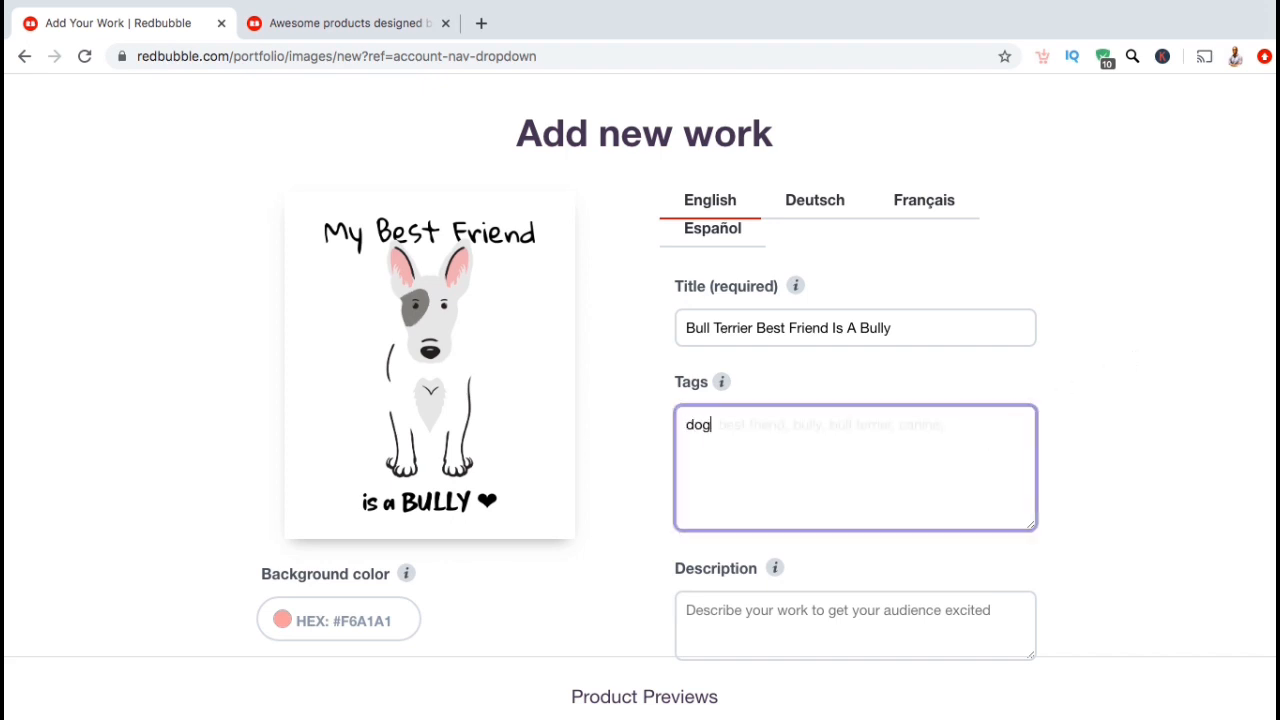
pyautogui.write(', best friend, bully, bull terrier, canine,')
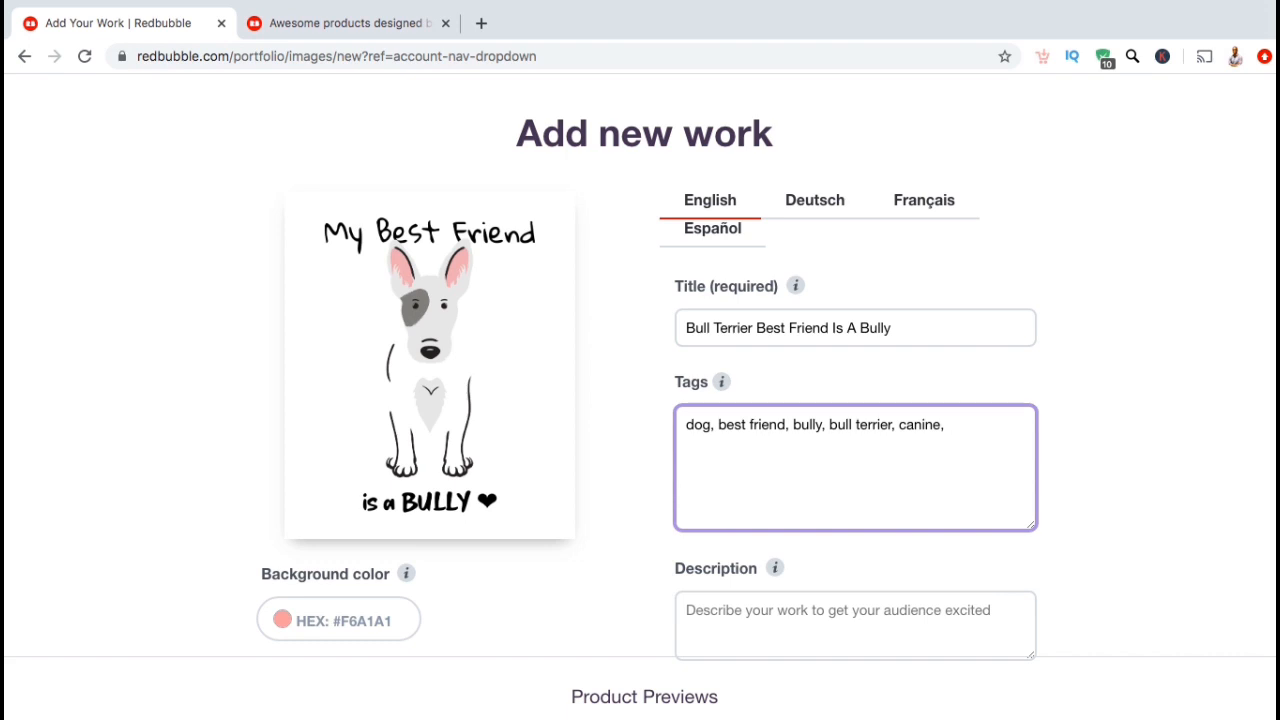
pyautogui.write('cartoo')
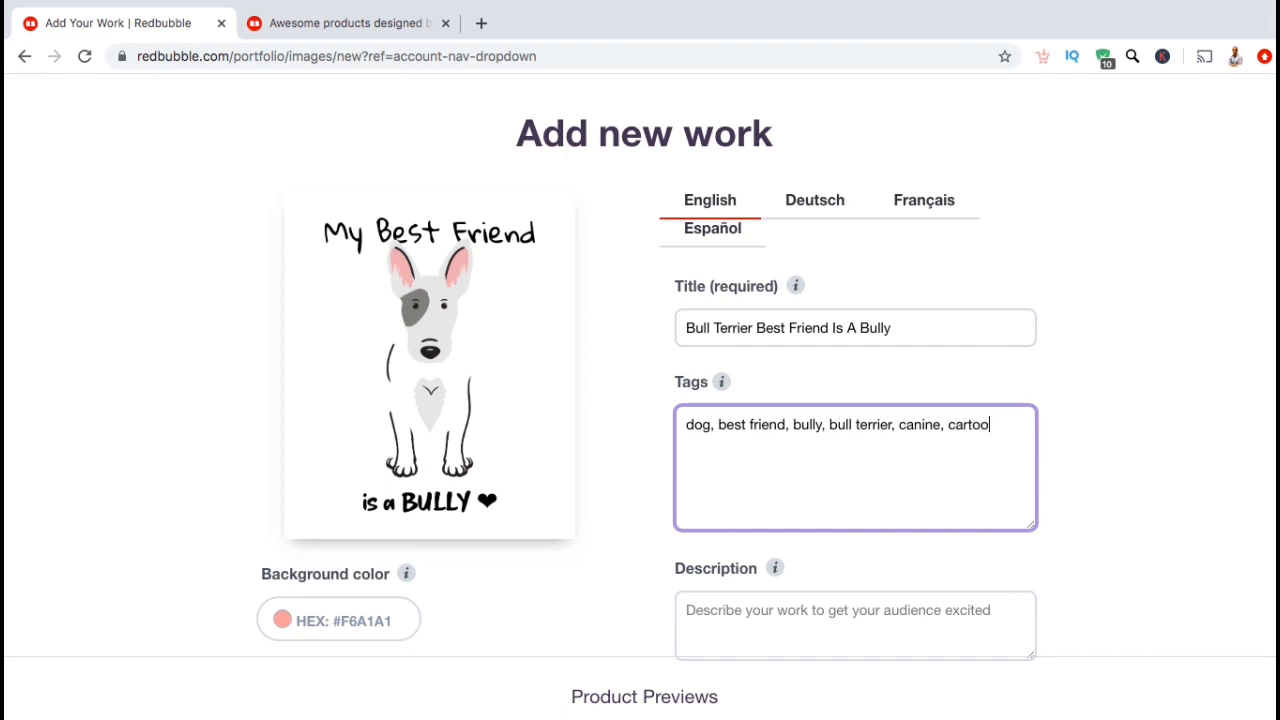
pyautogui.write('n, heart, pink,')
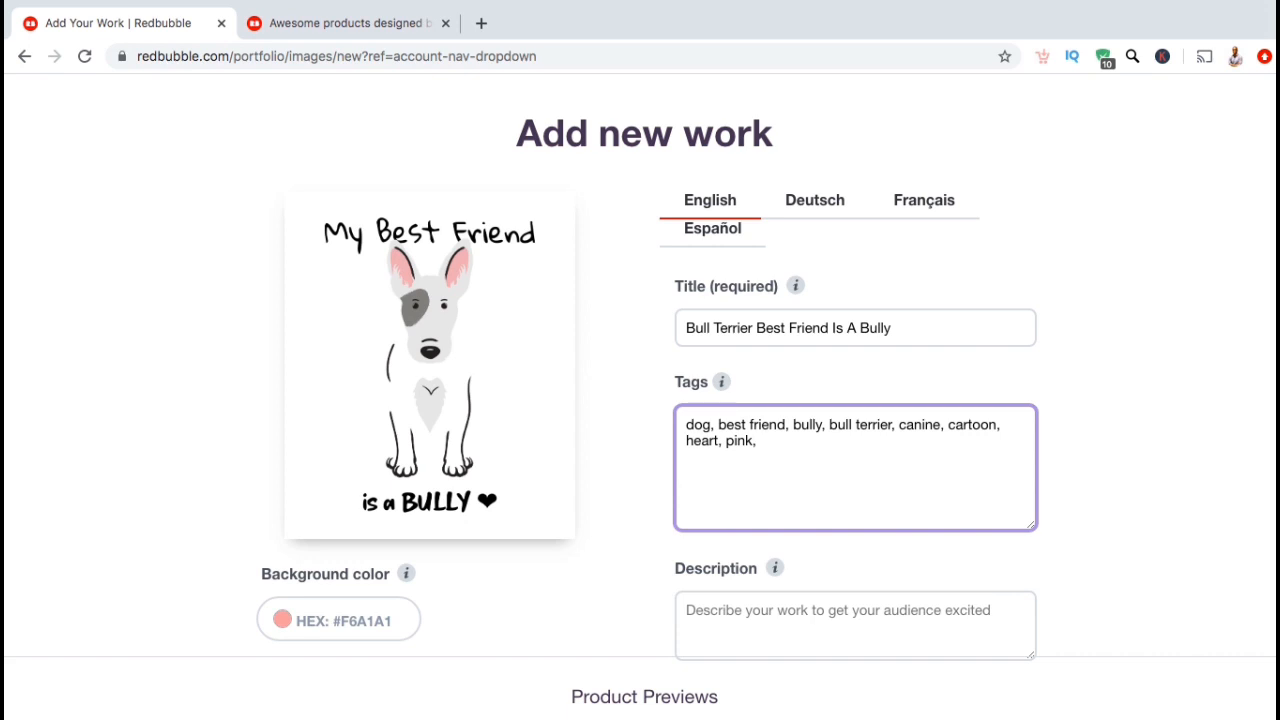
pyautogui.moveTo(1022, 392)
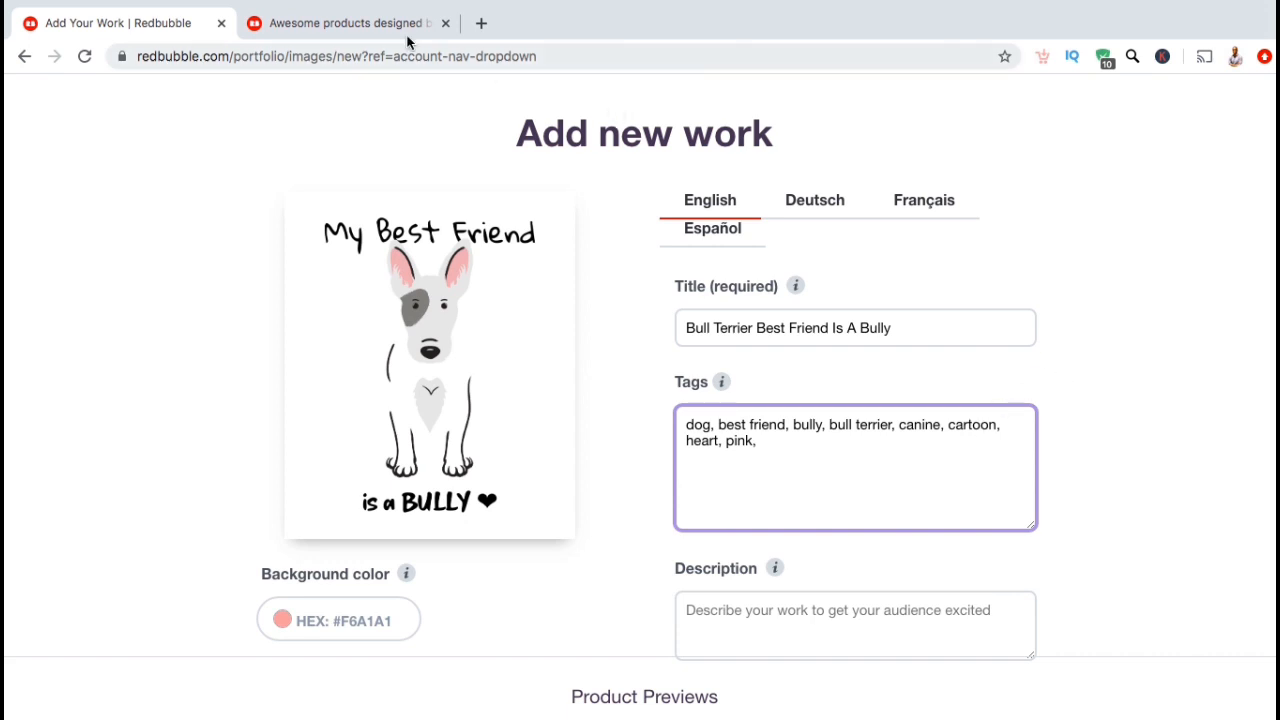
# Type 'dog' in the explore tab's search bar to see autocomplete suggestions like dog cute.
pyautogui.click(344, 22)
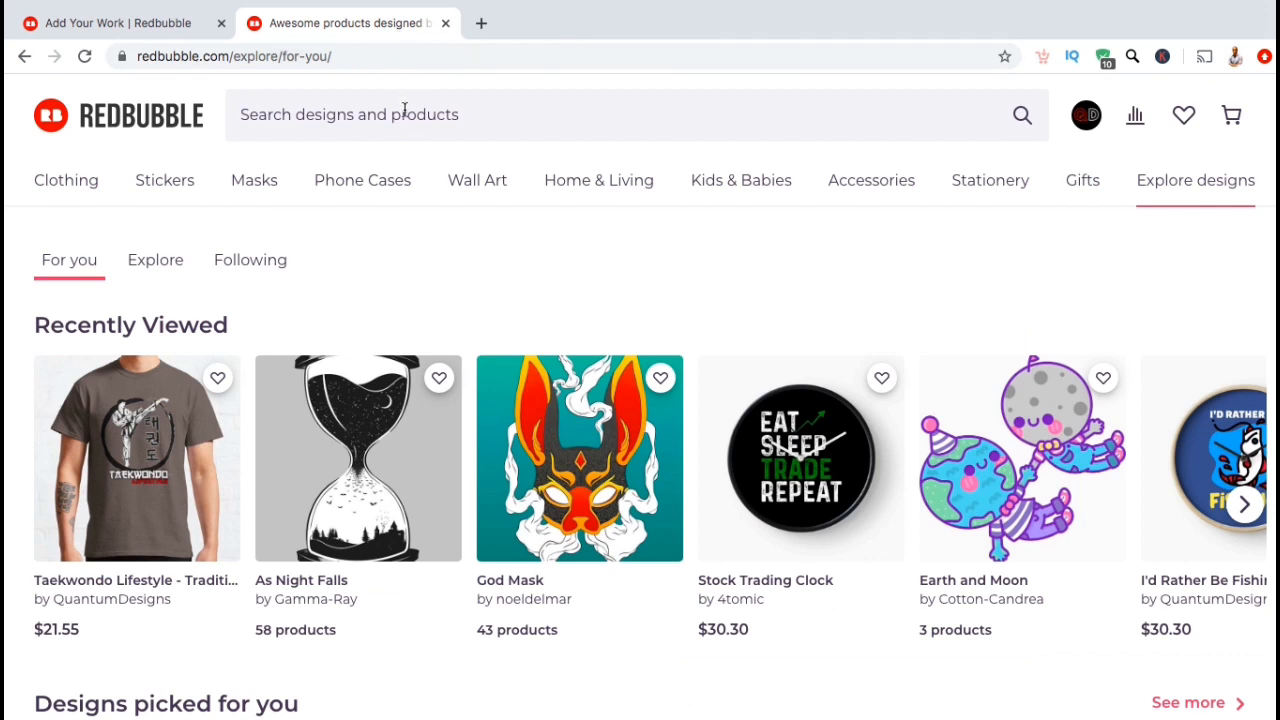
pyautogui.write('d')
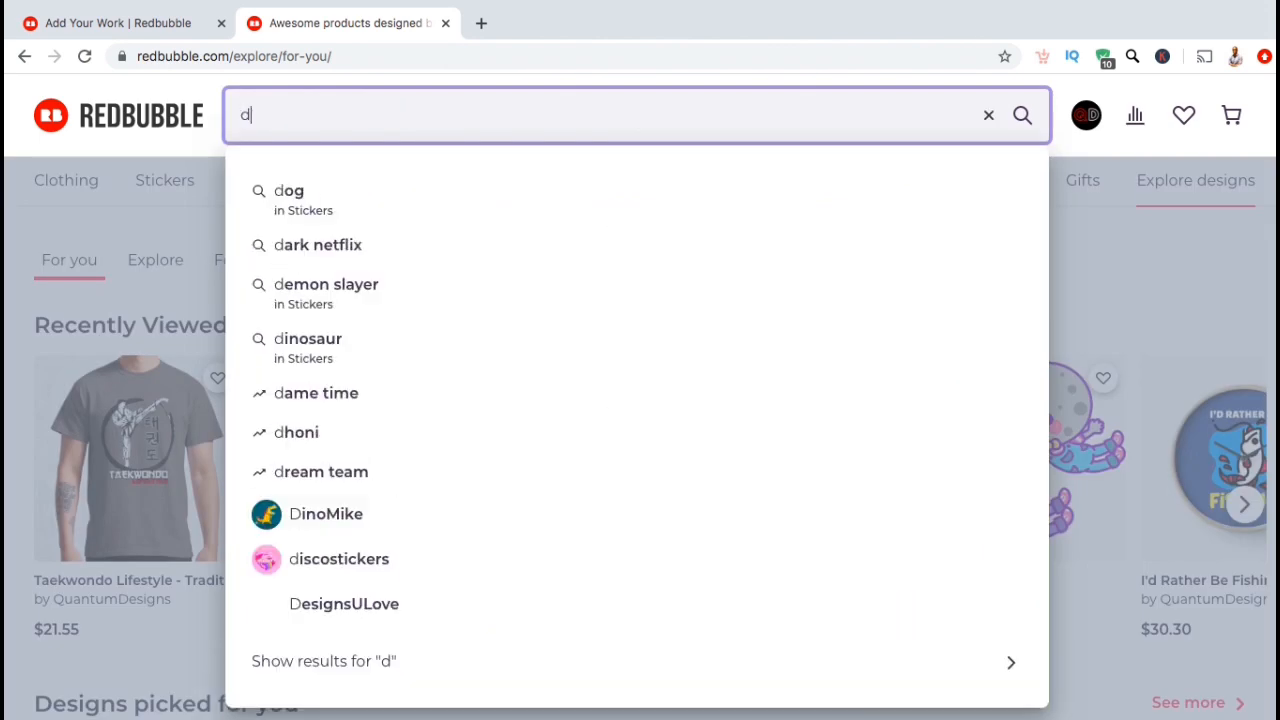
pyautogui.write('og')
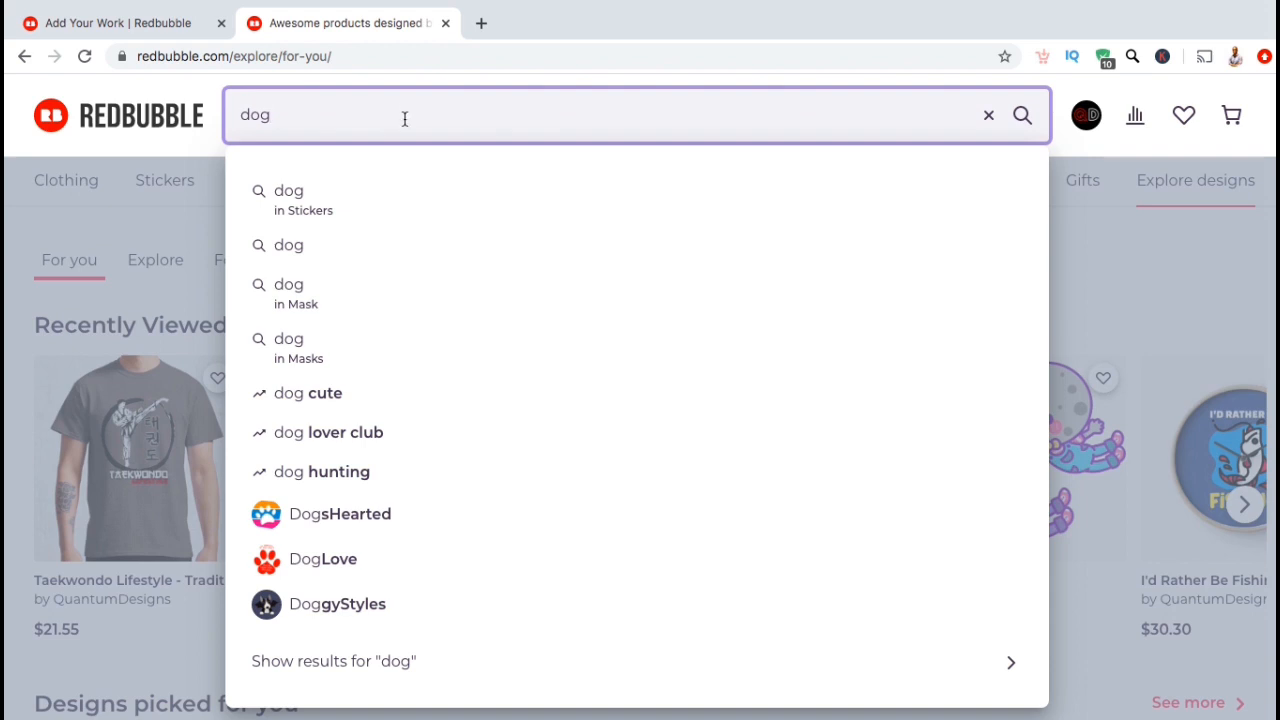
pyautogui.moveTo(376, 392)
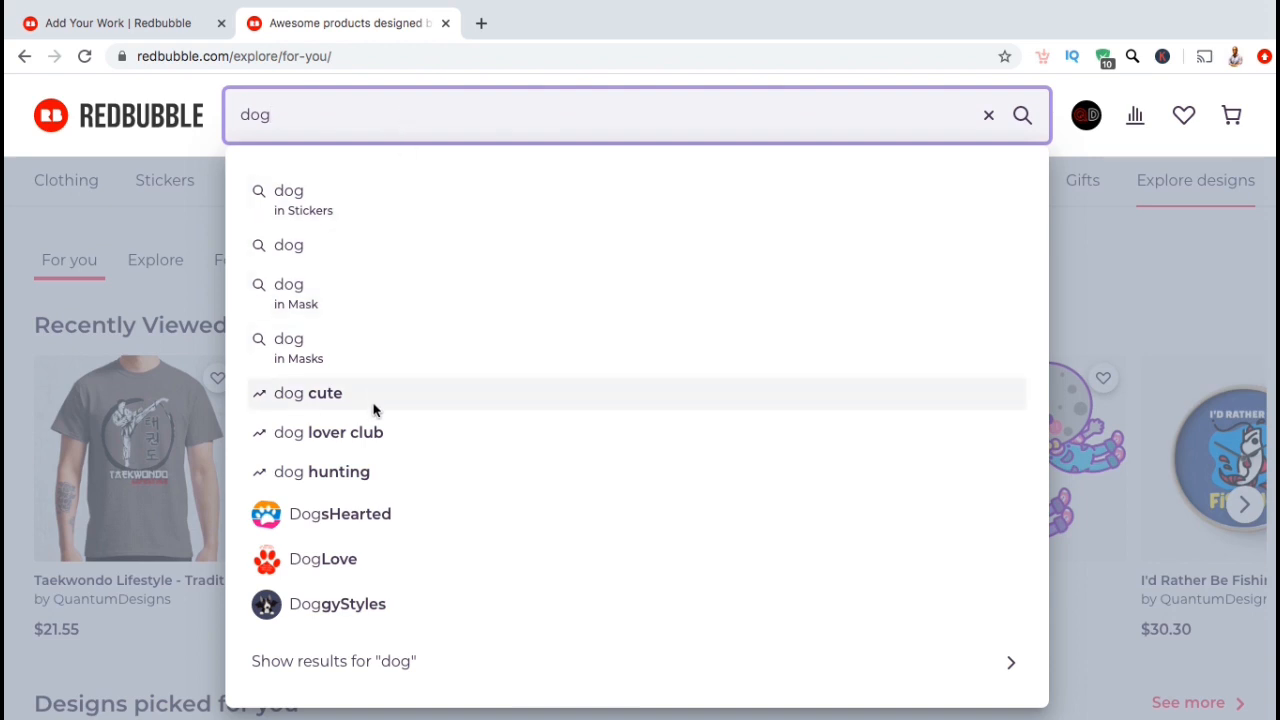
pyautogui.moveTo(380, 472)
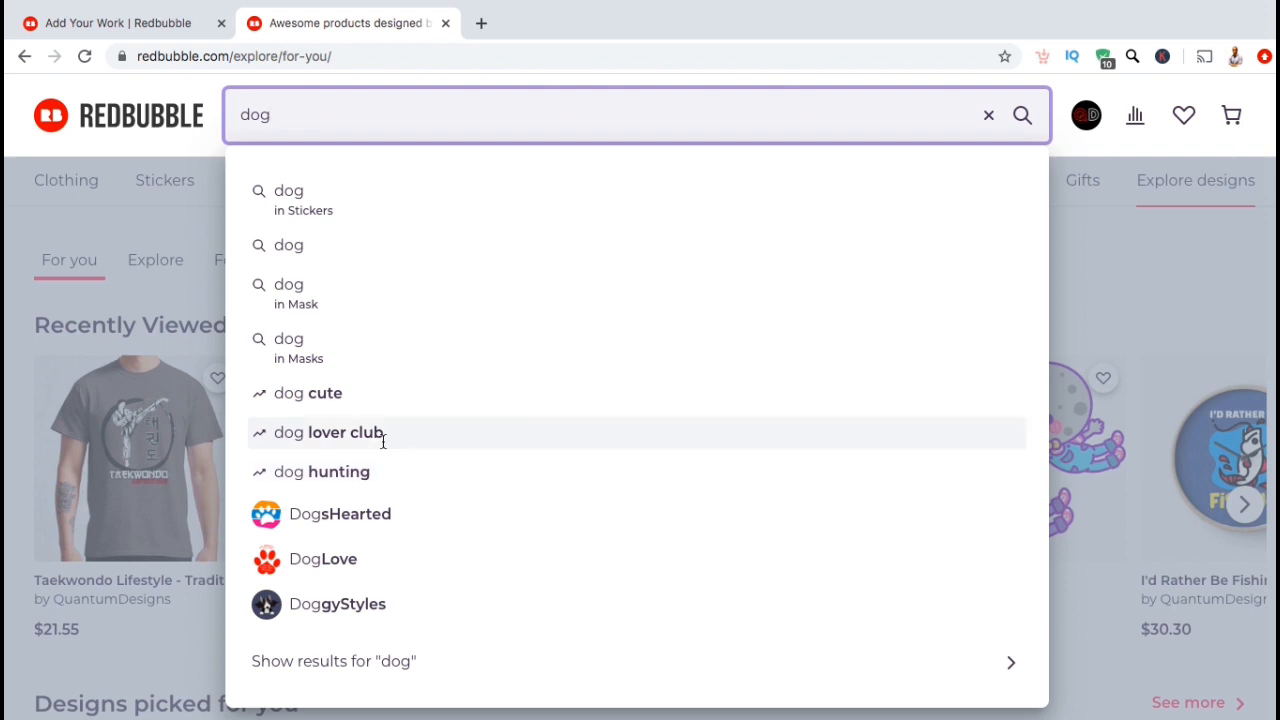
pyautogui.moveTo(386, 392)
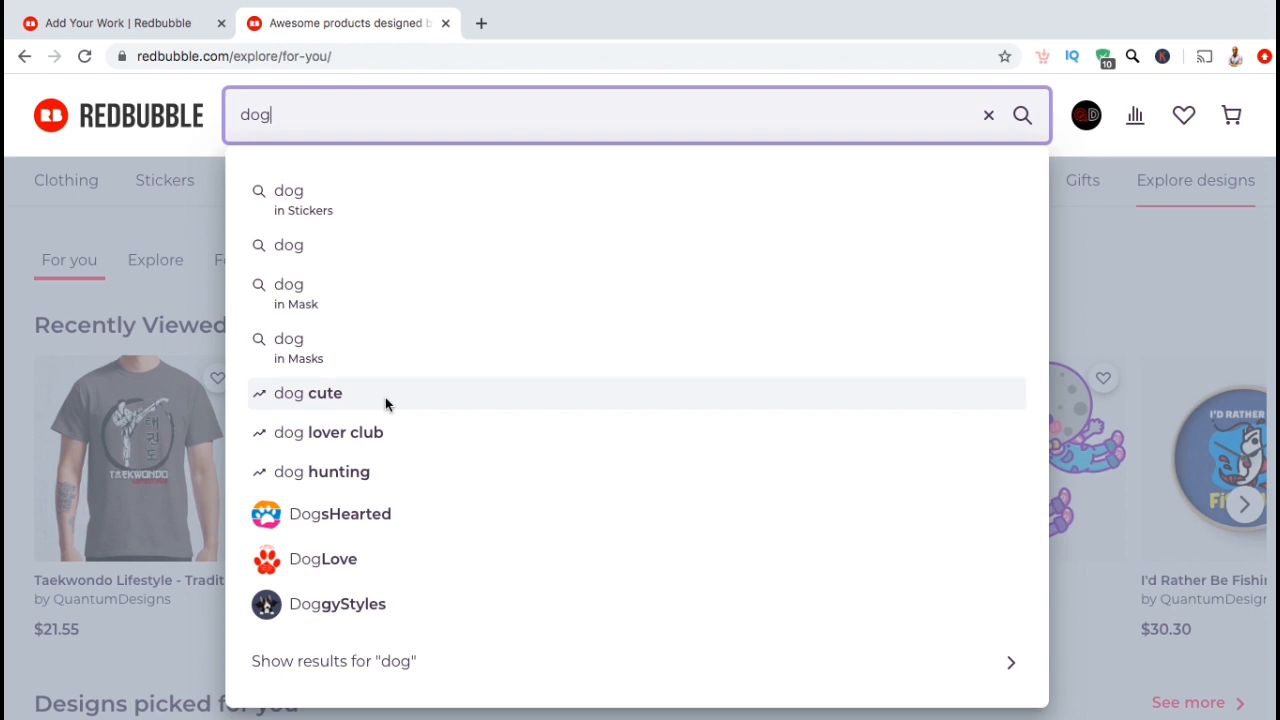
# Append tags cute, lover, club, english, staffordshire, pet, owner on the upload form.
pyautogui.click(116, 22)
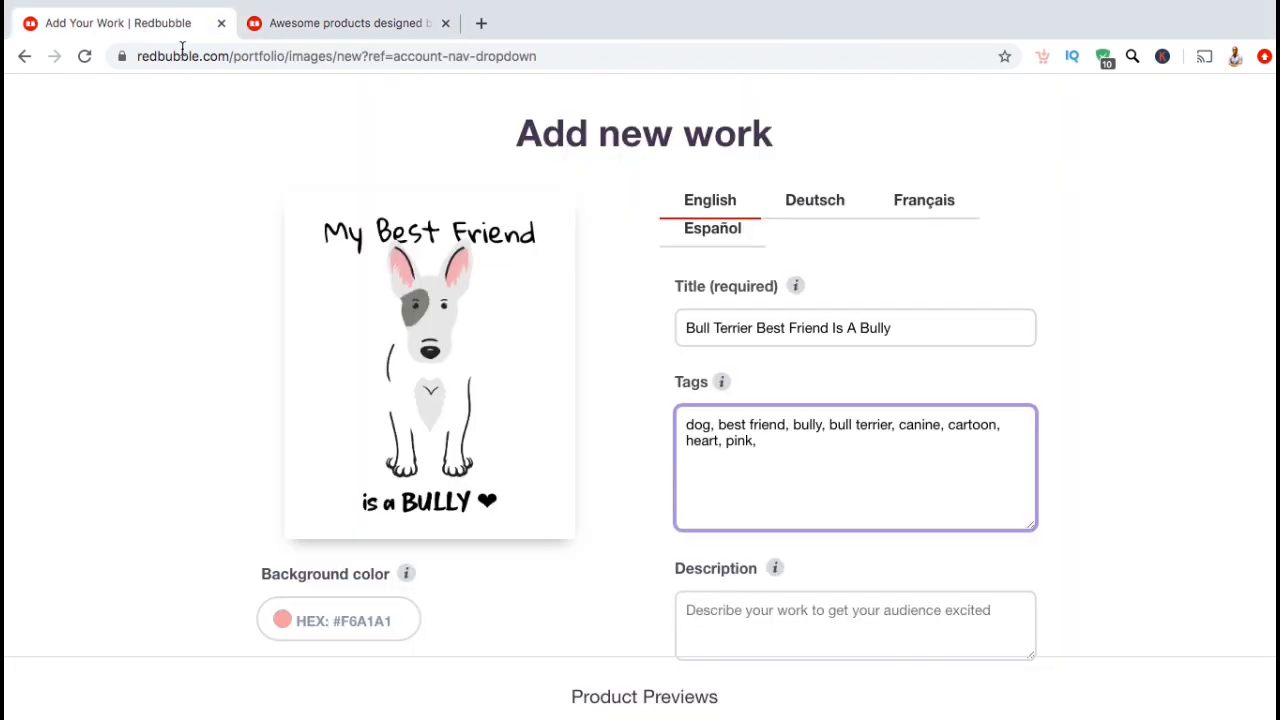
pyautogui.write('cu')
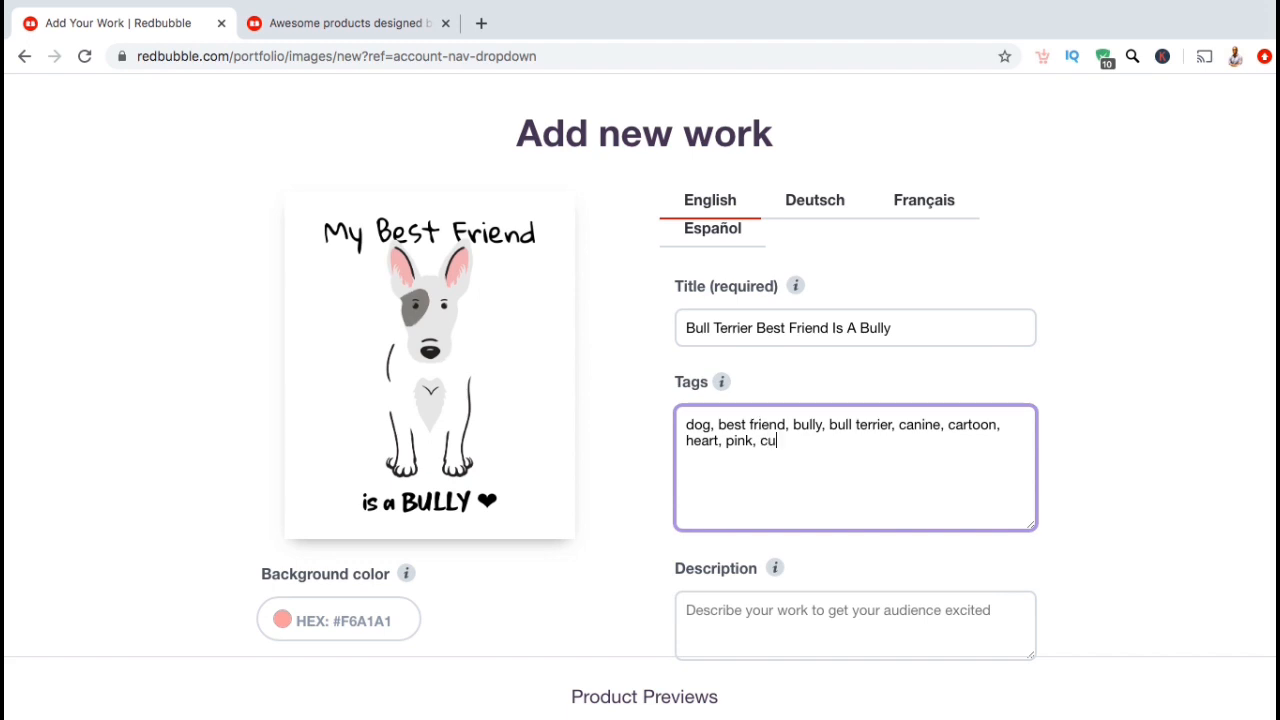
pyautogui.write('te, lover, club')
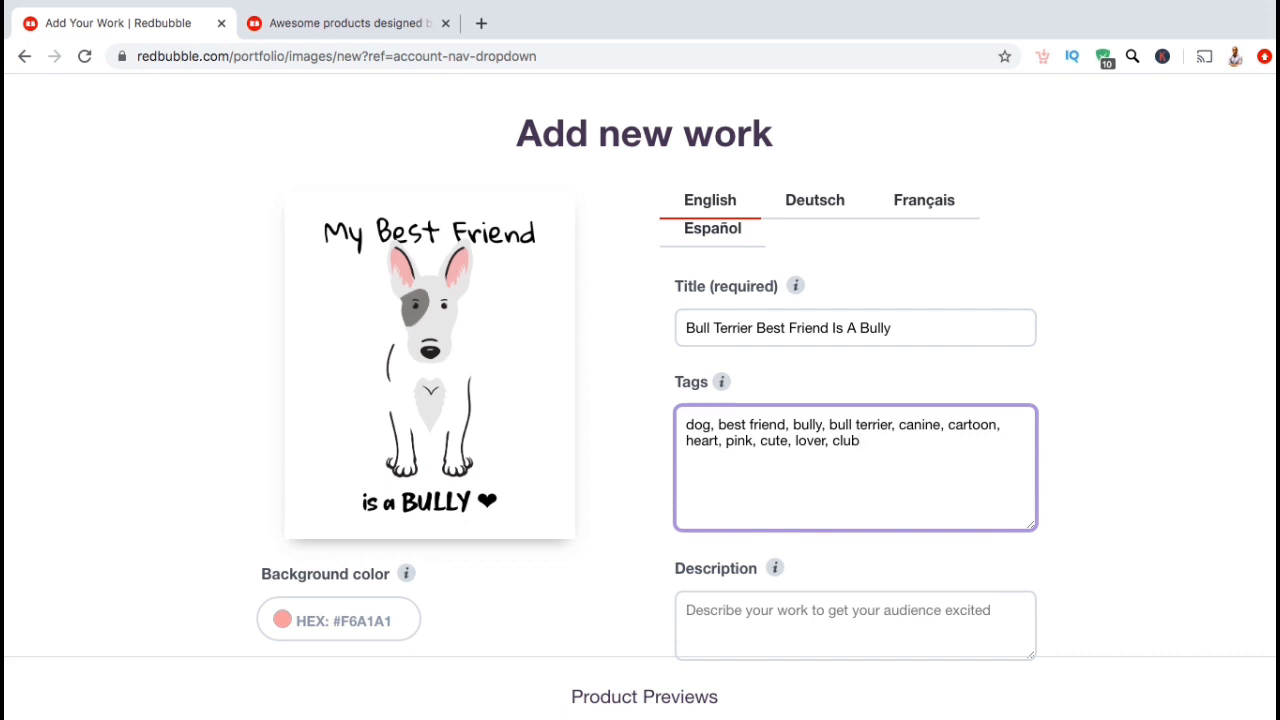
pyautogui.write(', english, staffordshire, pet, owner')
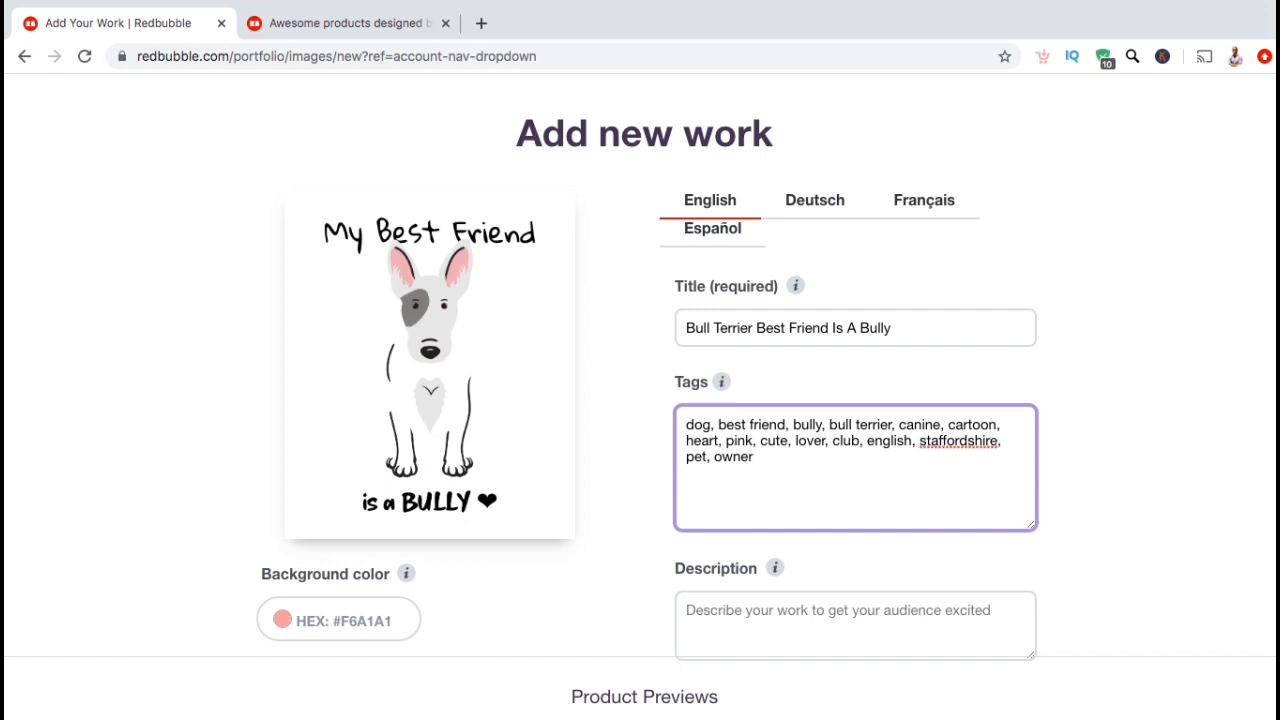
pyautogui.moveTo(1112, 446)
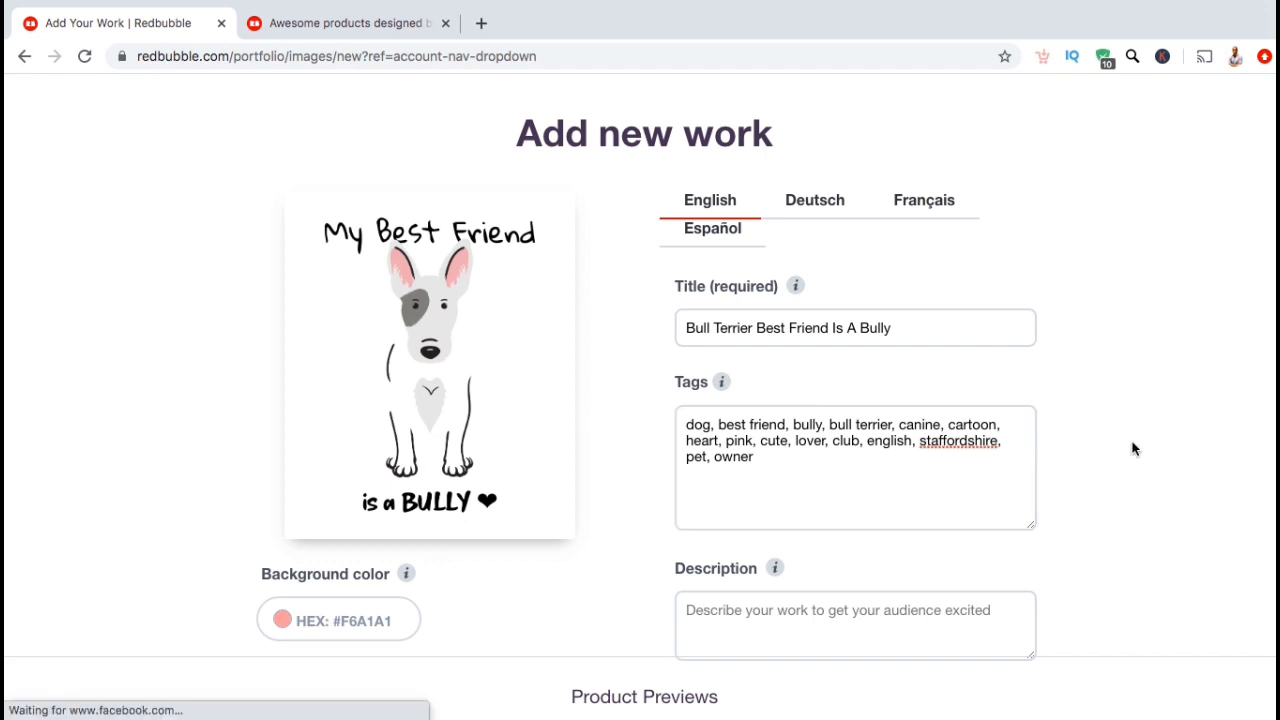
# Write the description 'Does your best friend have fur and four legs? Well this Bull Terrier Best Friend Is...'.
pyautogui.scroll(-3)
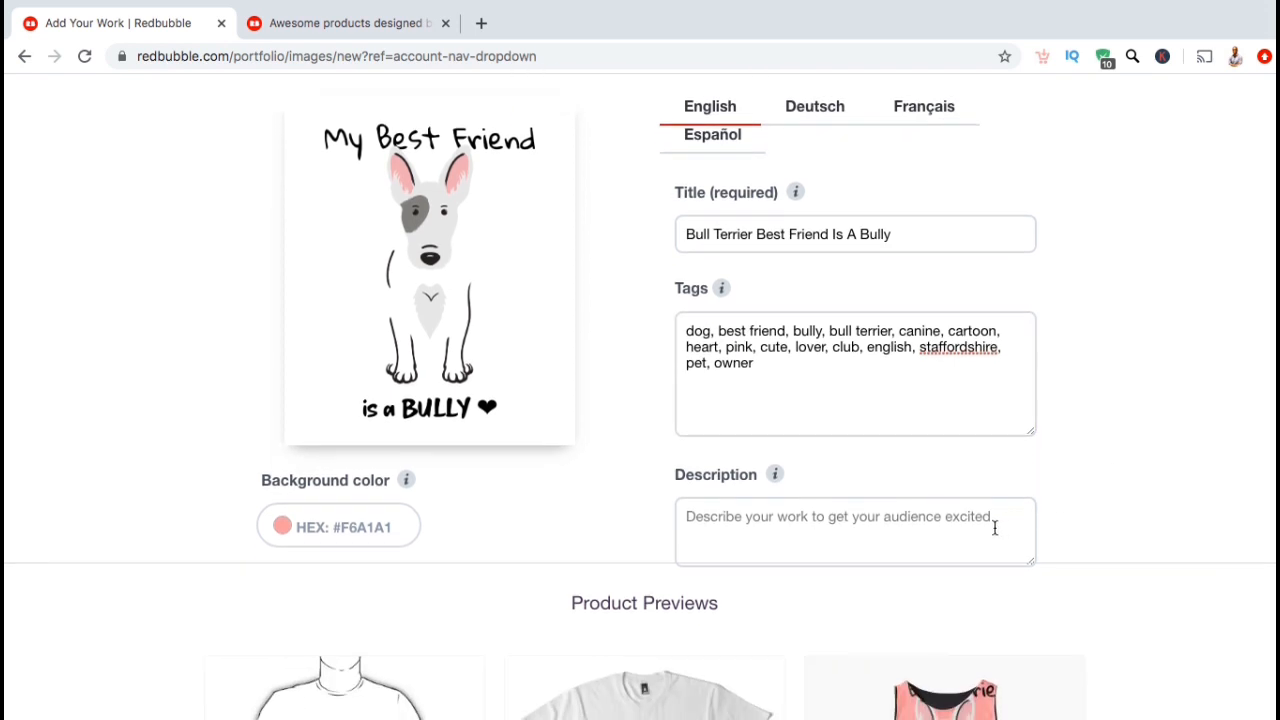
pyautogui.write('Does yo')
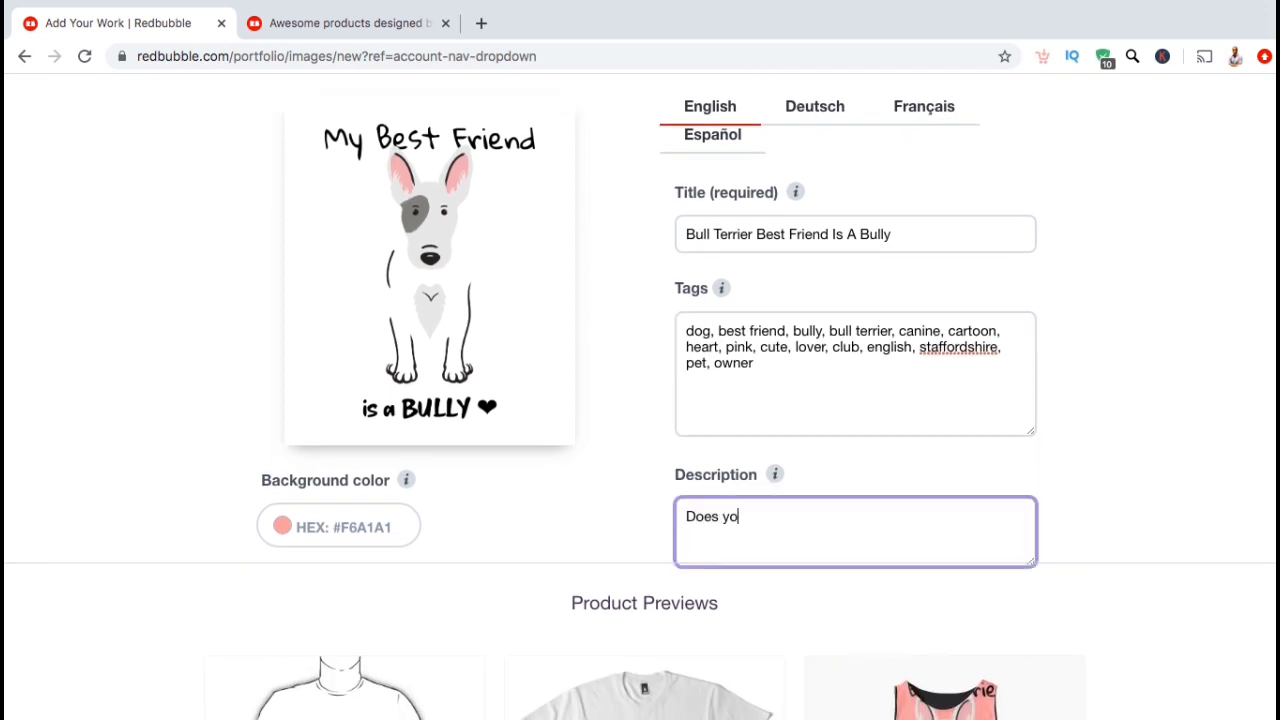
pyautogui.write("Does your best friend have fur and four legs? Well this 'Bull Terrier Best Friend Is A Bully' design is for you! Makes a great gift for those that love cute dogs, pet owners, cartoon animals and dog lover club members!")
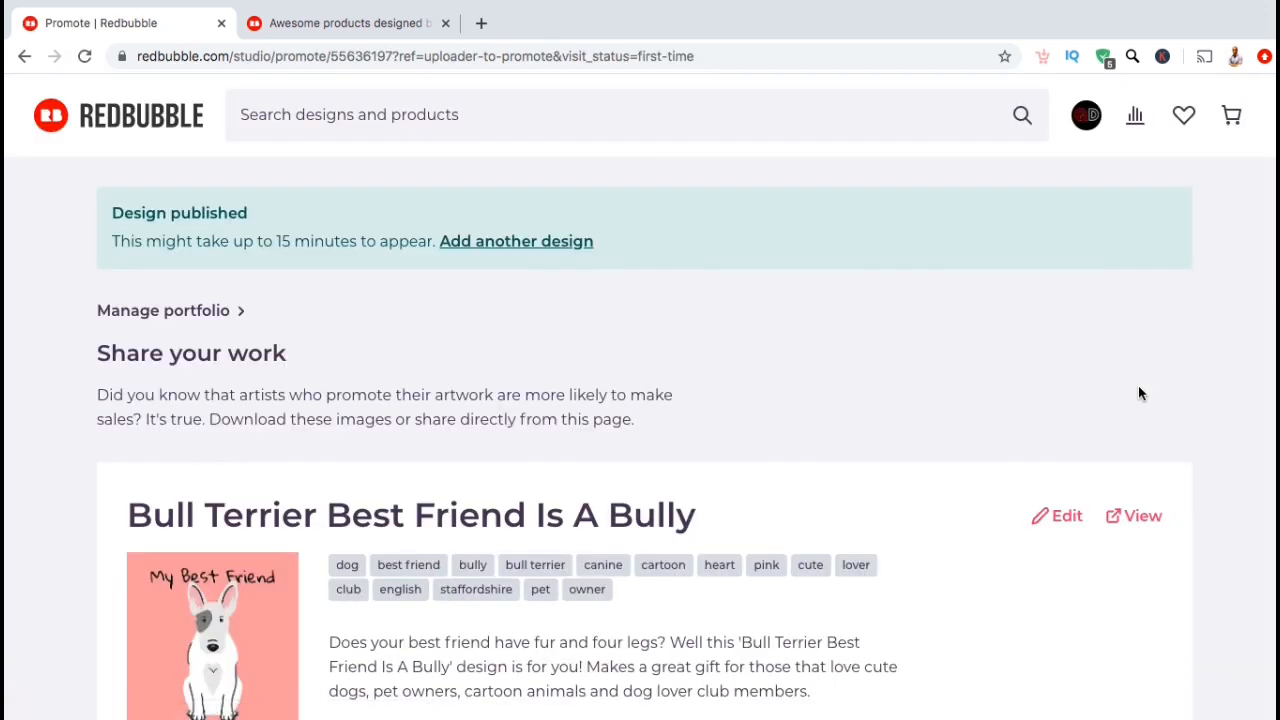
pyautogui.scroll(-3)
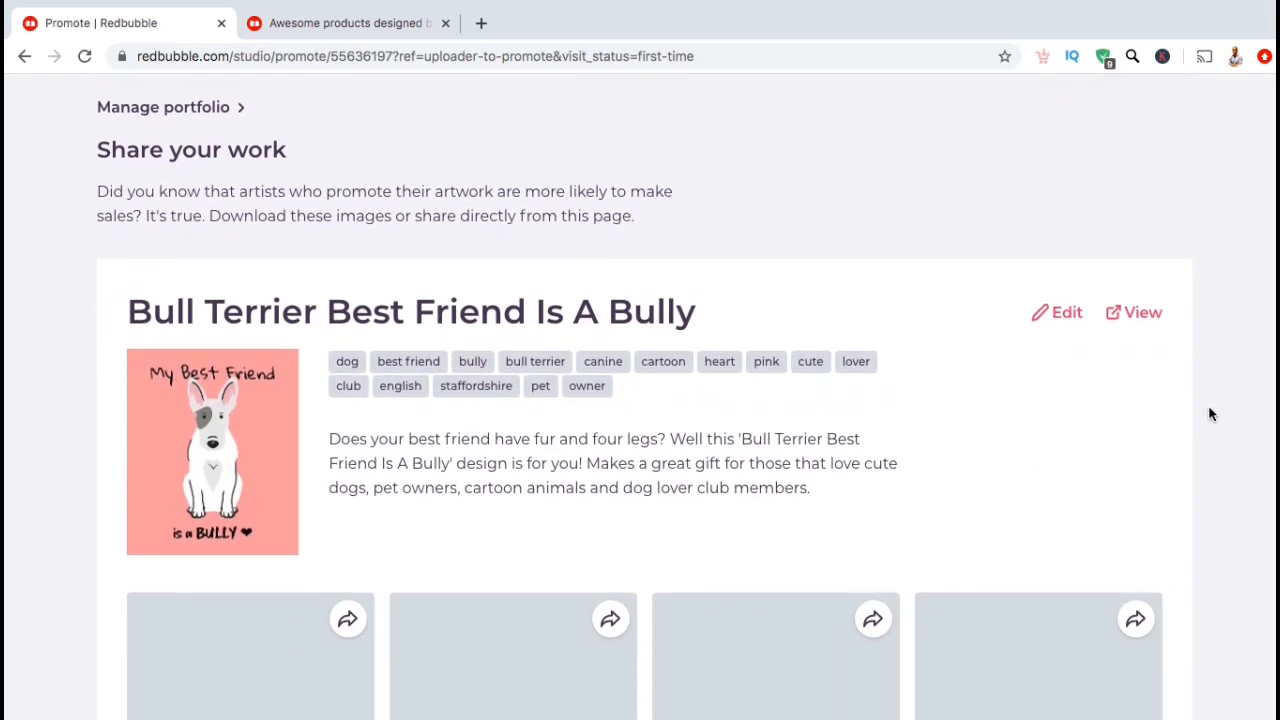
pyautogui.scroll(-3)
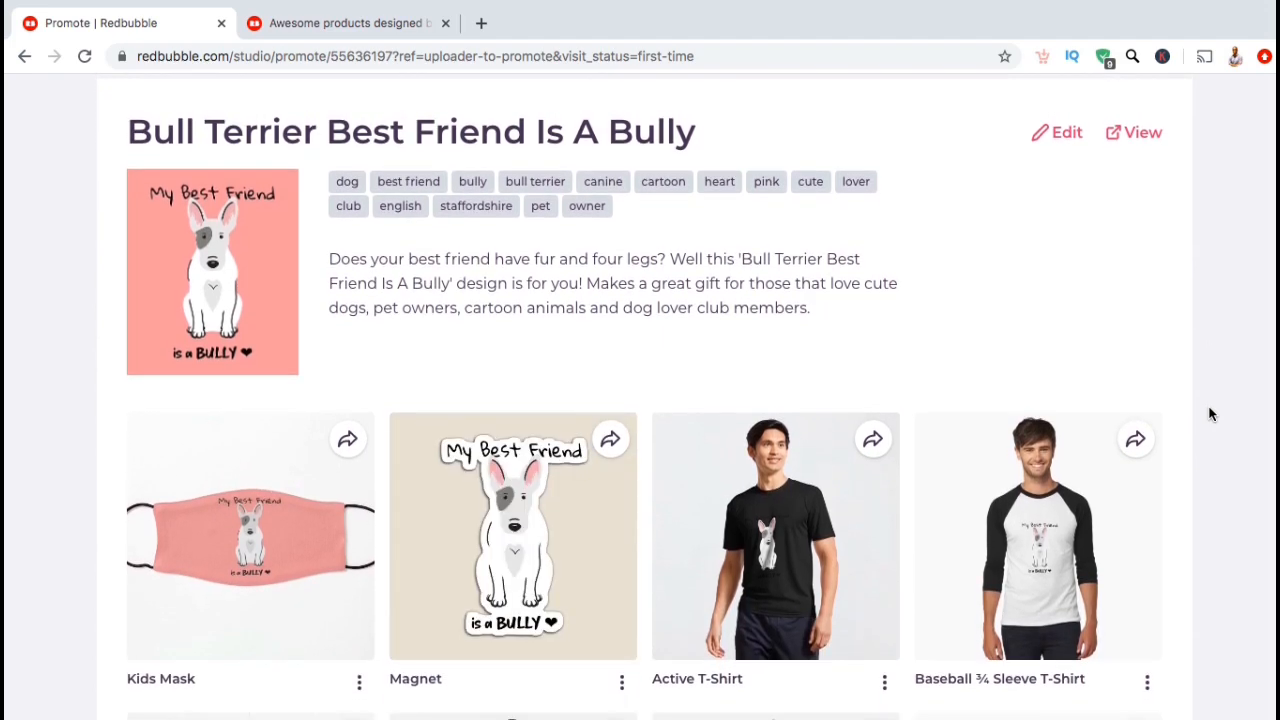
pyautogui.moveTo(352, 180)
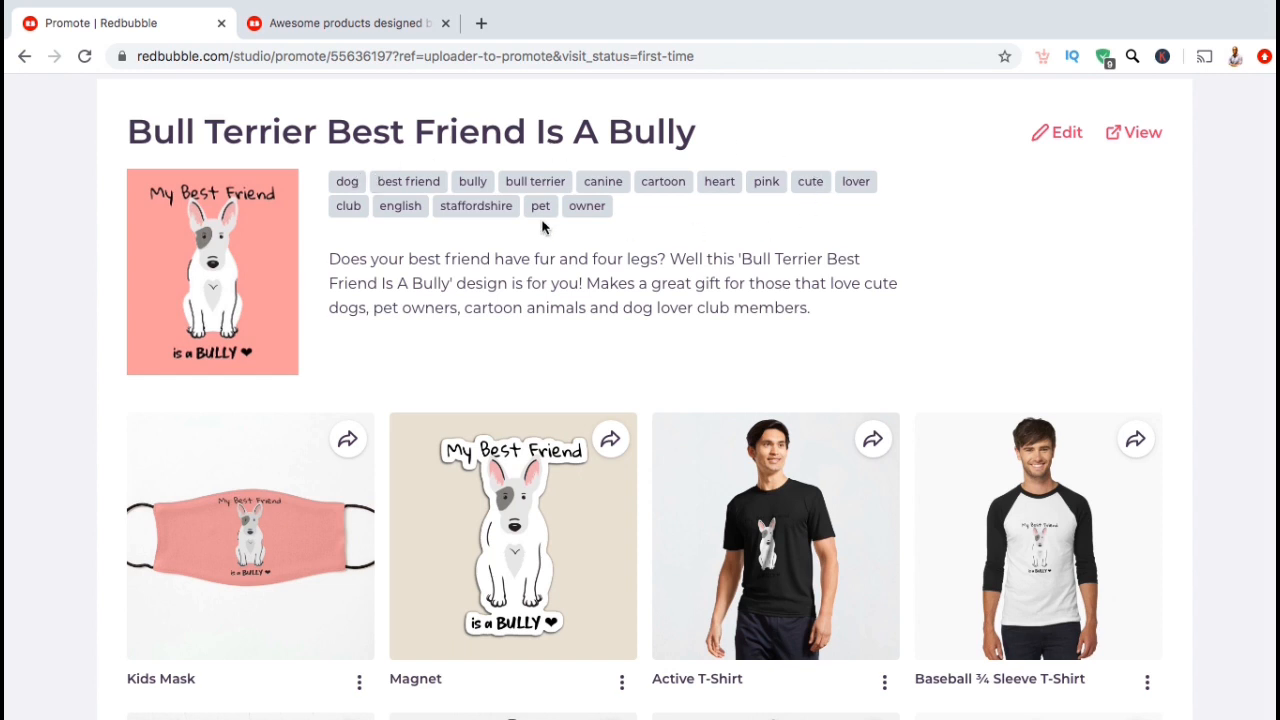
pyautogui.moveTo(698, 224)
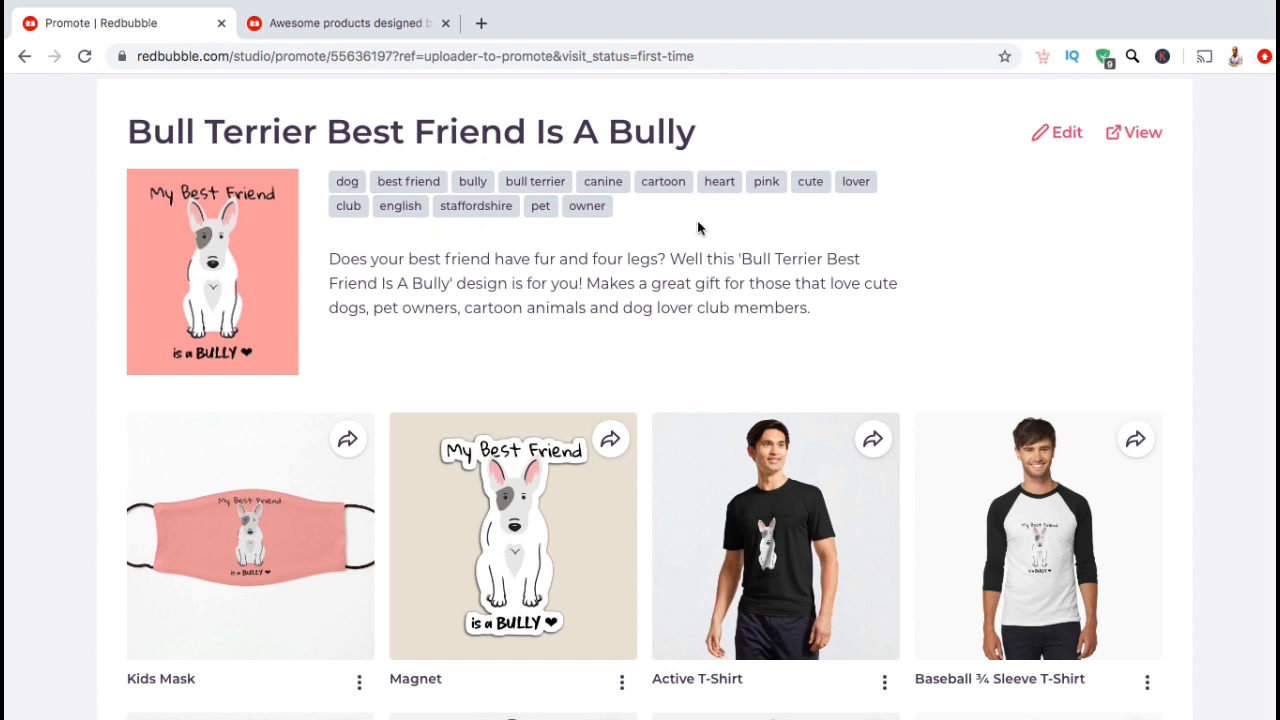
pyautogui.moveTo(644, 228)
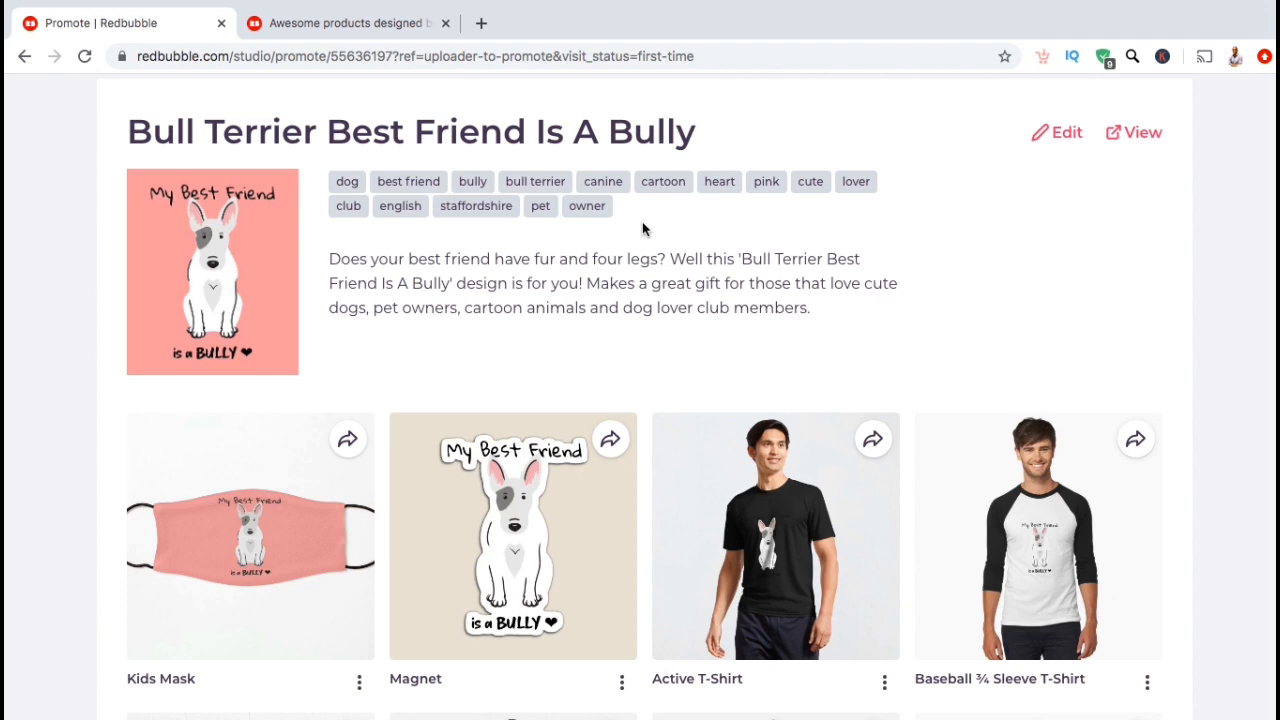
pyautogui.moveTo(986, 200)
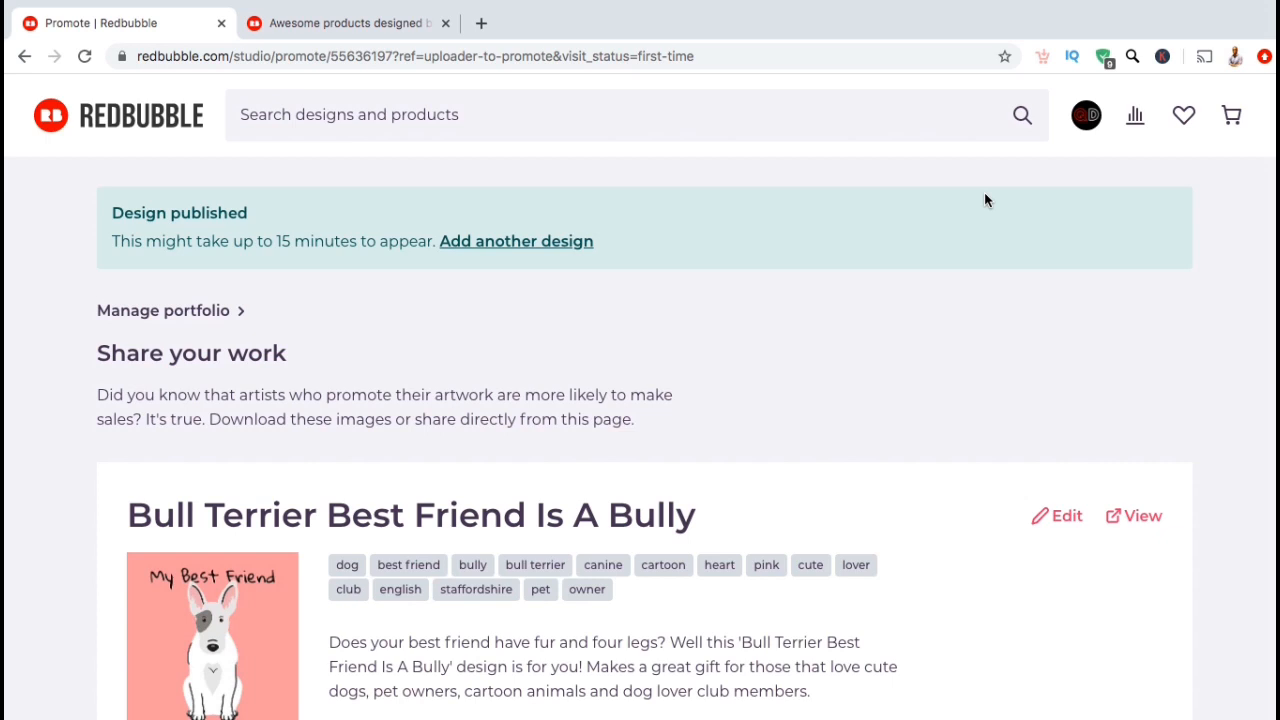
# Go to Manage Portfolio from the avatar menu and clear the works search suggestions.
pyautogui.click(1084, 114)
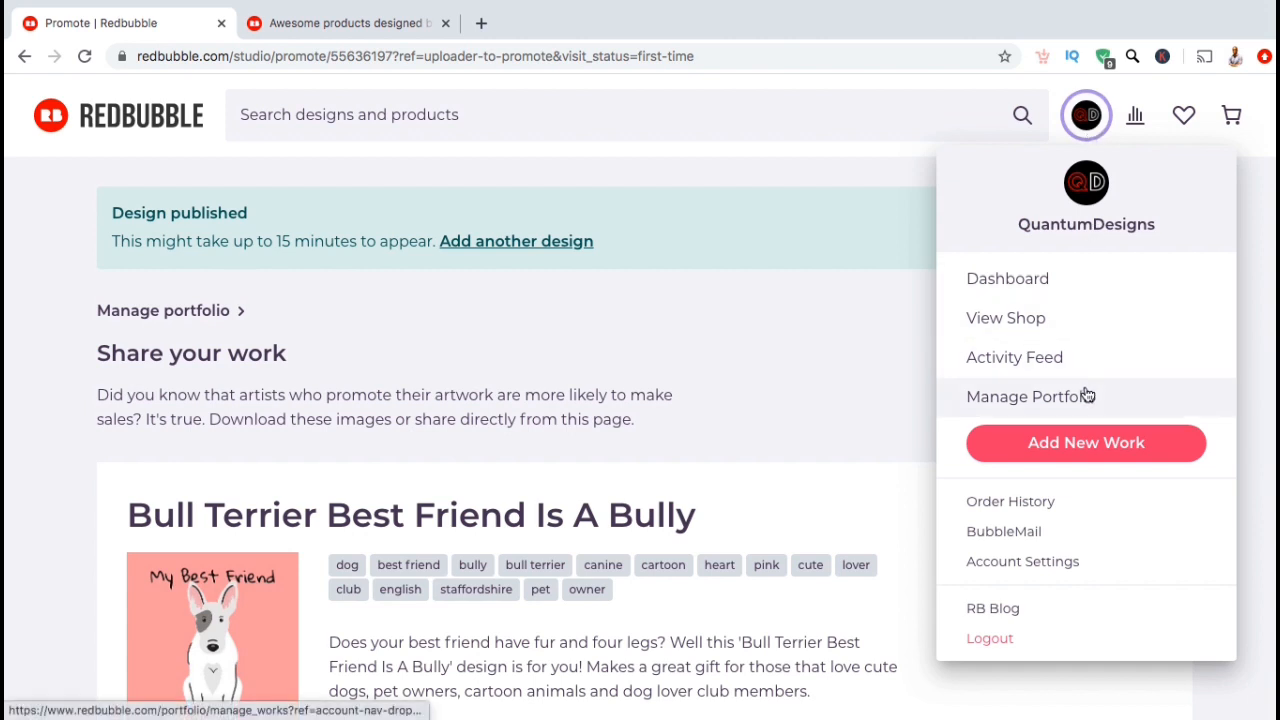
pyautogui.click(1030, 396)
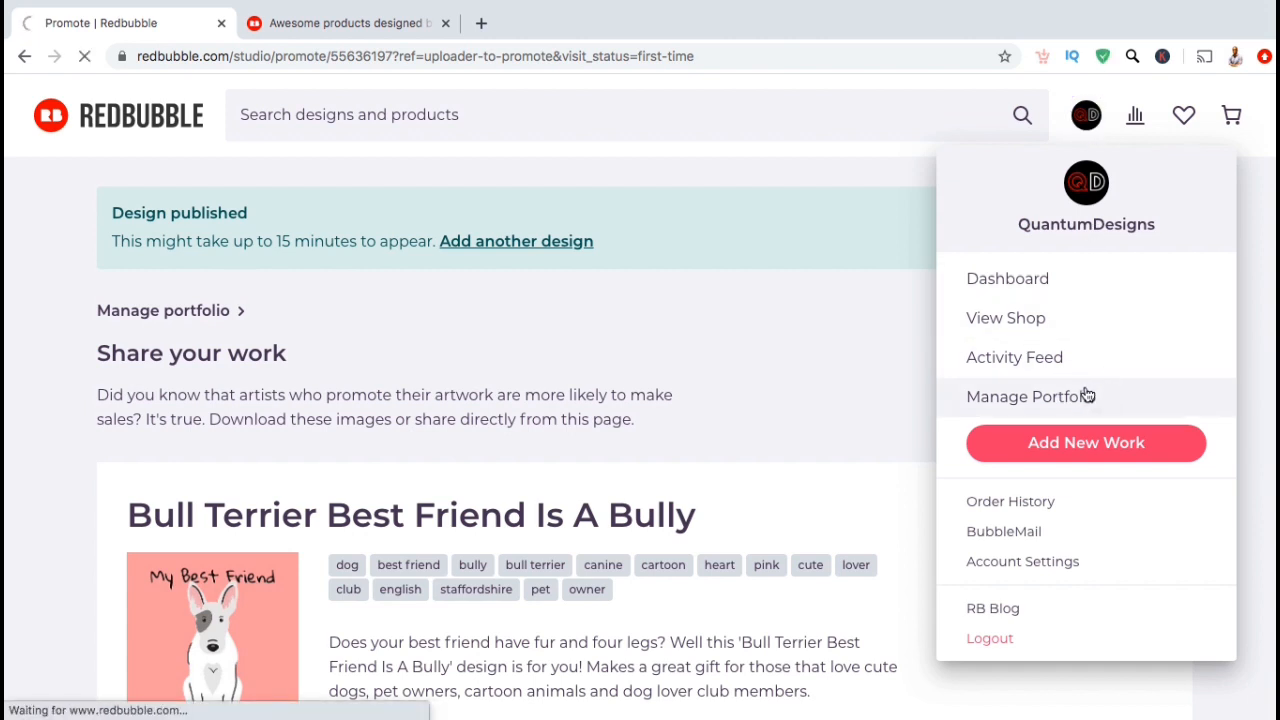
pyautogui.click(1030, 396)
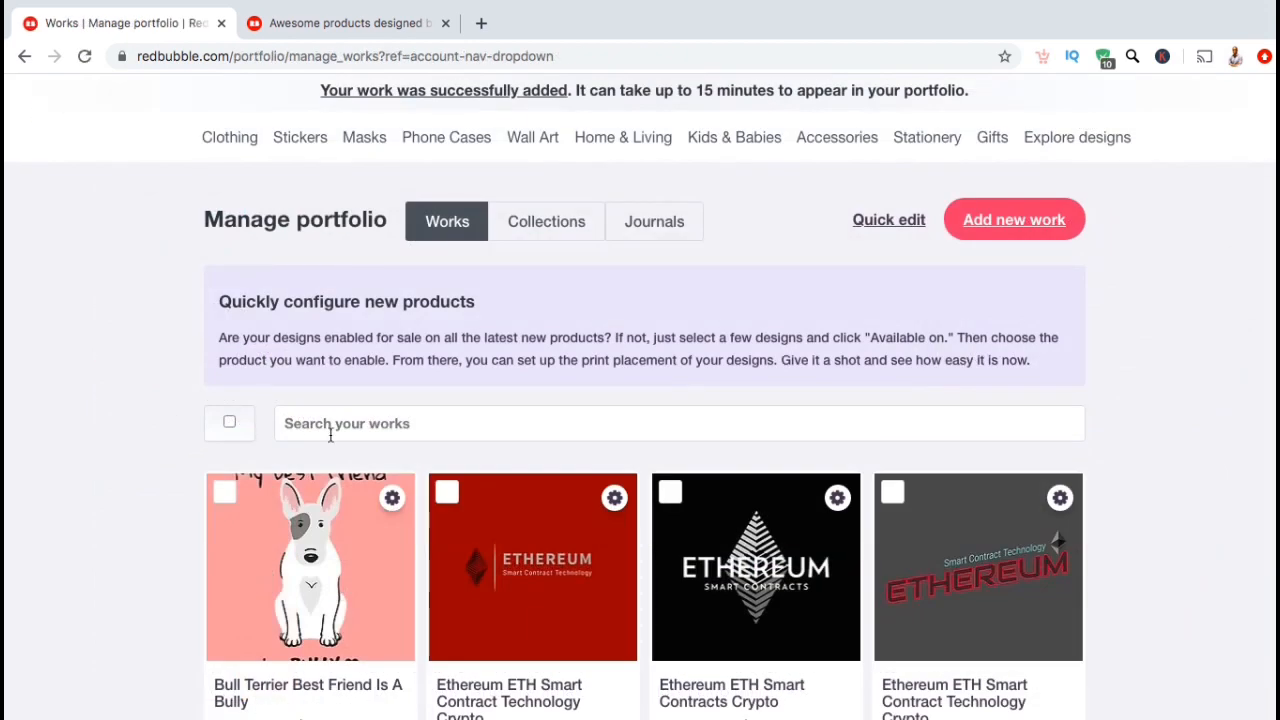
pyautogui.click(680, 424)
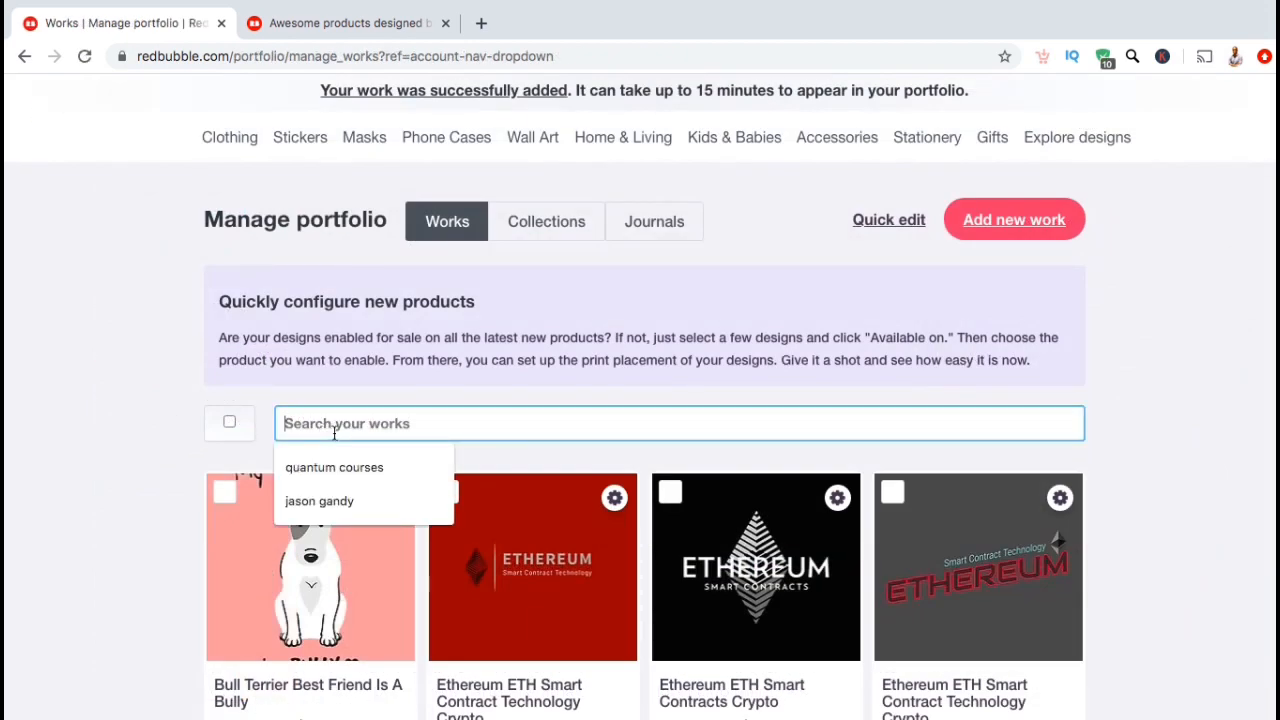
pyautogui.click(164, 440)
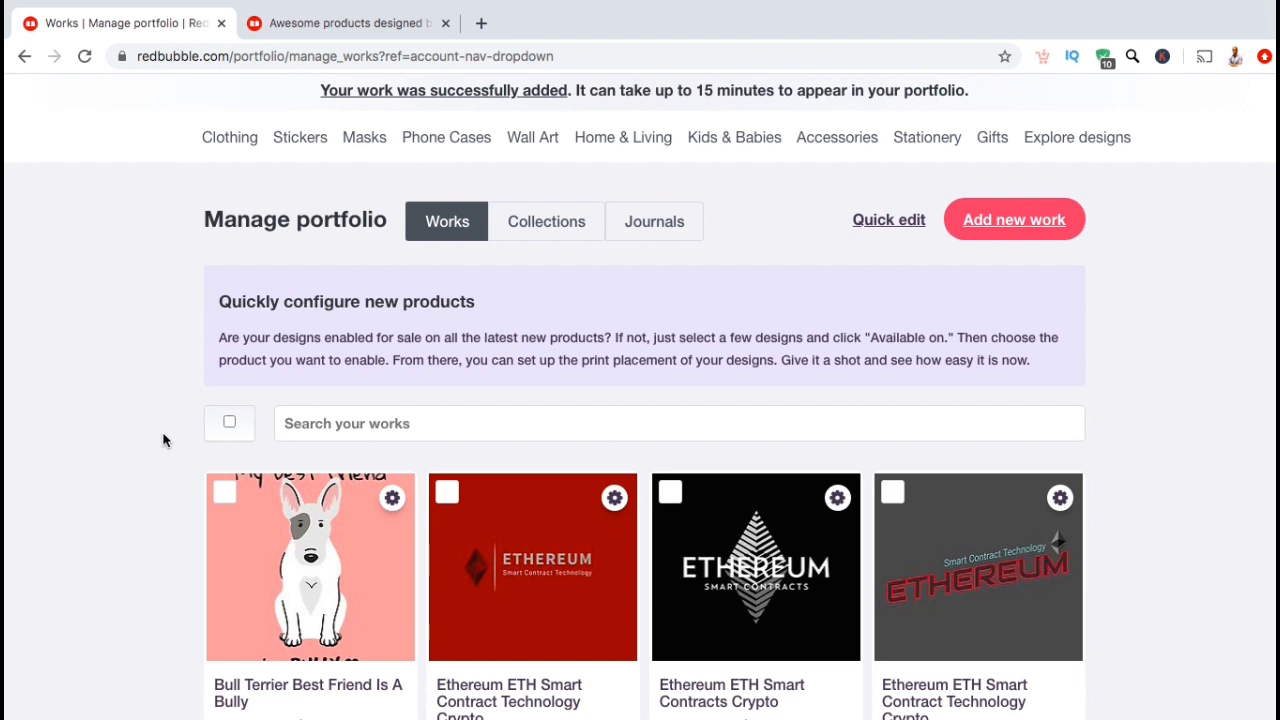
pyautogui.moveTo(400, 484)
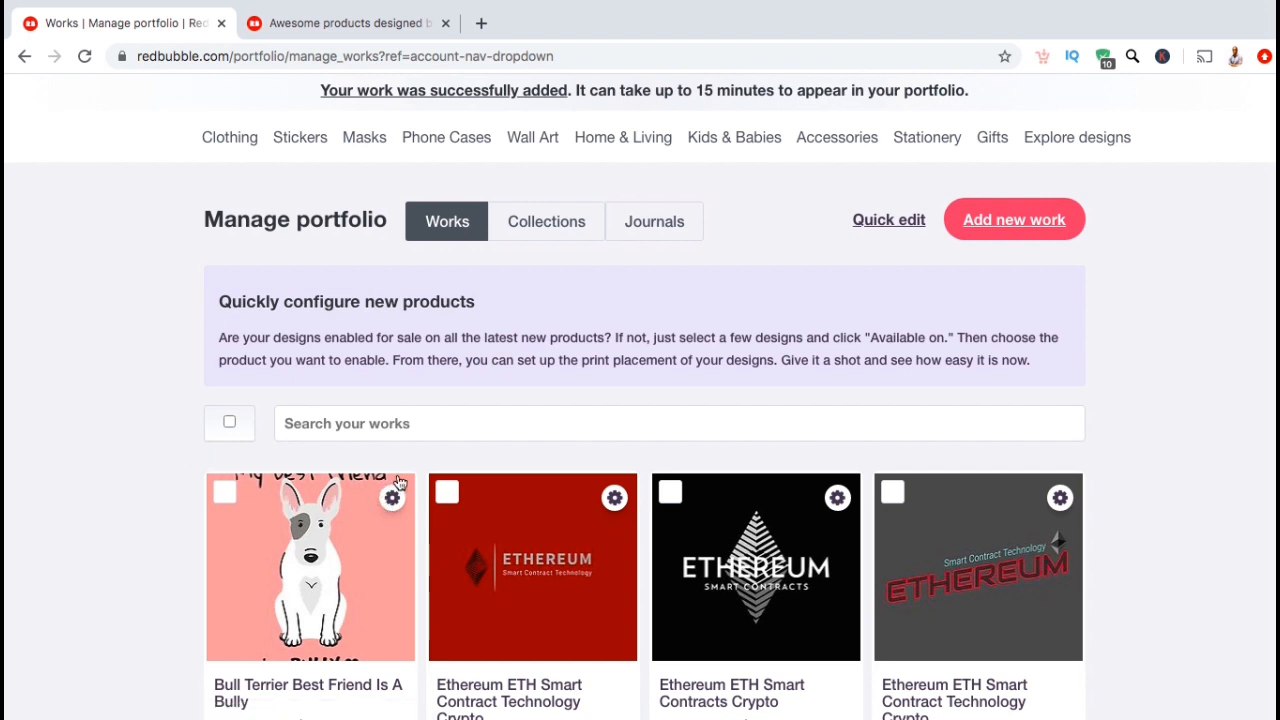
# Edit the Bull Terrier work via its gear menu and add ', sitting' to its tags.
pyautogui.click(392, 496)
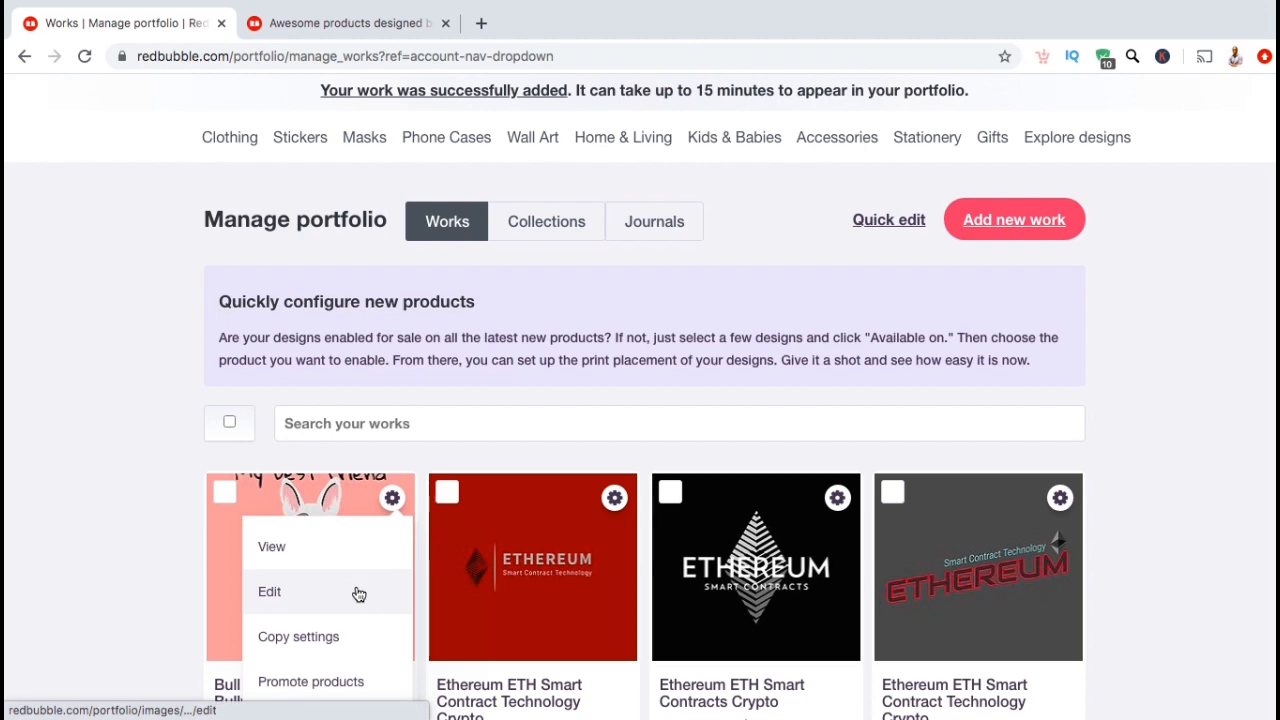
pyautogui.click(268, 592)
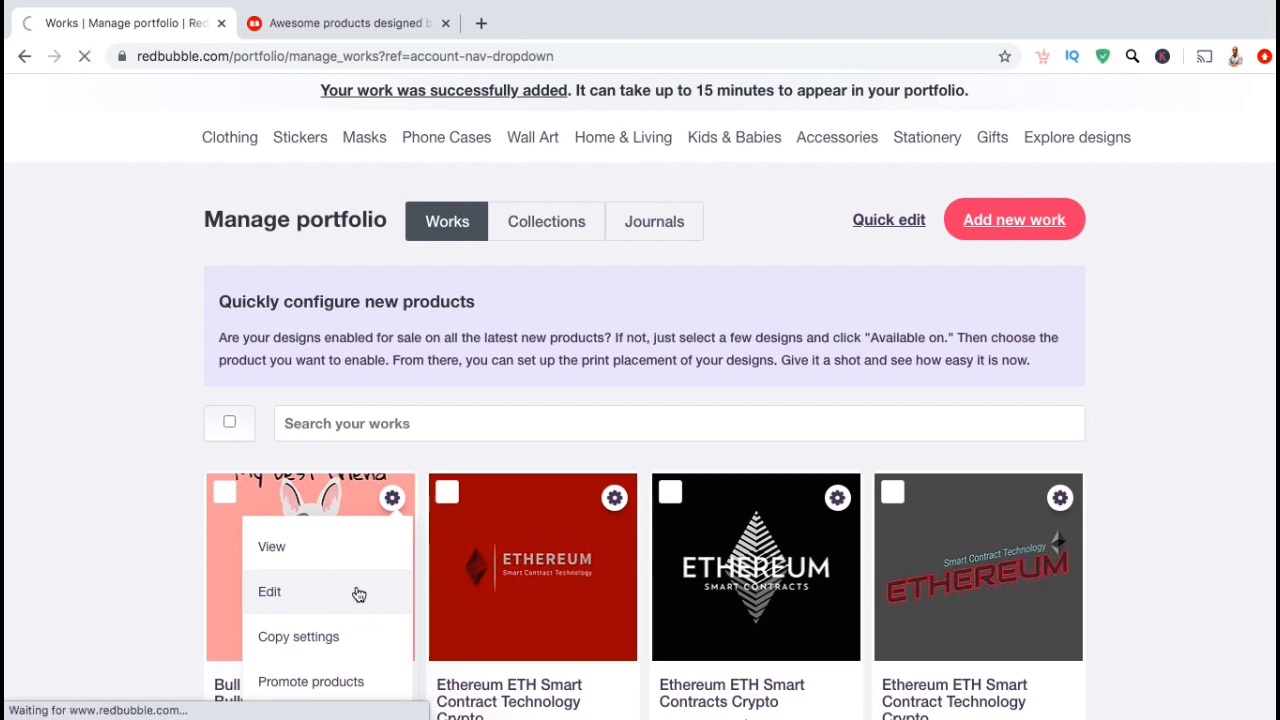
pyautogui.click(268, 592)
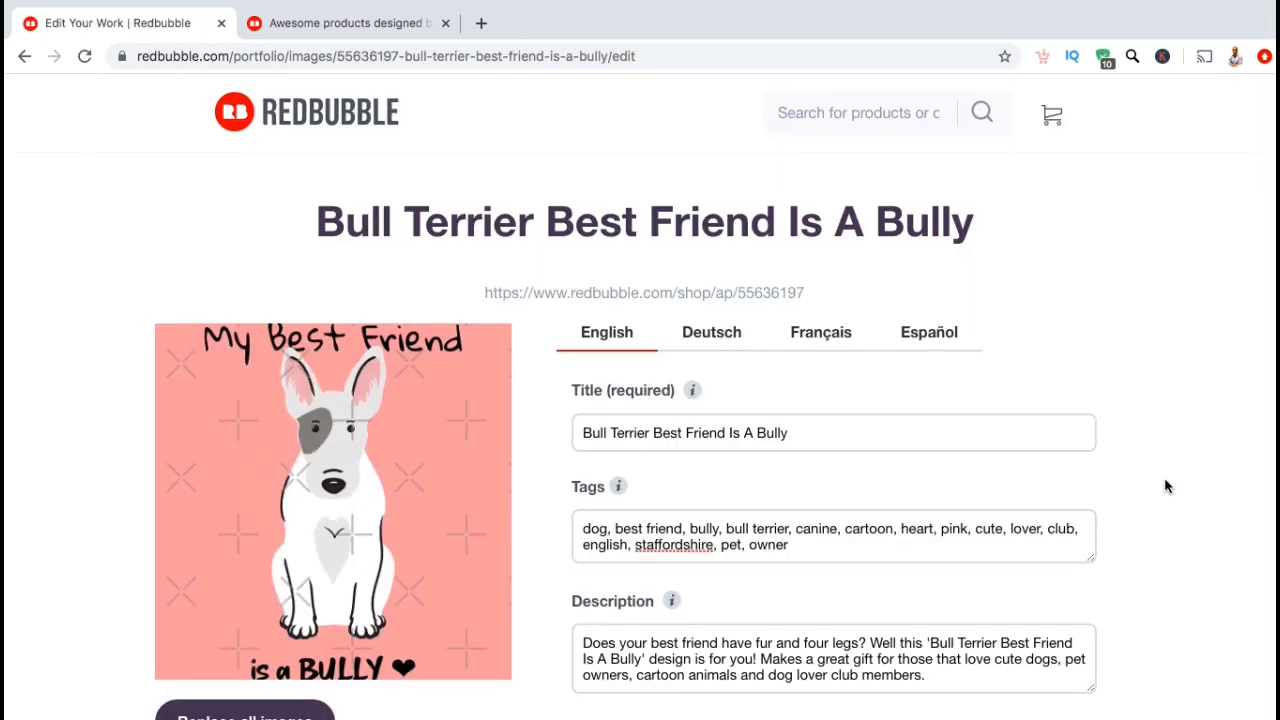
pyautogui.moveTo(872, 544)
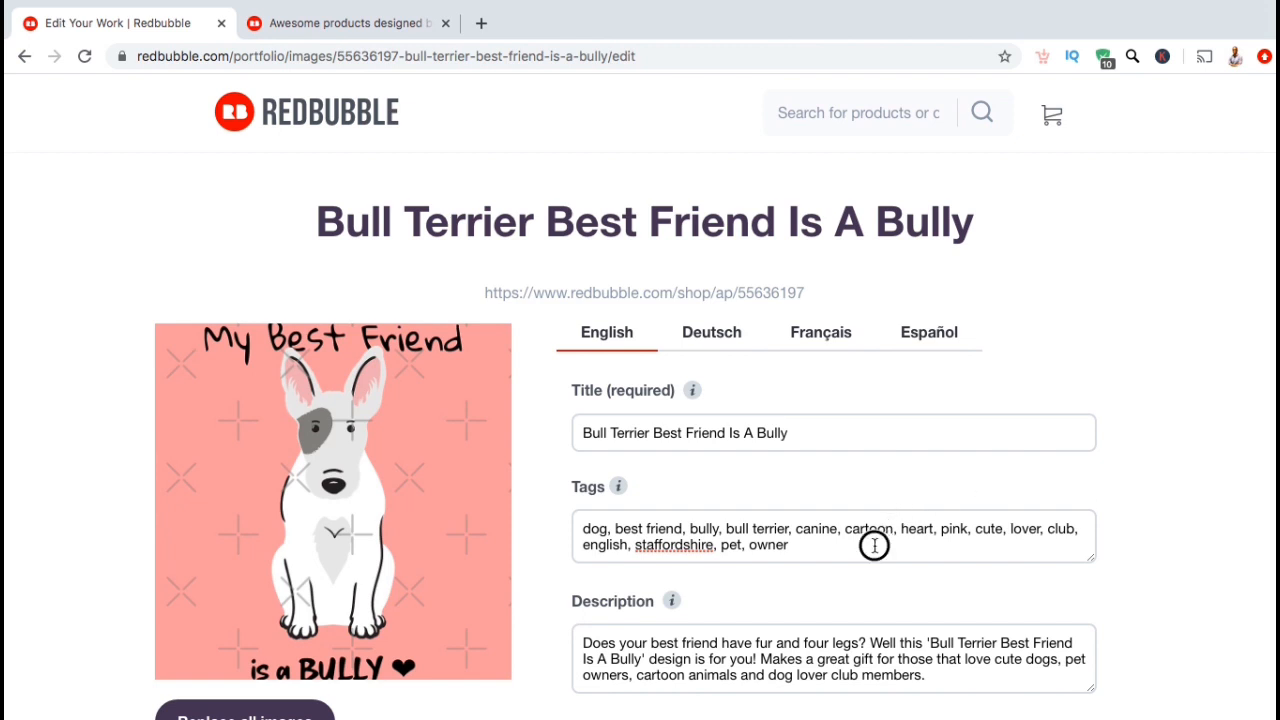
pyautogui.write(', sitting')
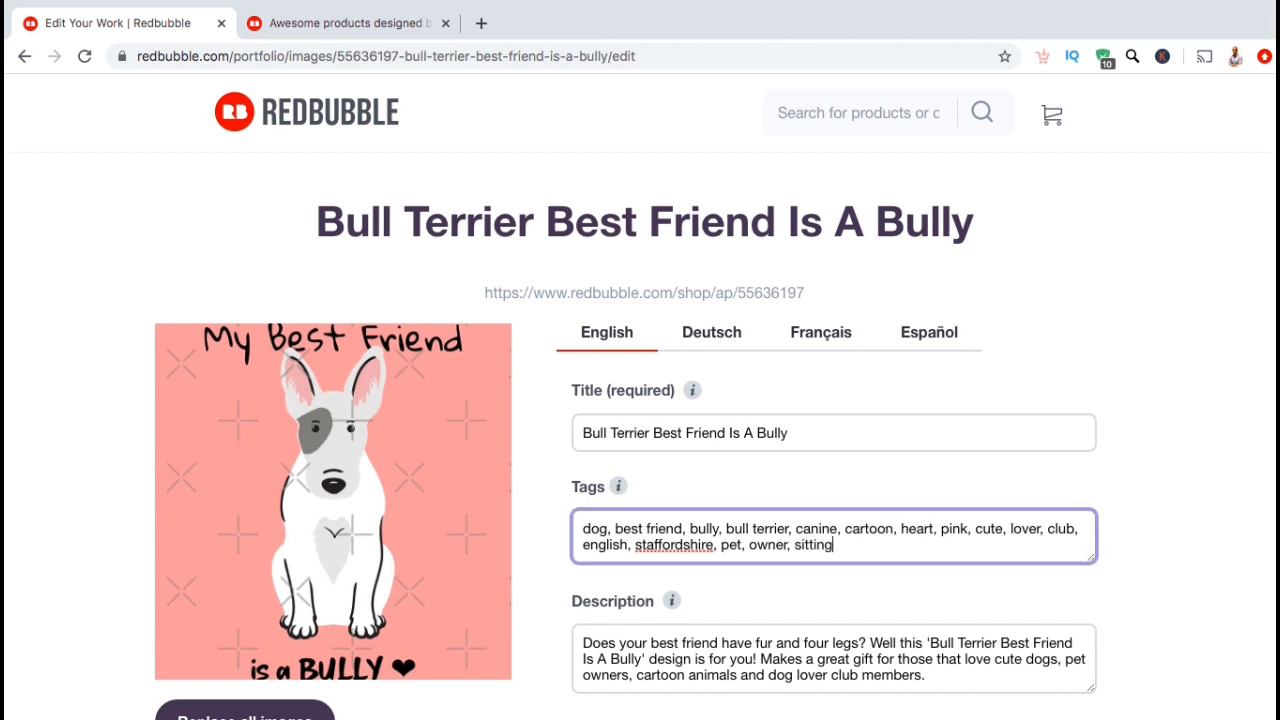